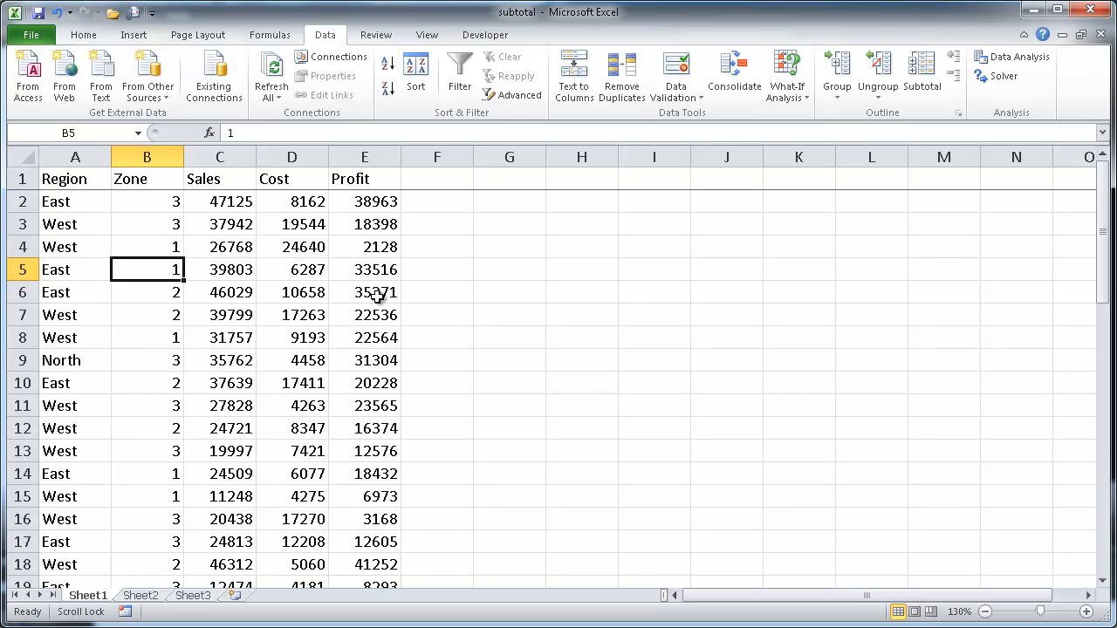
mouse_move(87, 178)
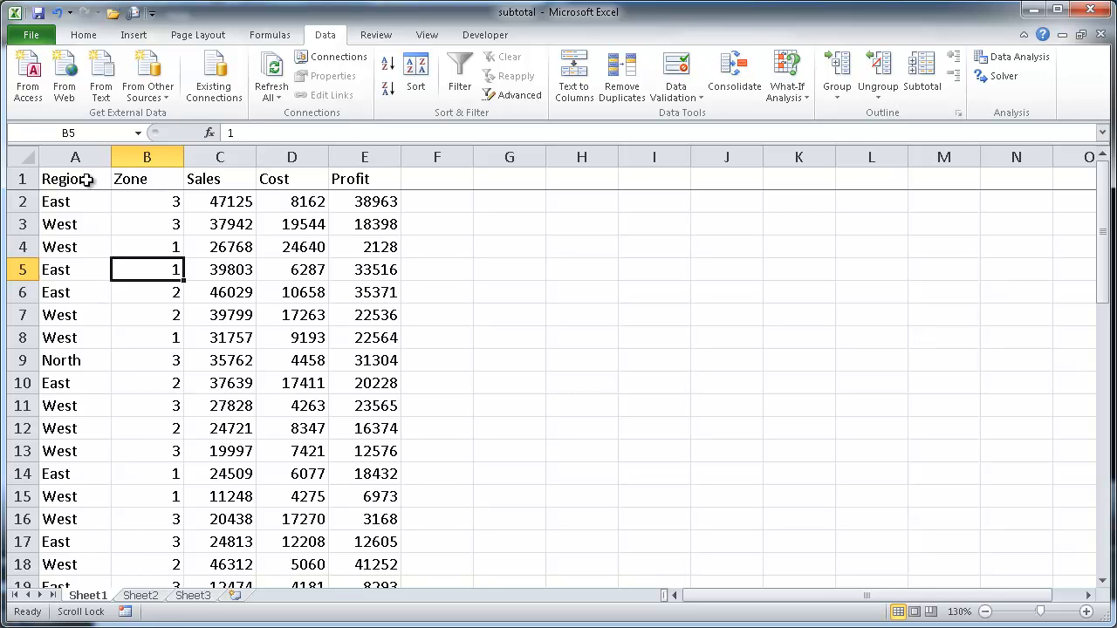
mouse_move(81, 237)
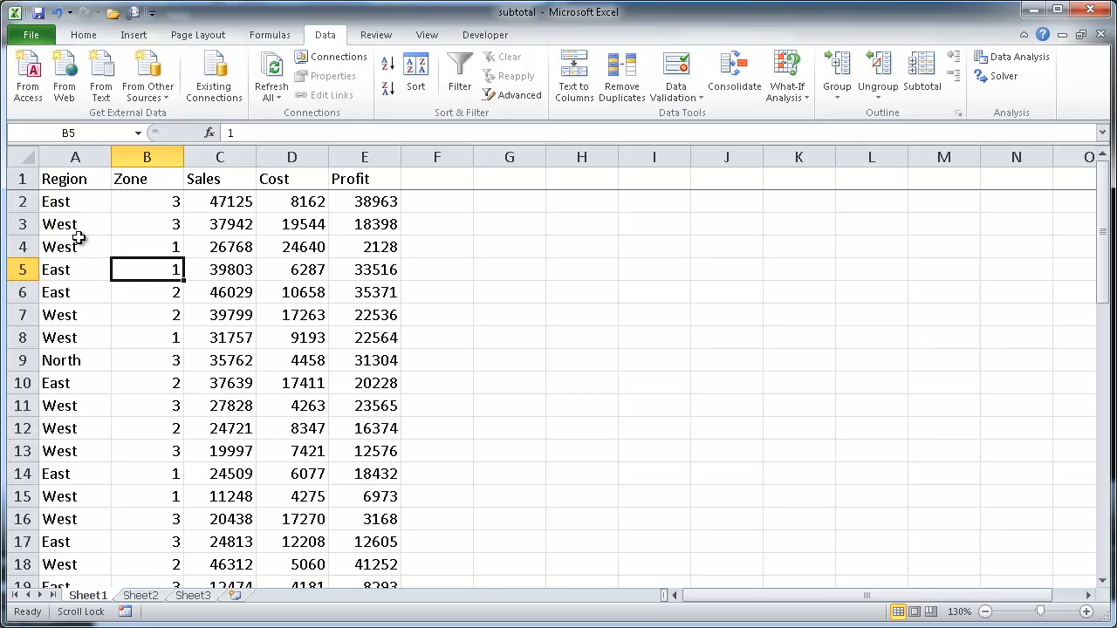
mouse_move(66, 202)
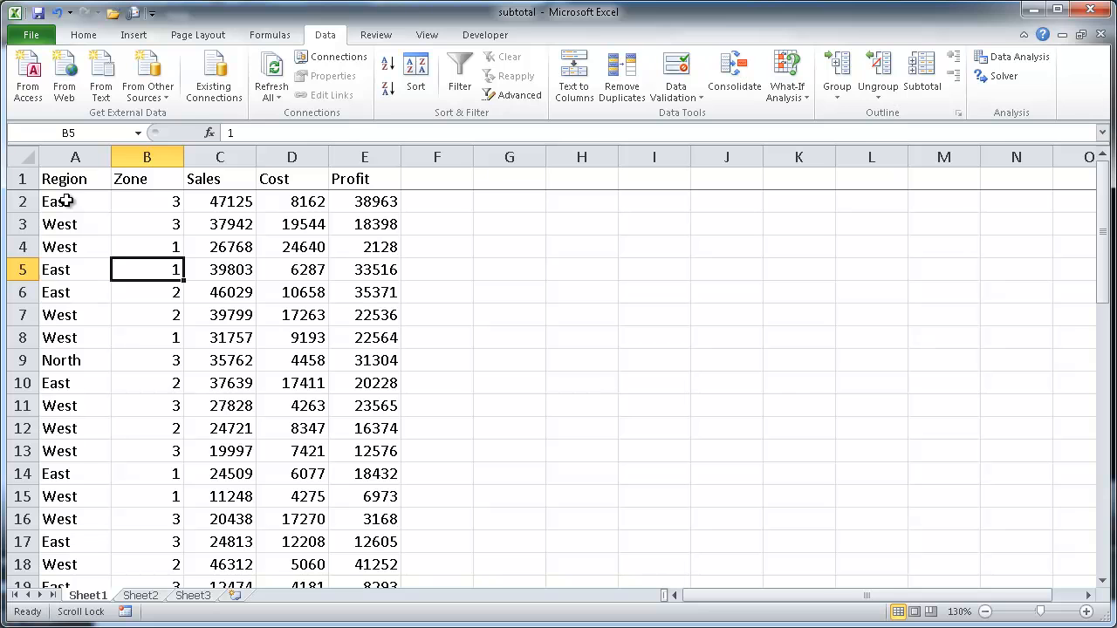
mouse_move(63, 178)
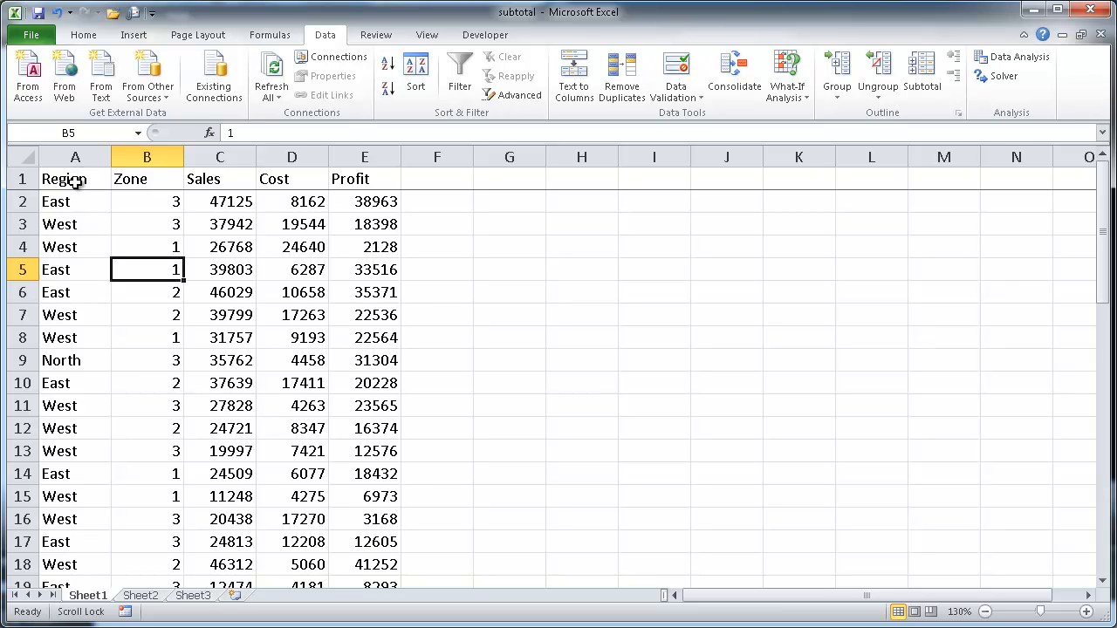
mouse_move(330, 178)
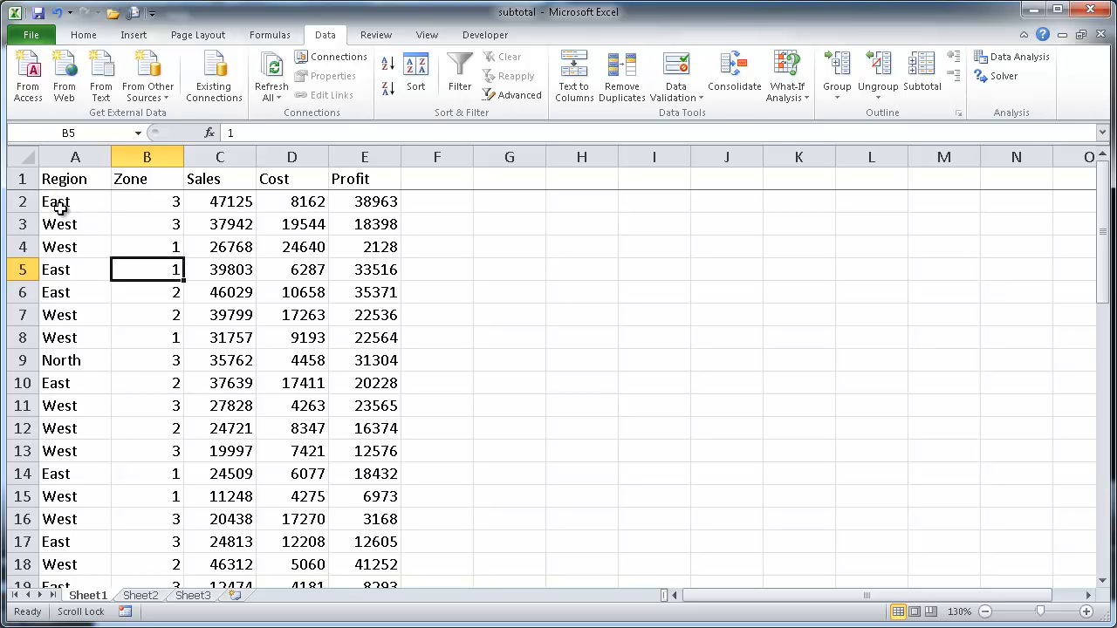
mouse_move(129, 199)
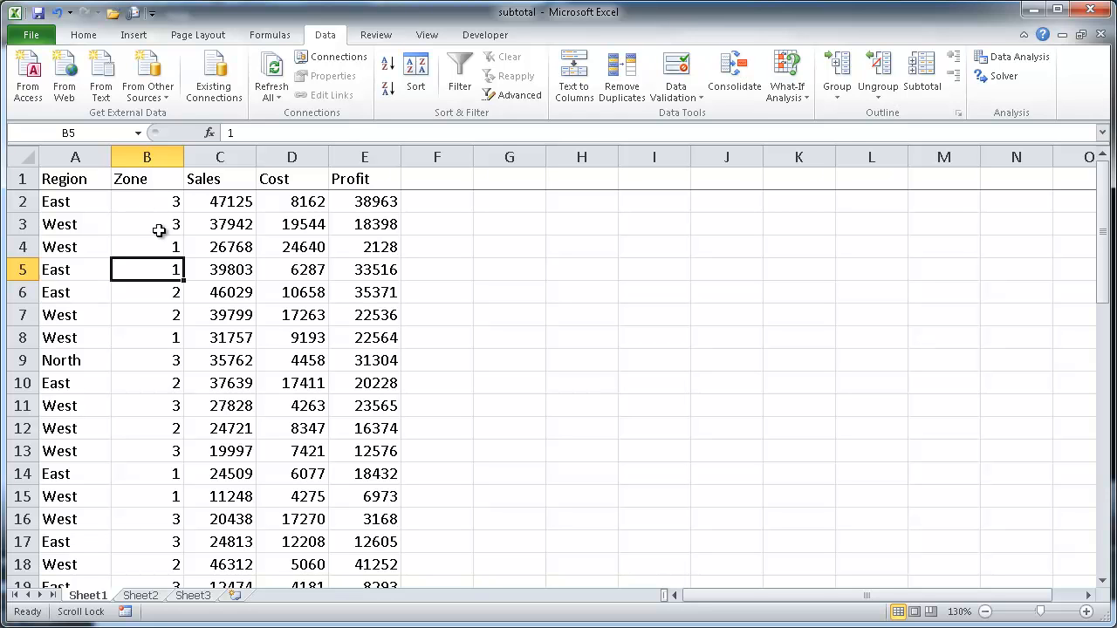
mouse_move(73, 203)
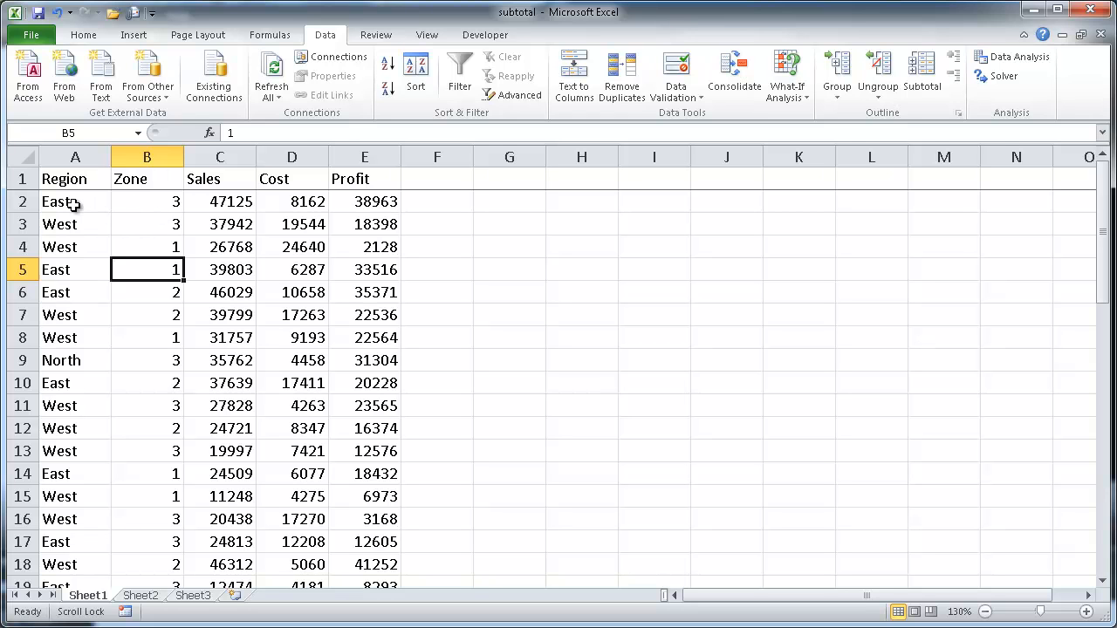
Step: Switch to the subtotaled example on Sheet2 and compare outline levels, ending on region totals only
left_click(75, 202)
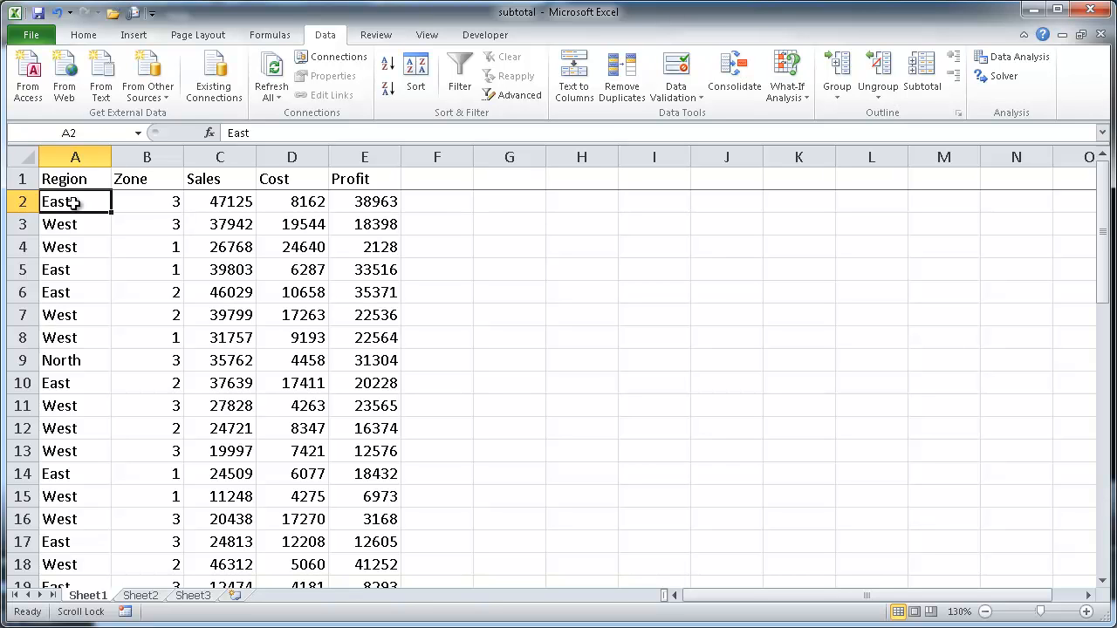
mouse_move(148, 203)
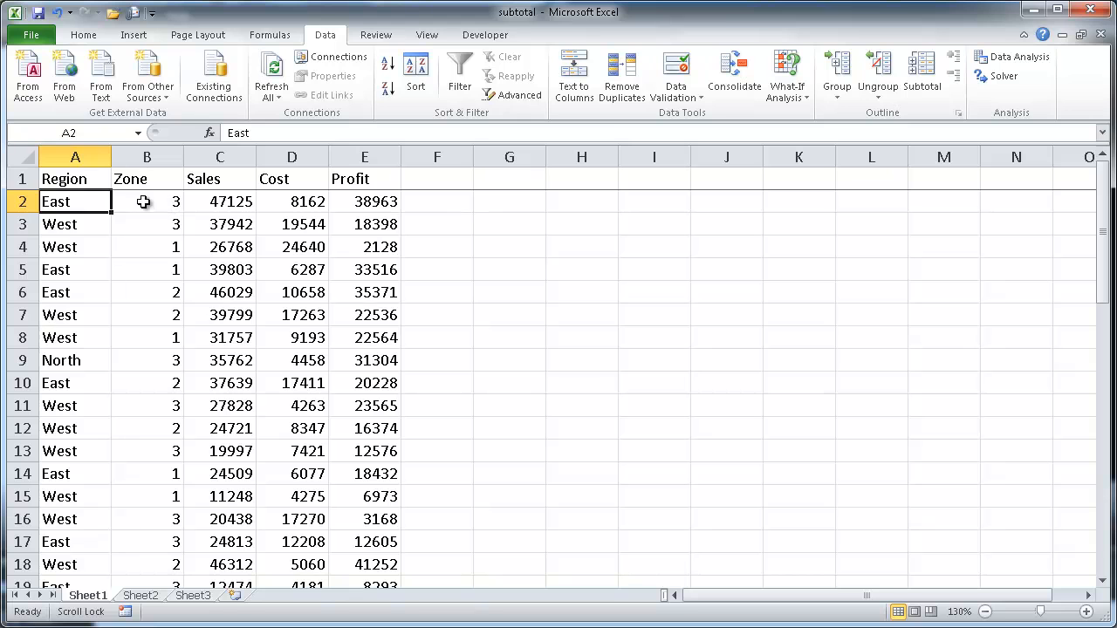
mouse_move(153, 231)
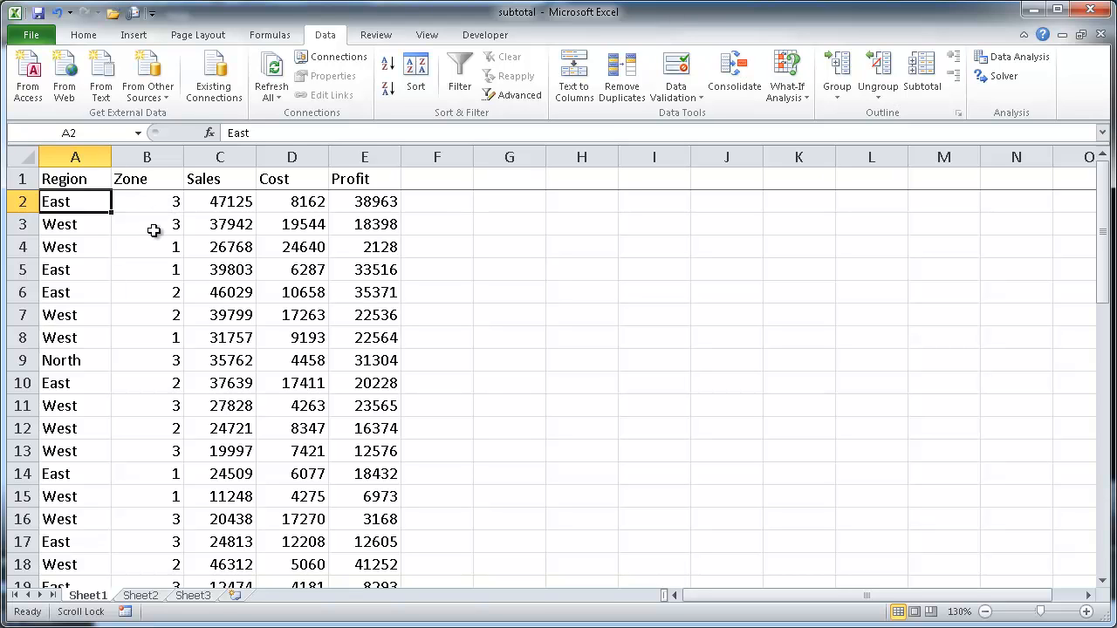
left_click(28, 157)
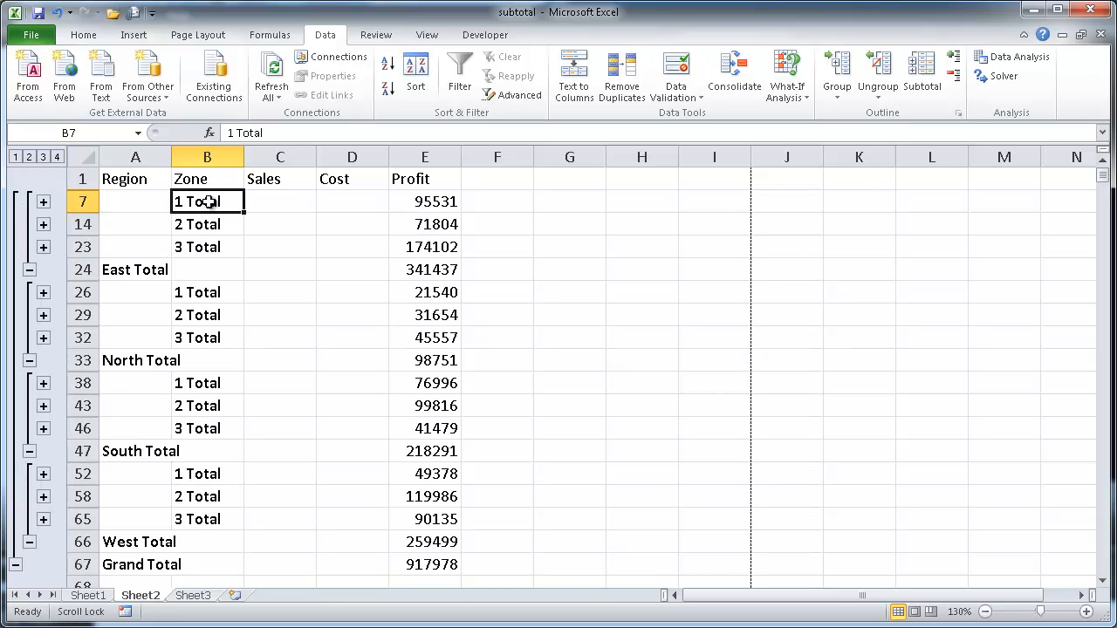
mouse_move(206, 224)
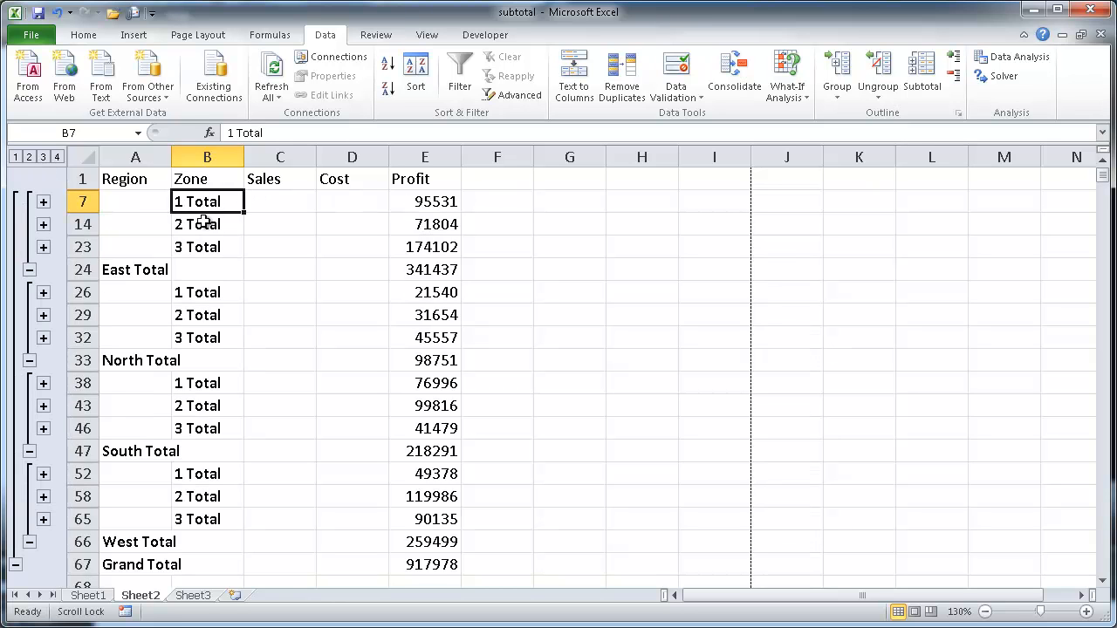
mouse_move(380, 248)
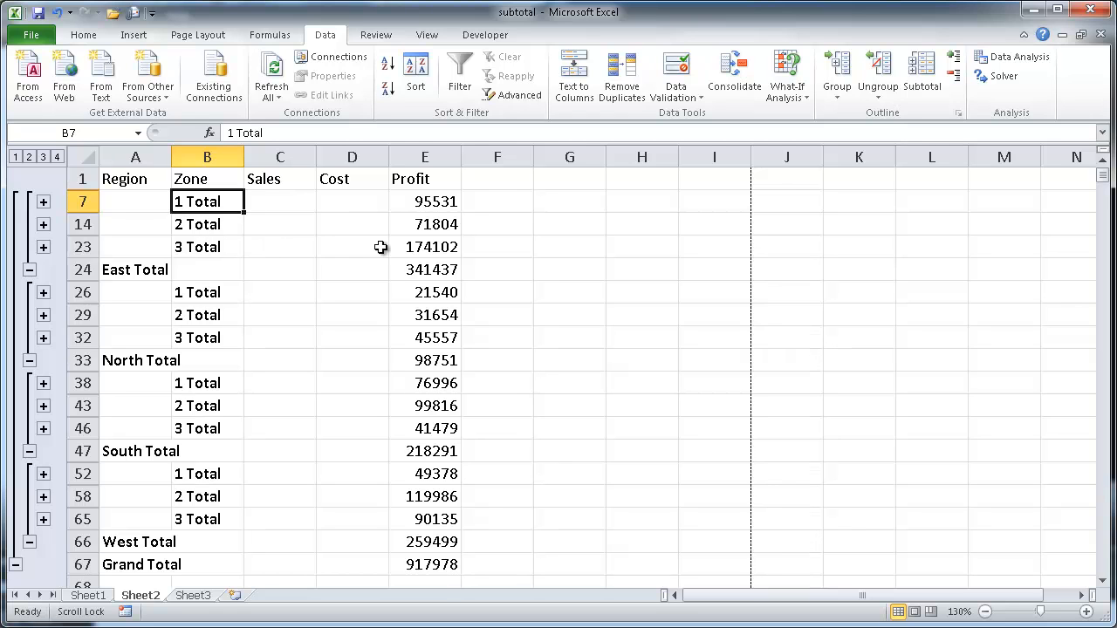
mouse_move(253, 225)
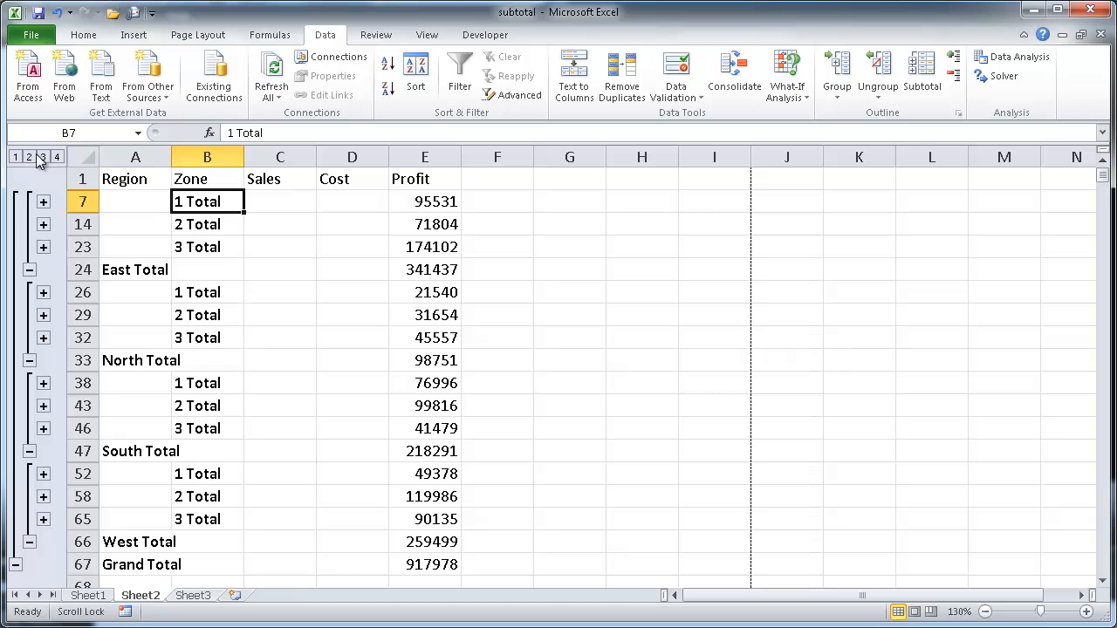
mouse_move(32, 160)
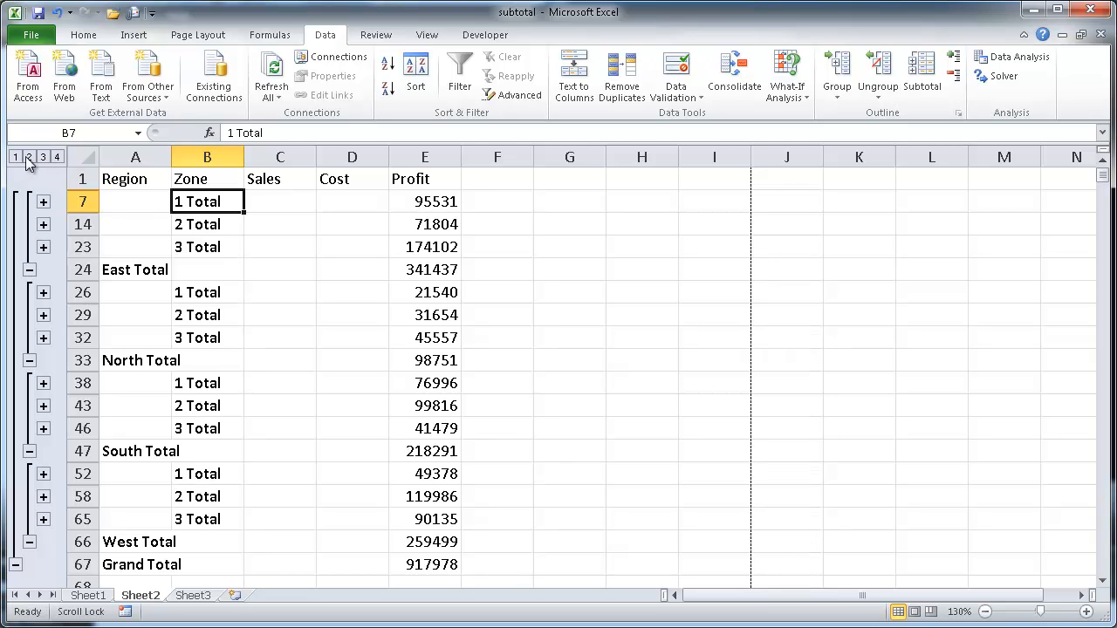
left_click(16, 157)
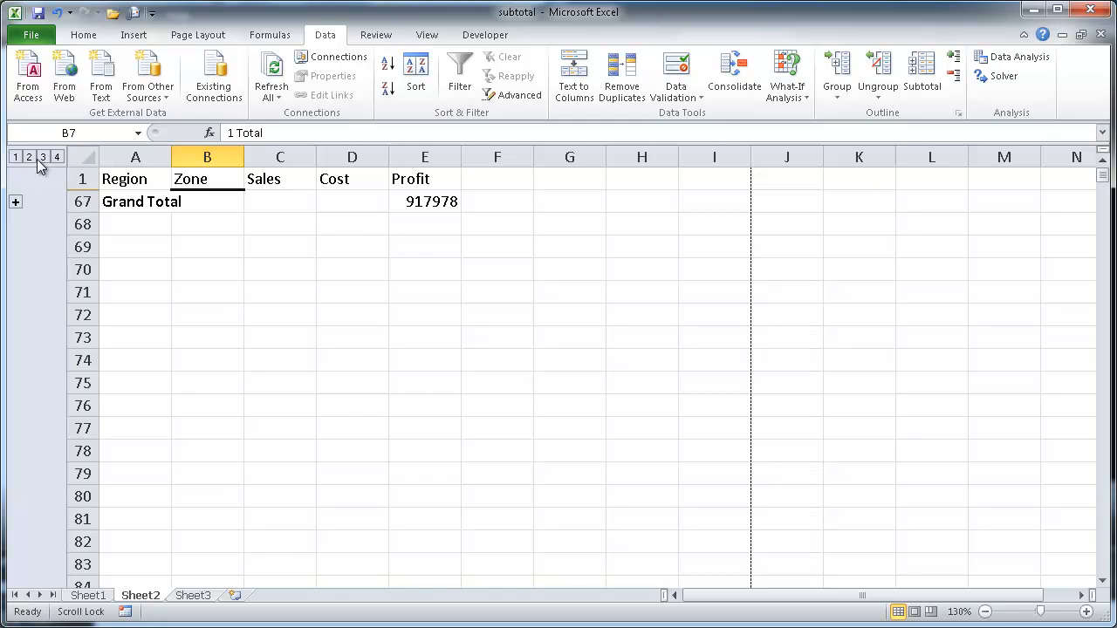
left_click(56, 157)
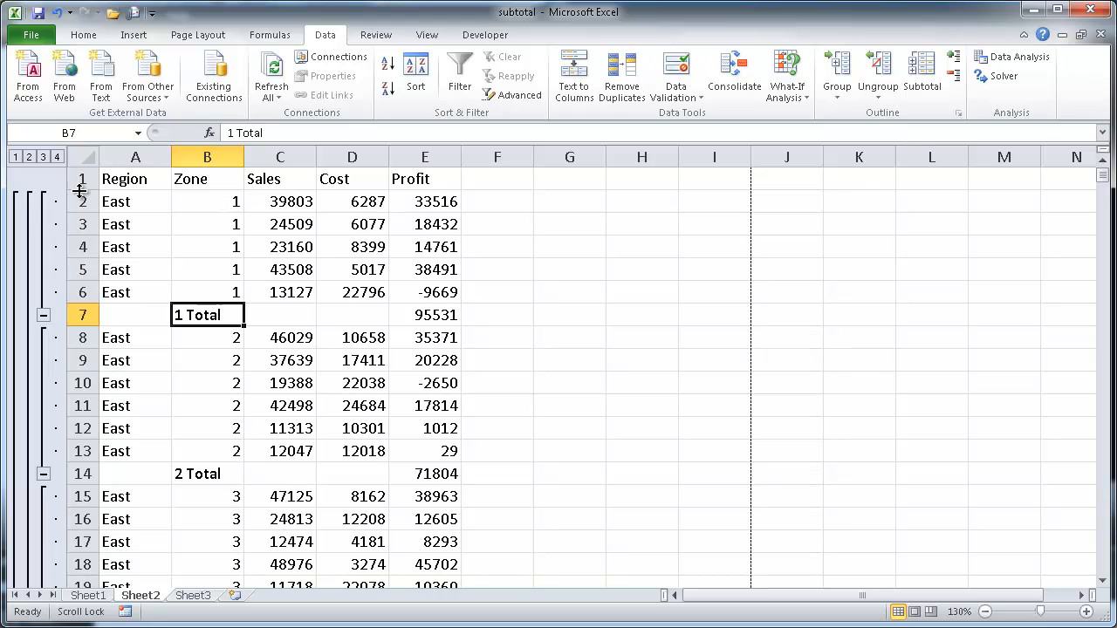
left_click(28, 157)
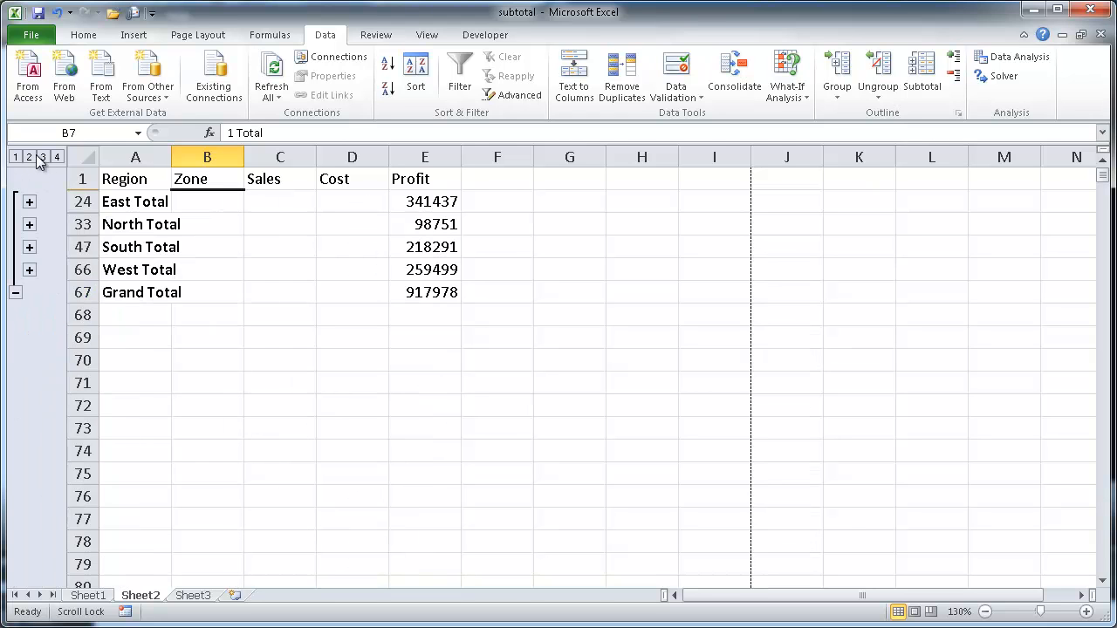
mouse_move(125, 265)
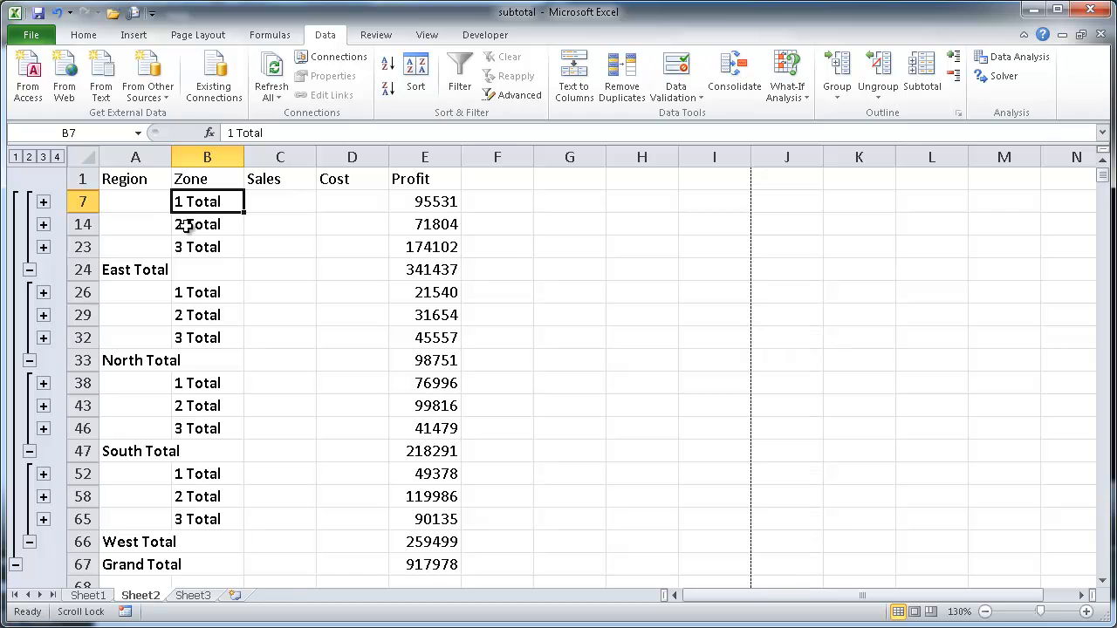
mouse_move(405, 196)
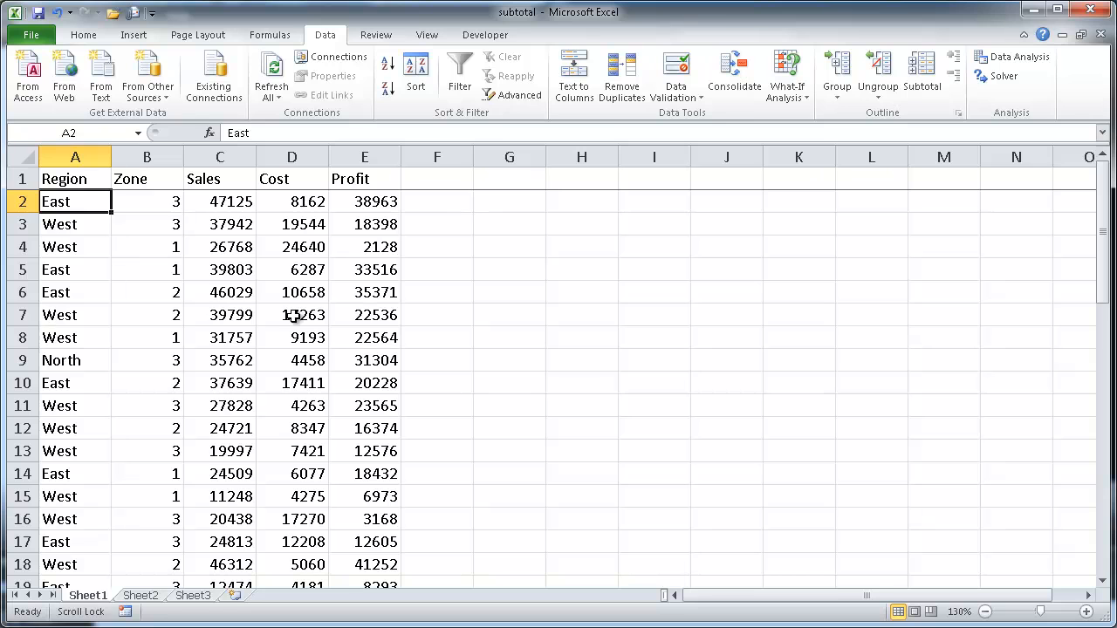
mouse_move(314, 239)
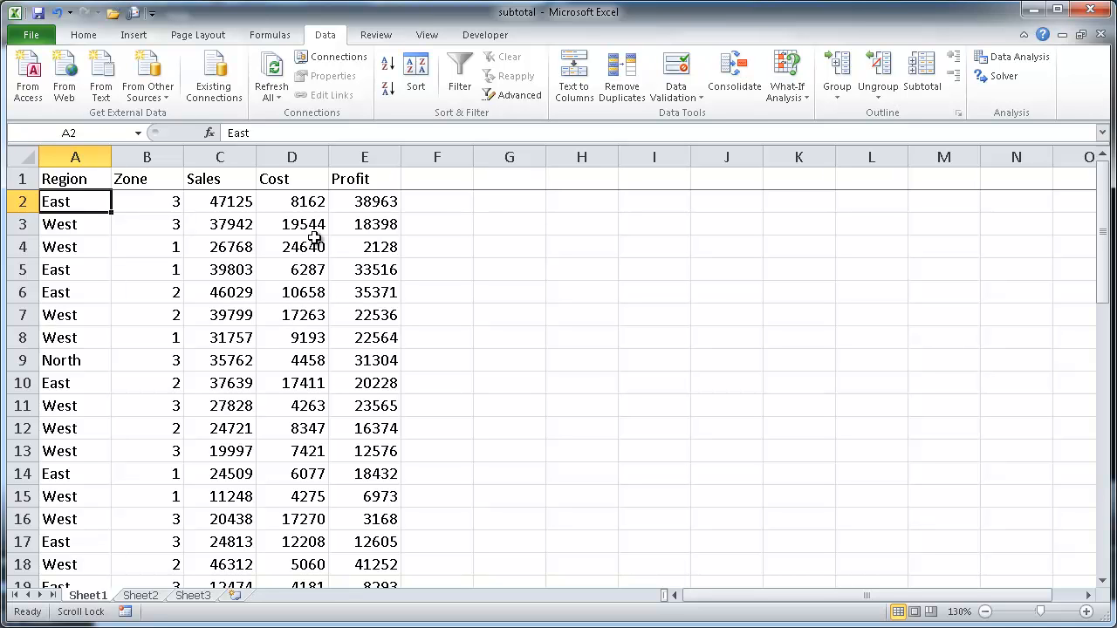
mouse_move(206, 250)
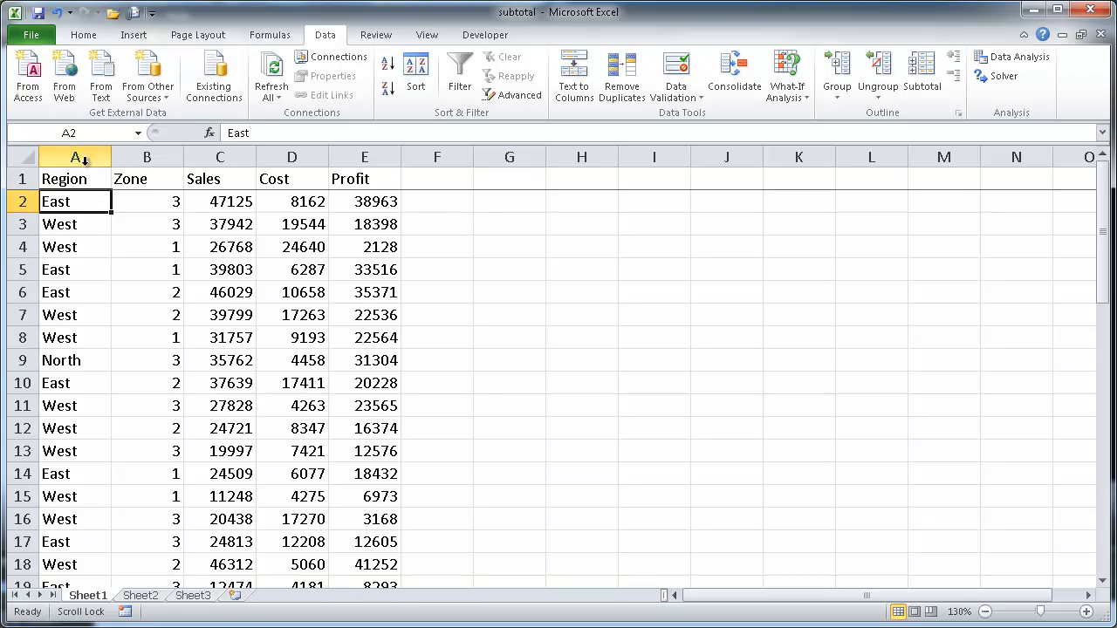
Step: Select a West entry in the Region column of the raw Sheet1 data
left_click(75, 247)
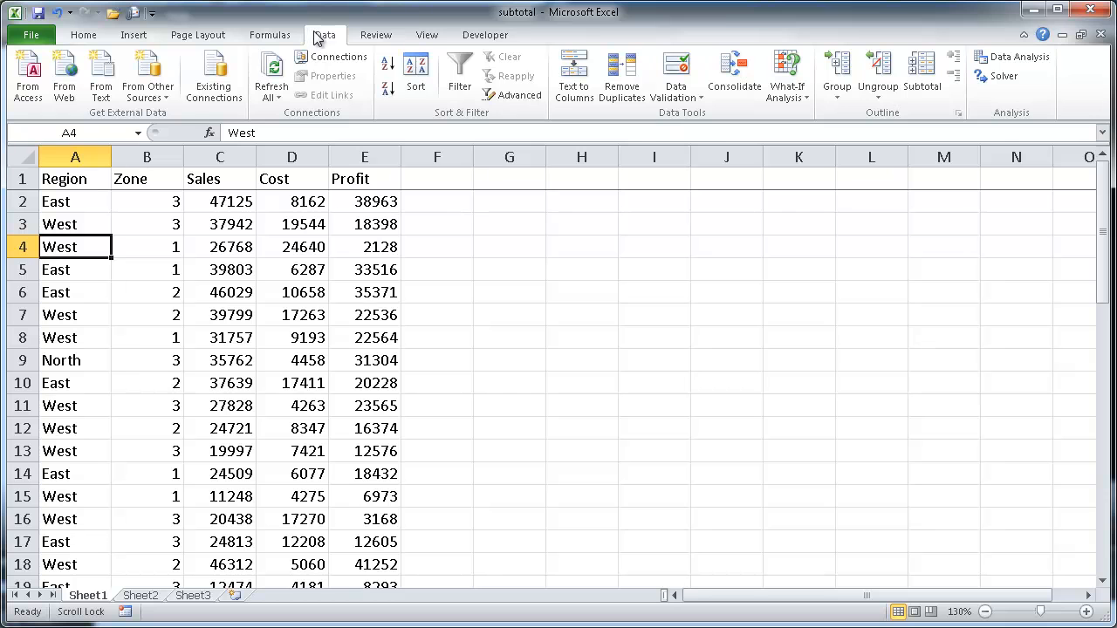
mouse_move(143, 323)
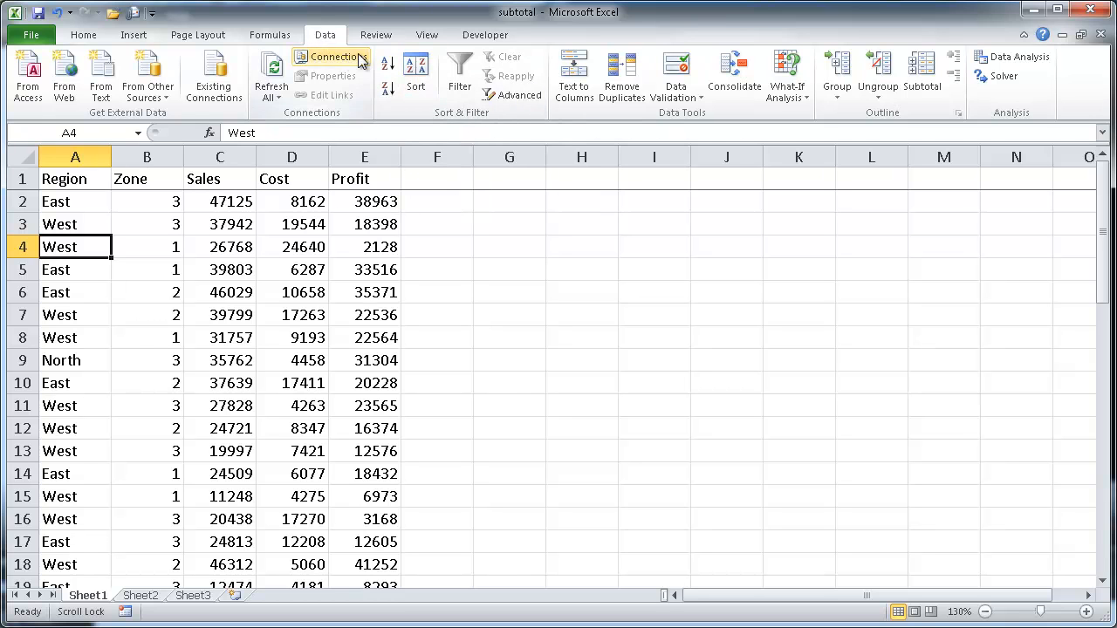
Step: Sort the table by Region A to Z, then by Zone smallest to largest
left_click(415, 73)
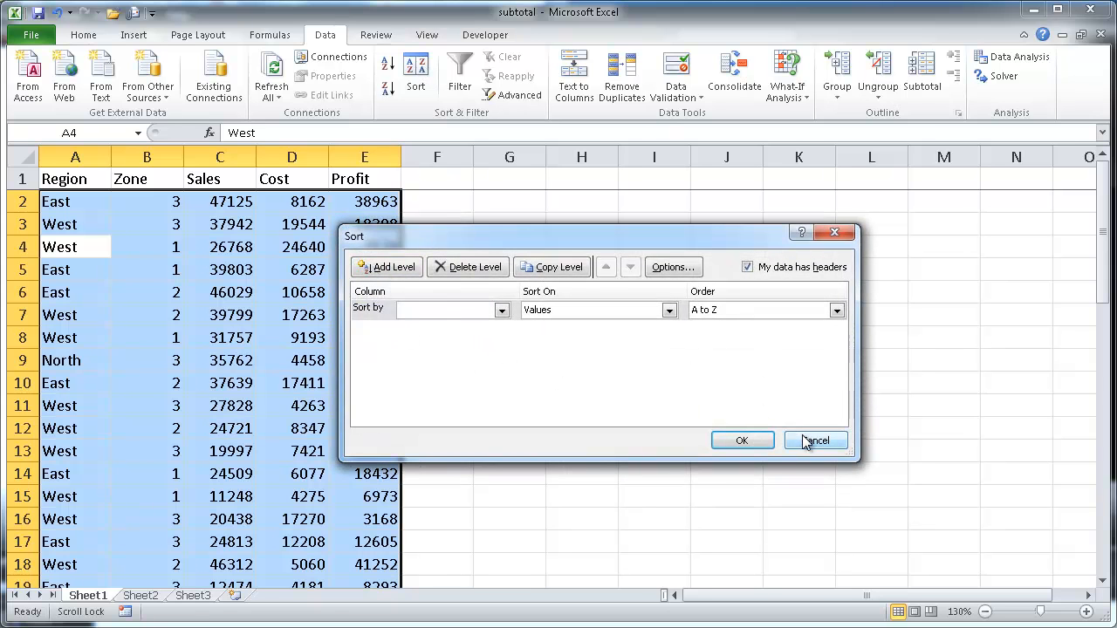
left_click(815, 439)
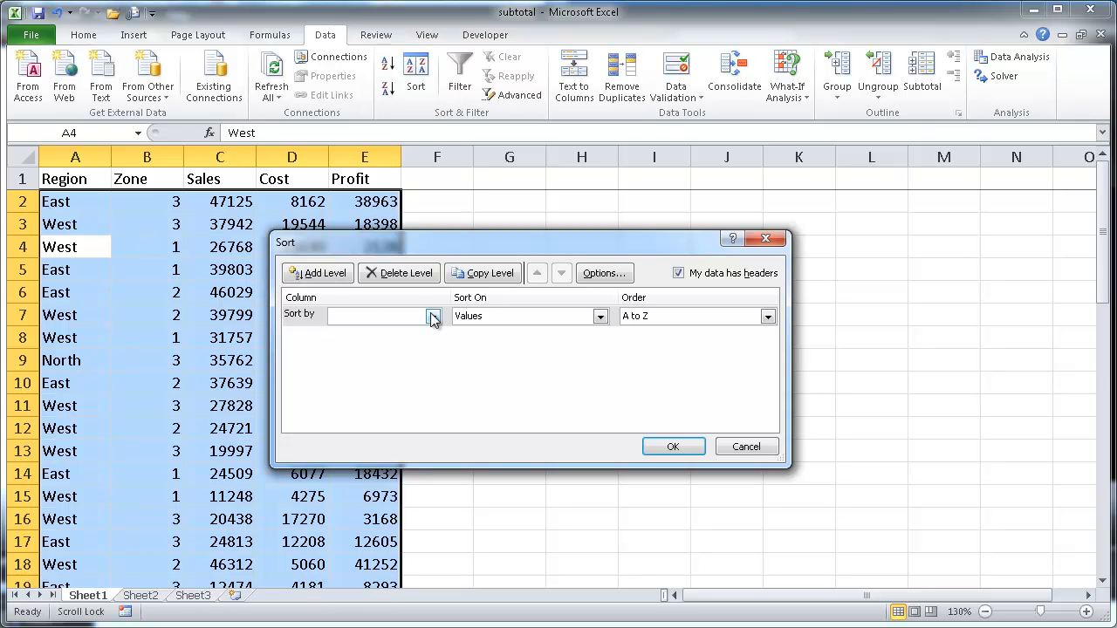
left_click(431, 316)
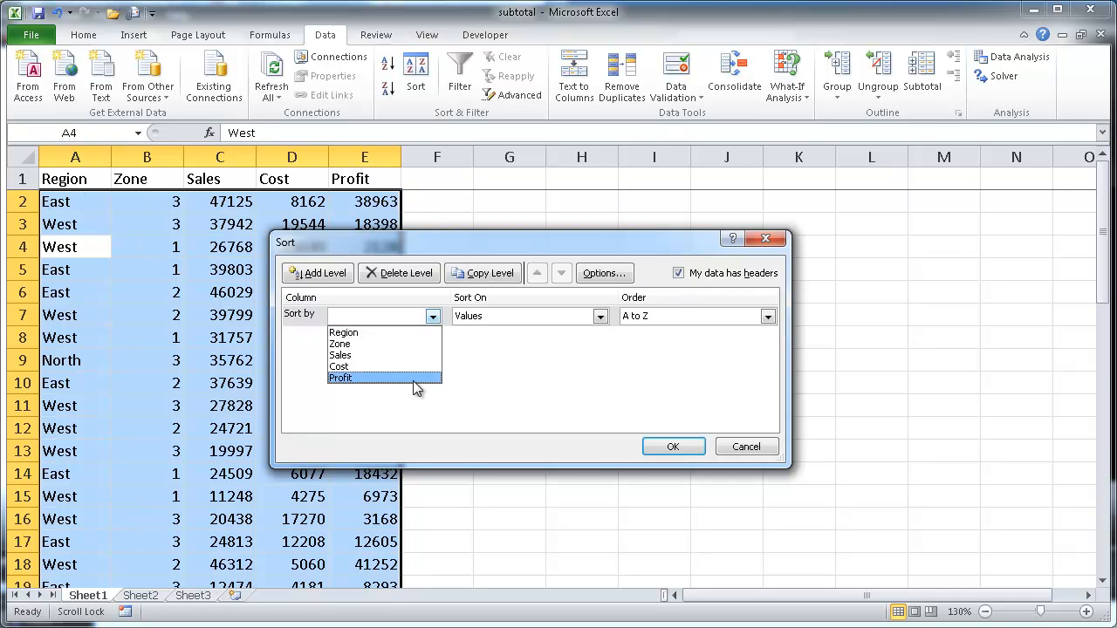
left_click(343, 331)
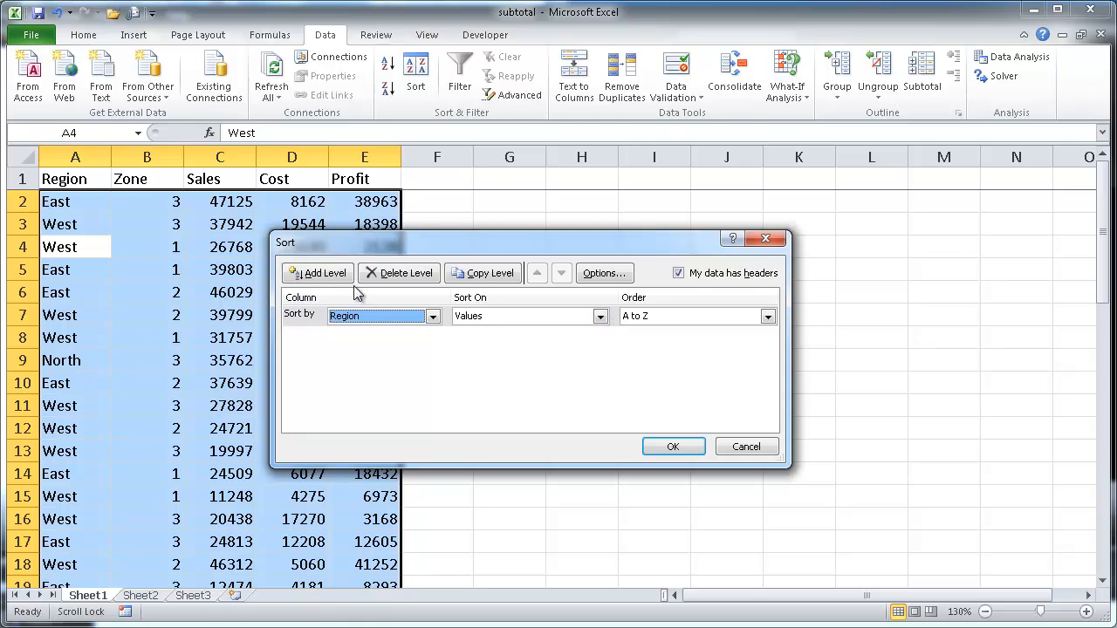
left_click(317, 273)
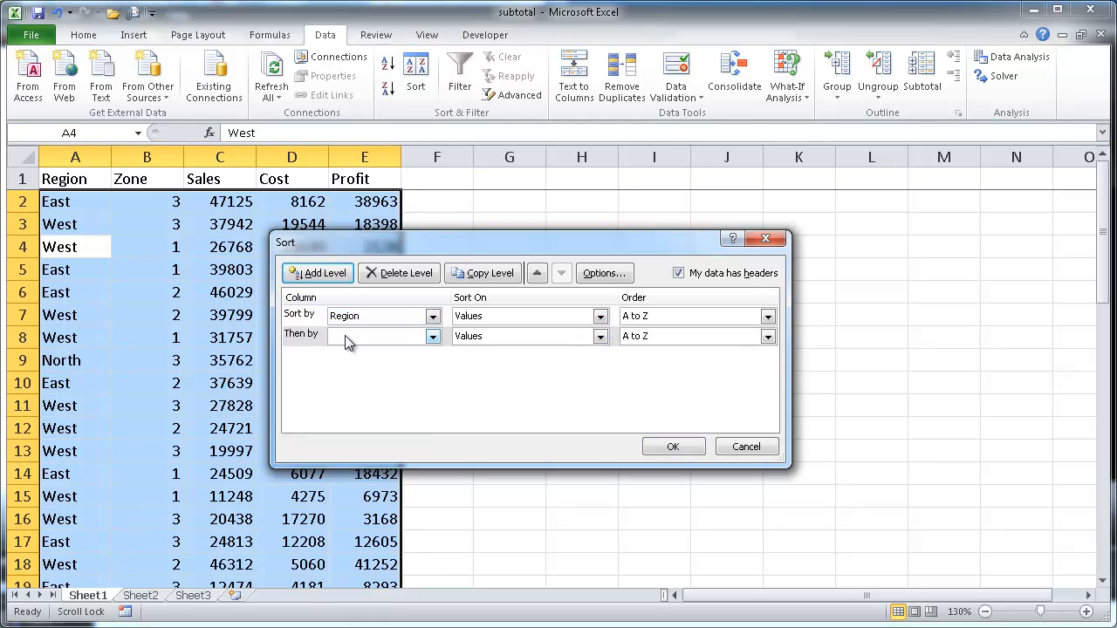
left_click(431, 335)
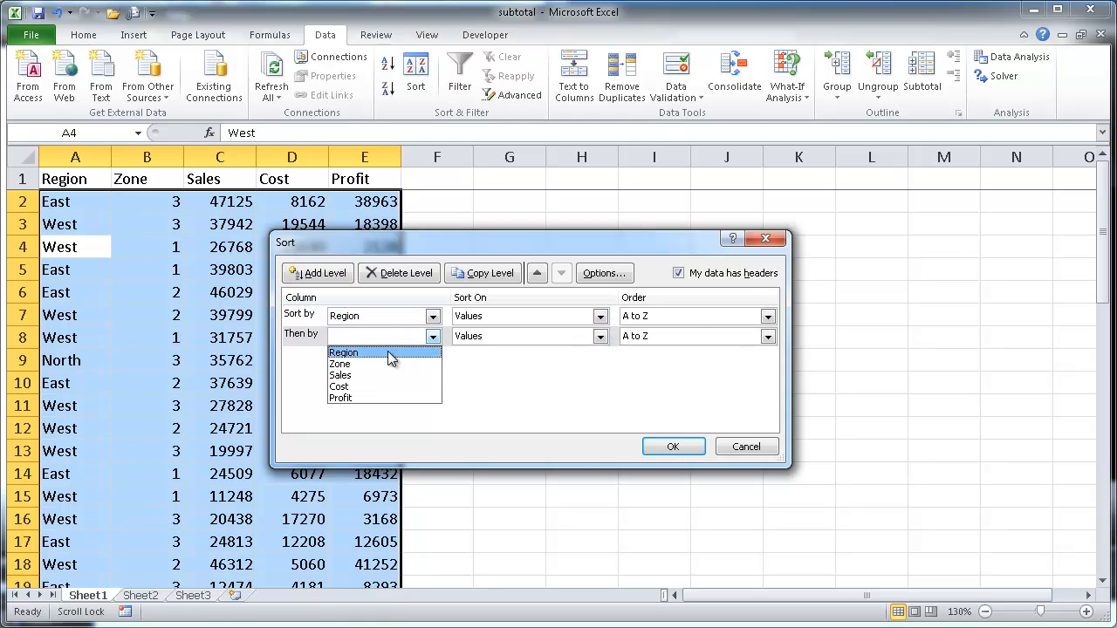
left_click(339, 364)
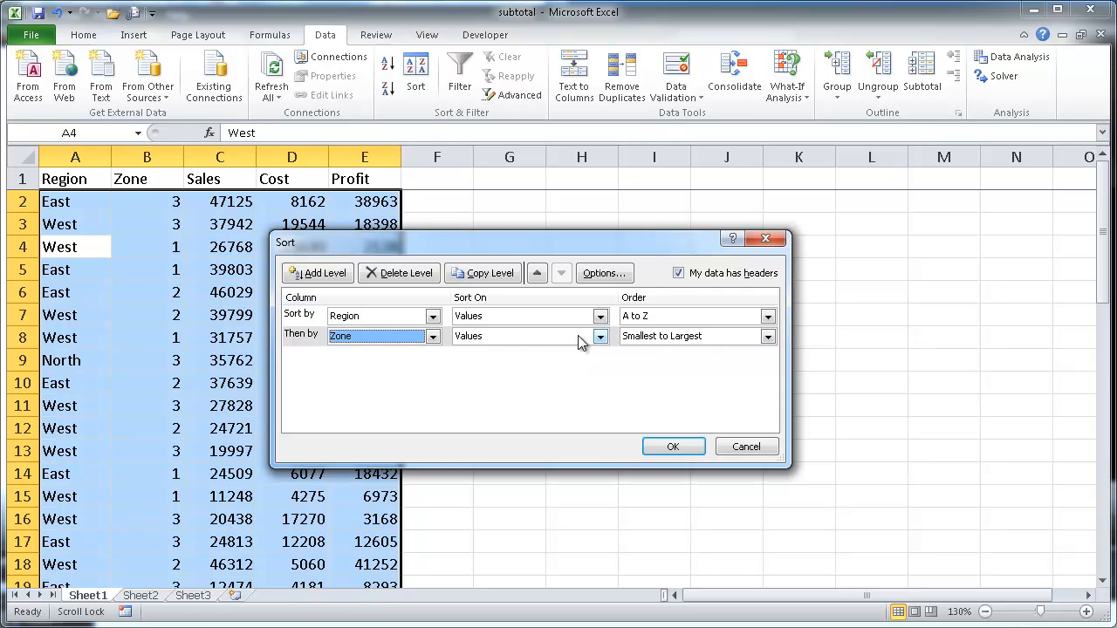
mouse_move(668, 426)
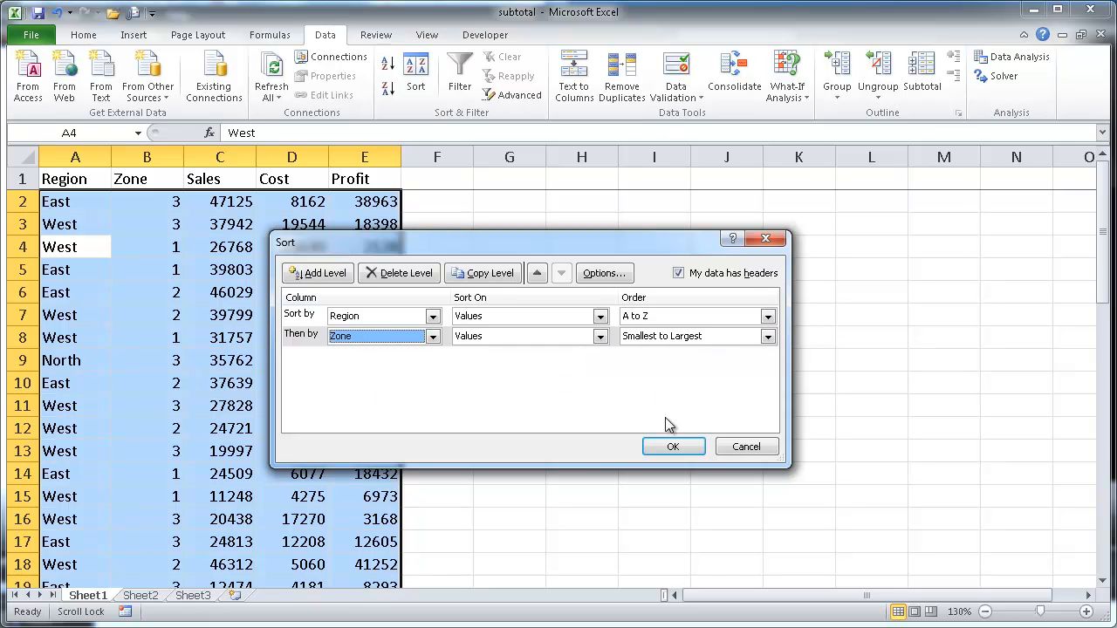
left_click(673, 447)
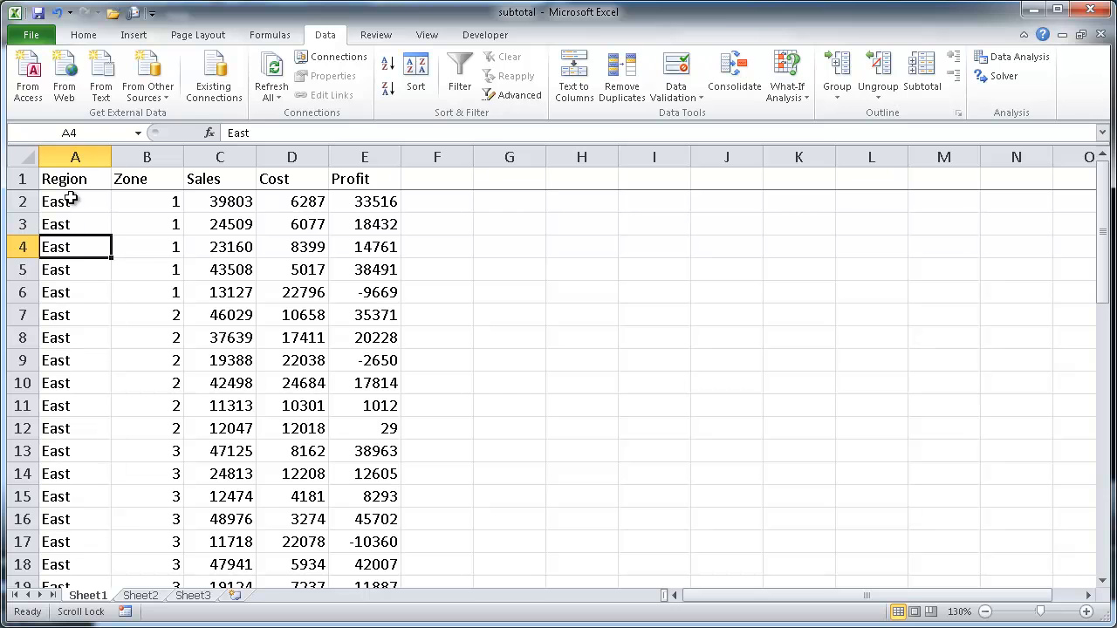
mouse_move(248, 262)
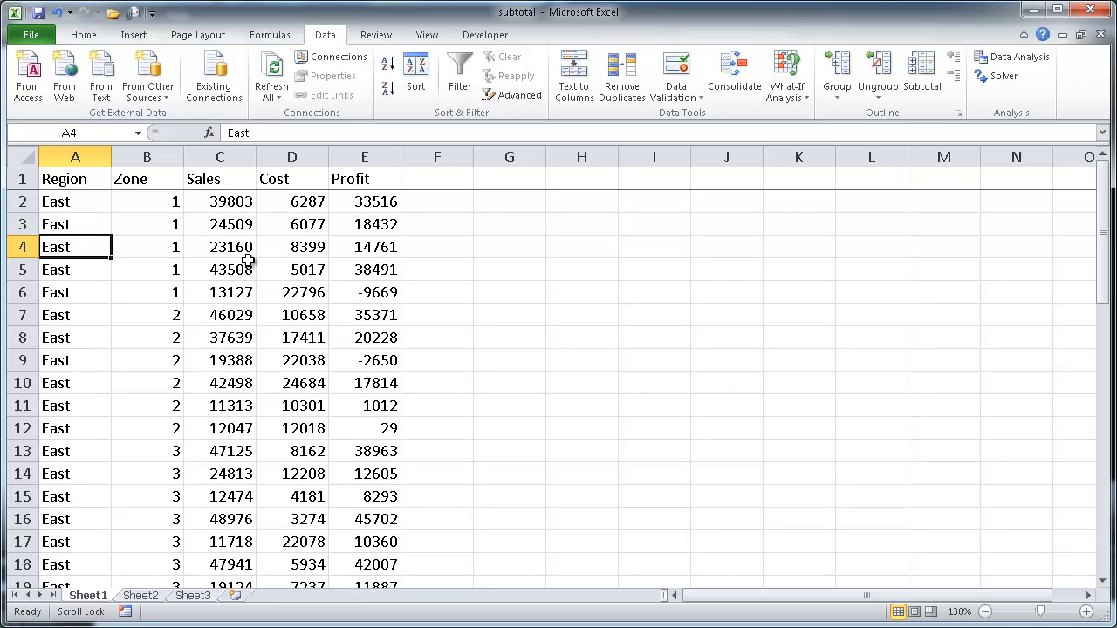
mouse_move(129, 252)
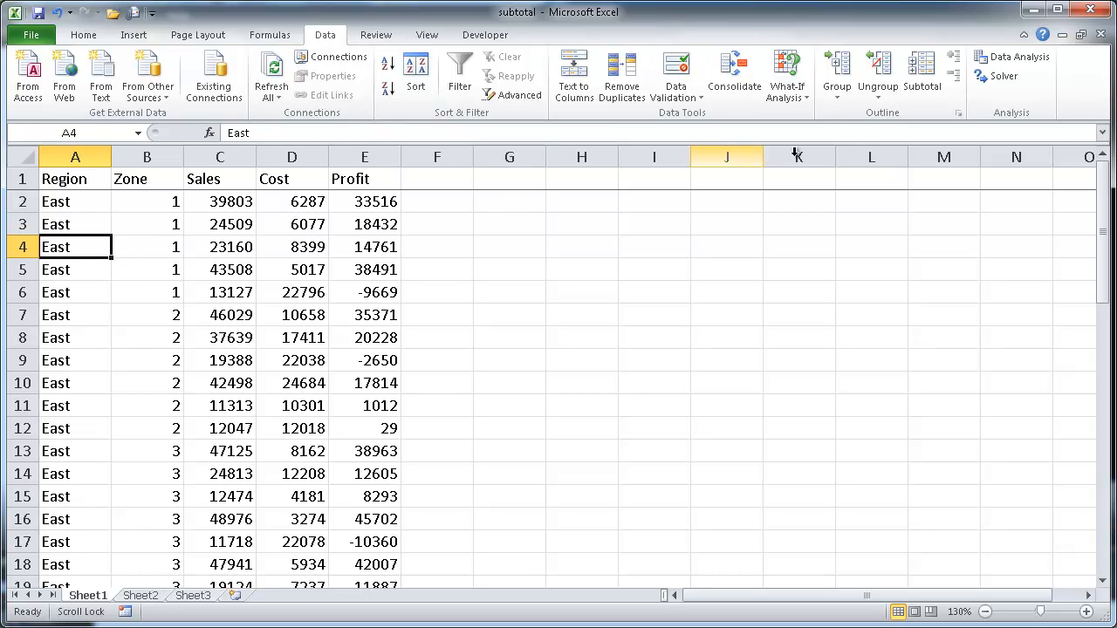
mouse_move(921, 74)
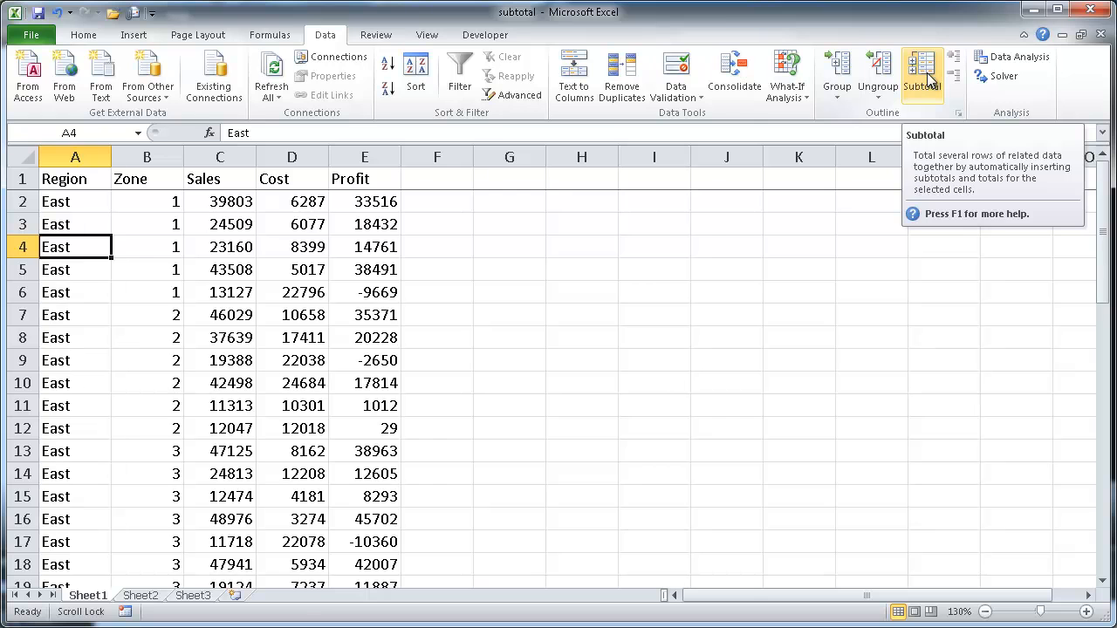
left_click(922, 77)
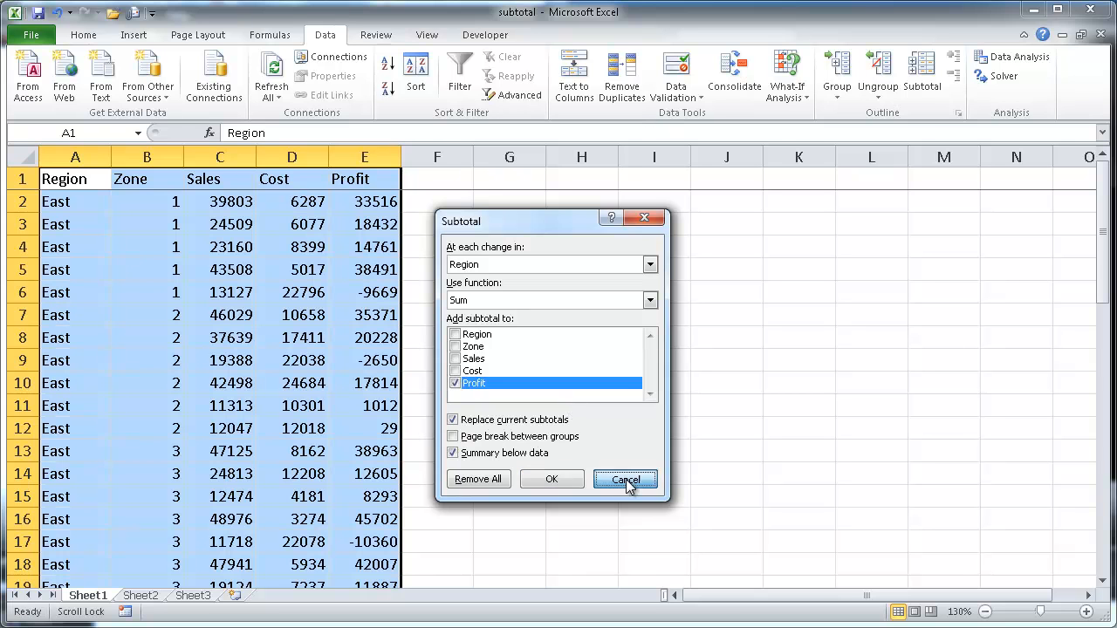
left_click(624, 478)
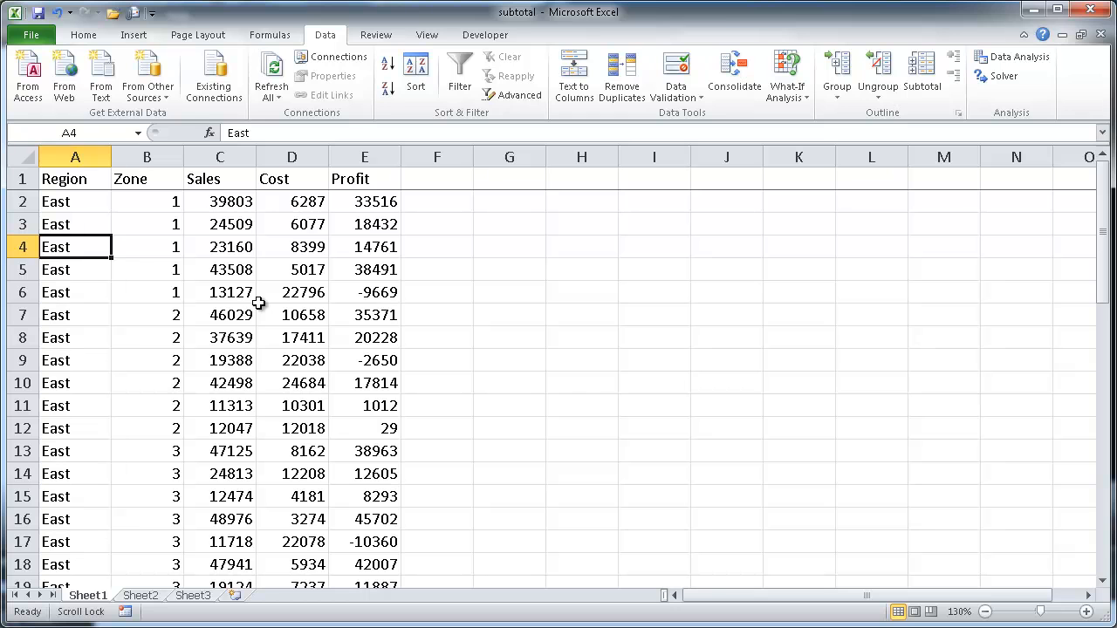
mouse_move(173, 314)
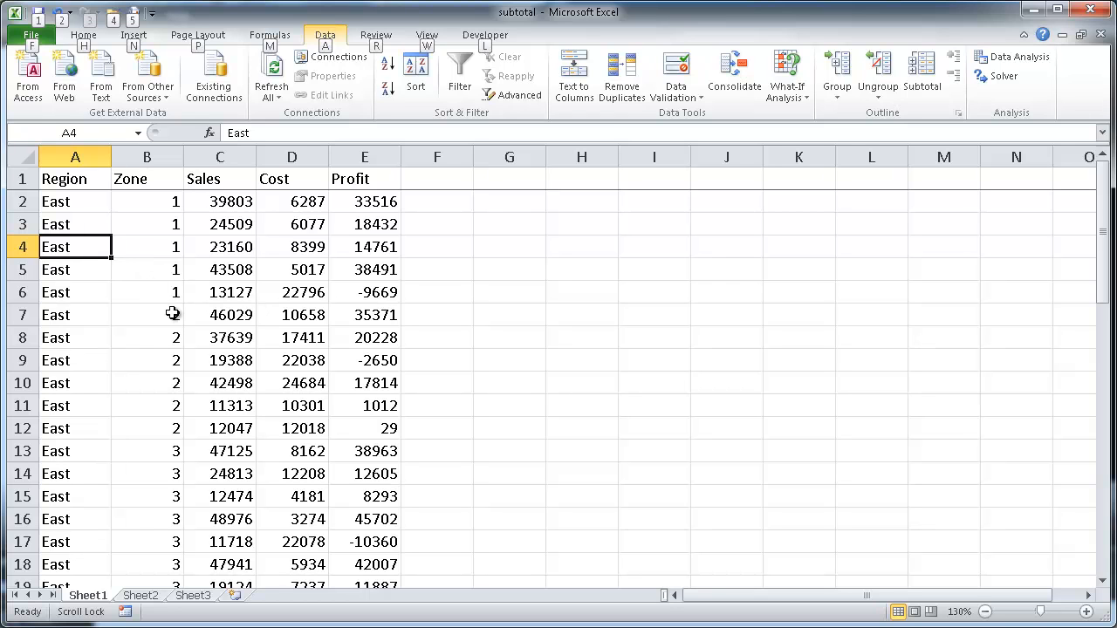
Step: Reopen the Subtotal settings and review the list of summary functions
left_click(922, 74)
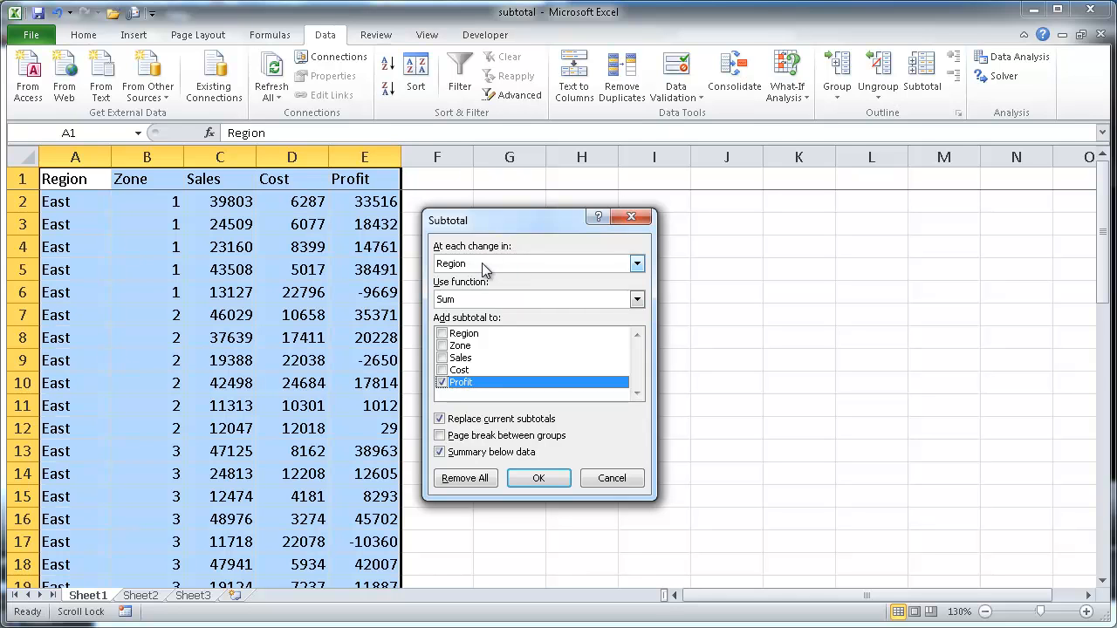
mouse_move(454, 270)
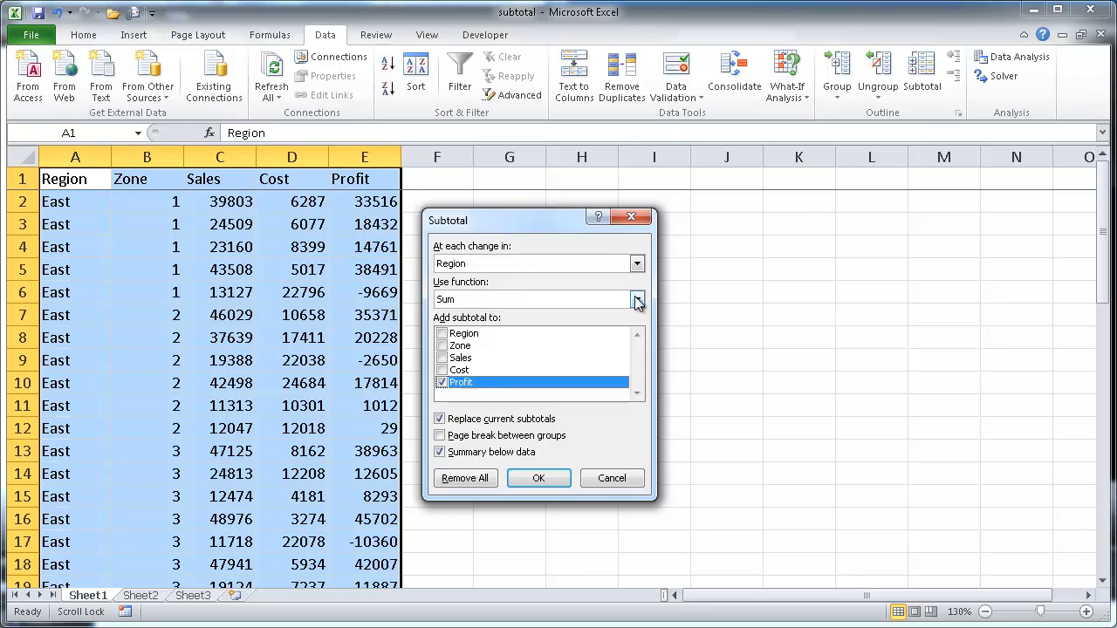
left_click(635, 298)
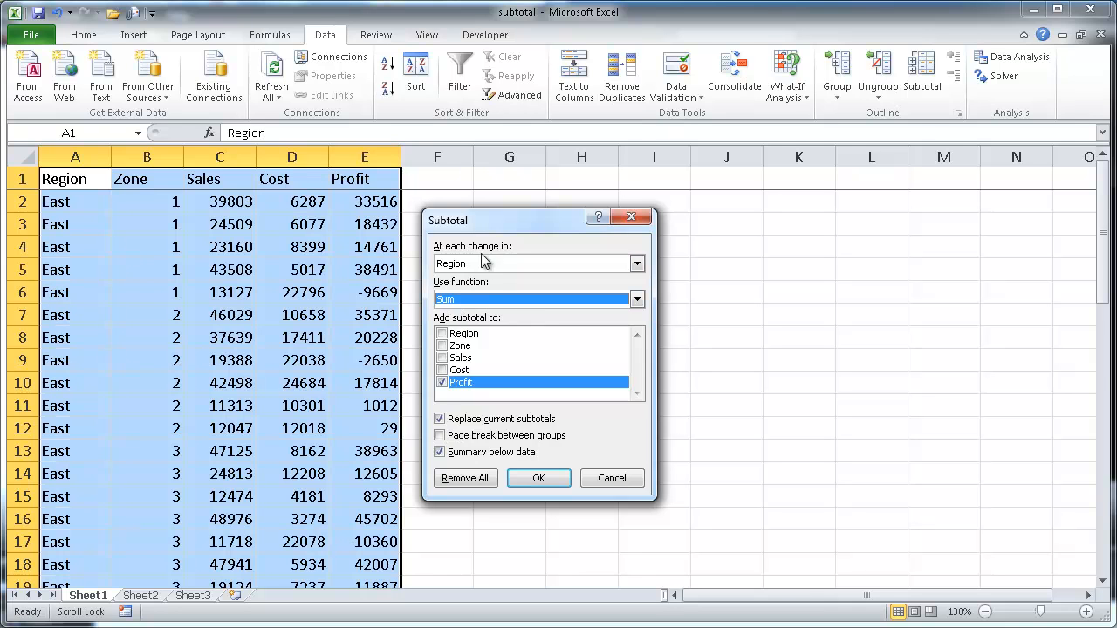
mouse_move(14, 206)
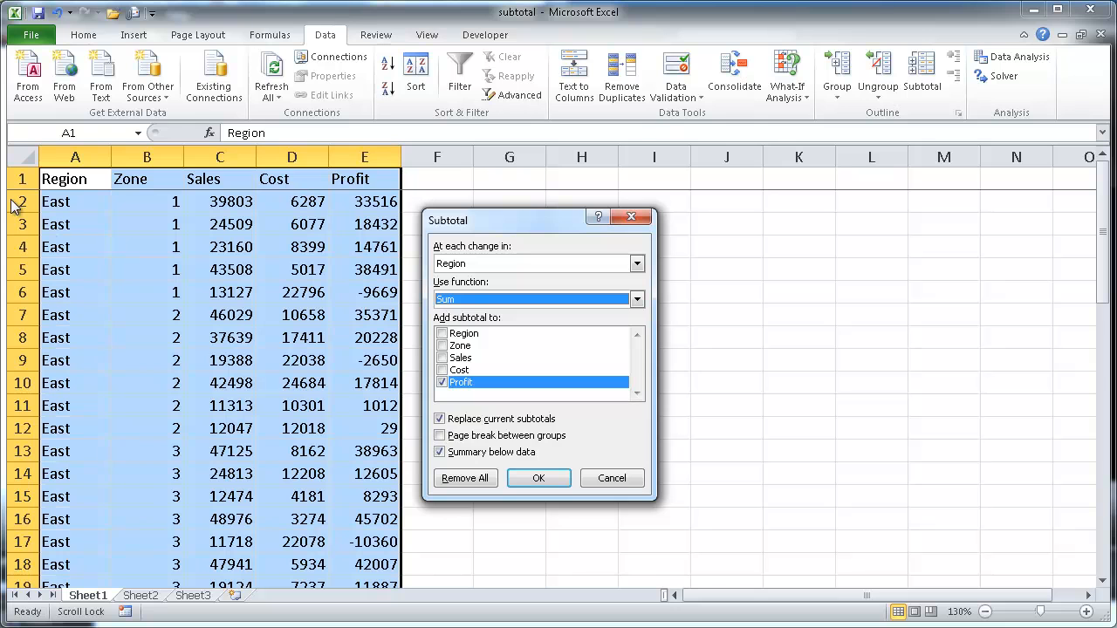
mouse_move(213, 293)
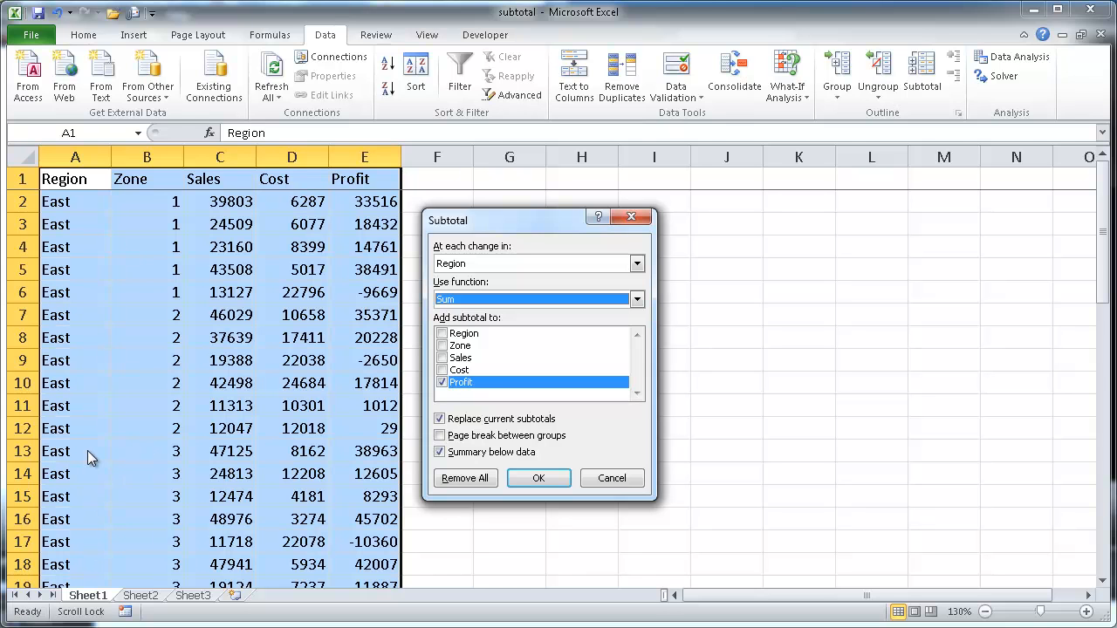
mouse_move(79, 400)
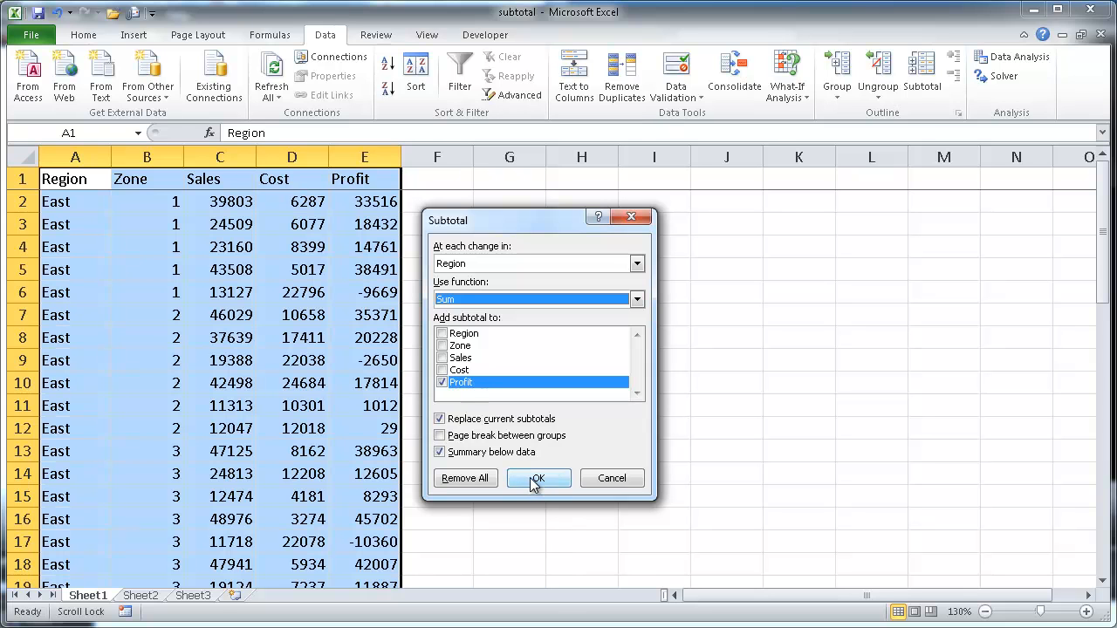
Step: Apply Profit subtotals per Region and scroll through the expanded totals such as East 341,437
left_click(538, 478)
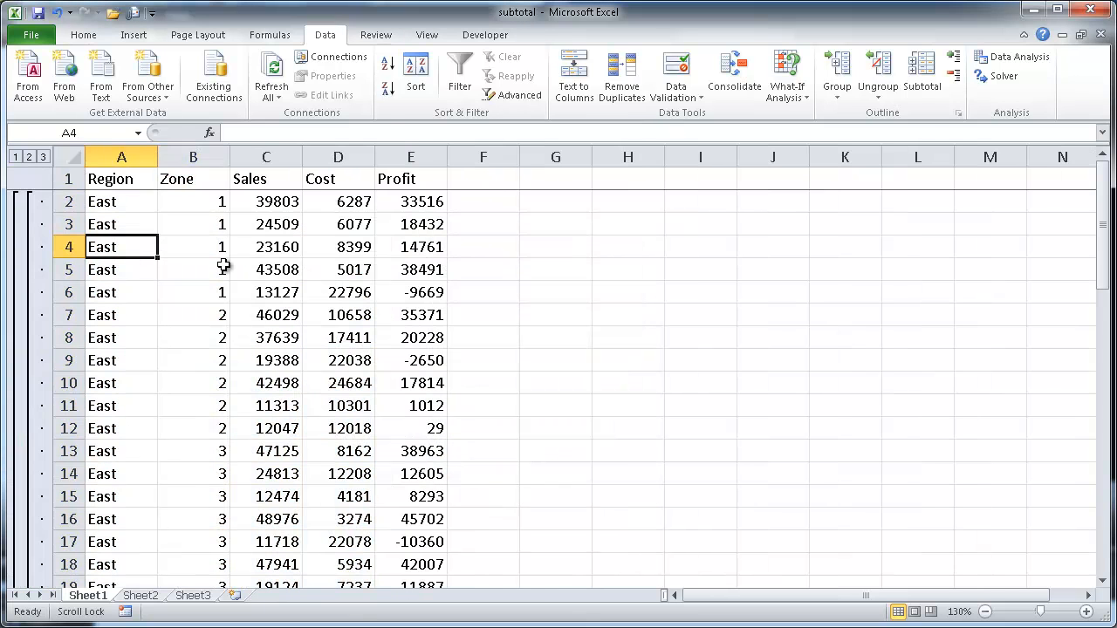
mouse_move(923, 268)
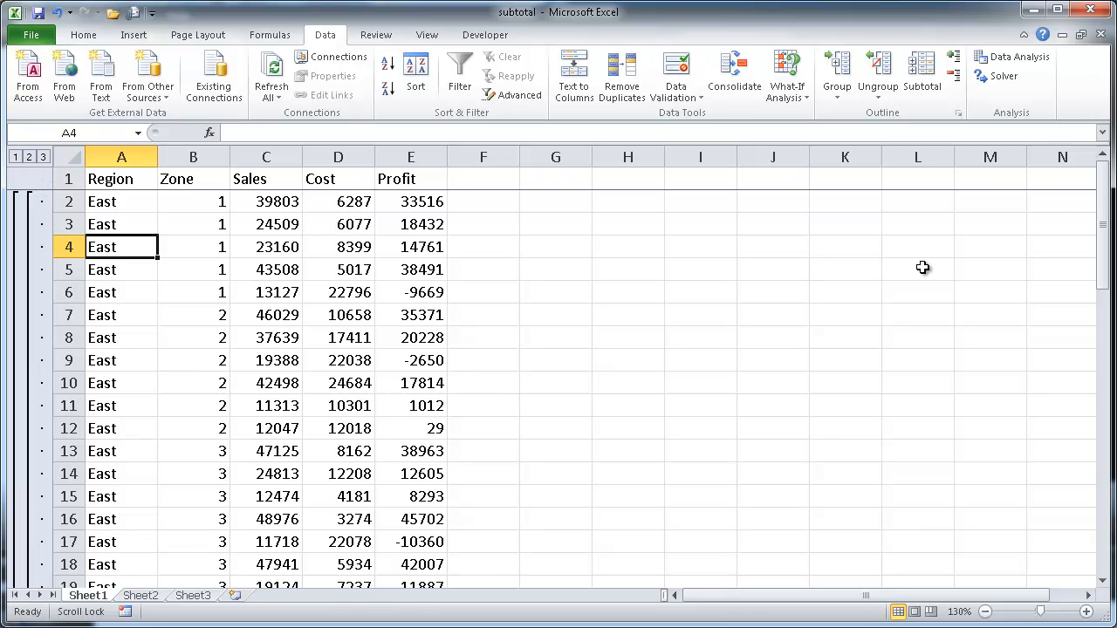
scroll("down", 3)
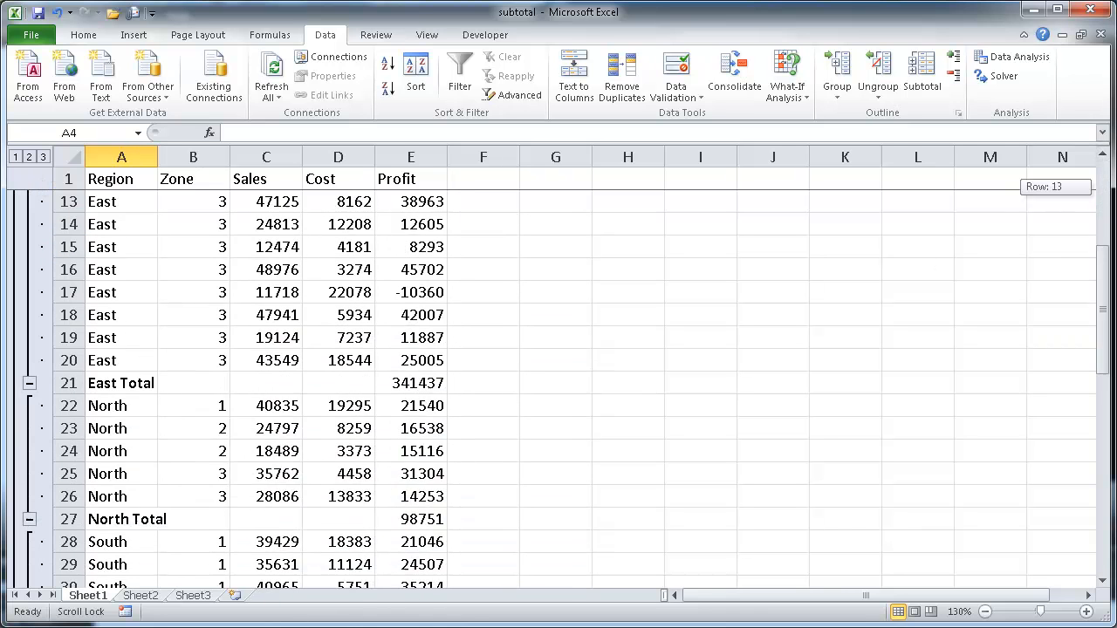
scroll("down", 3)
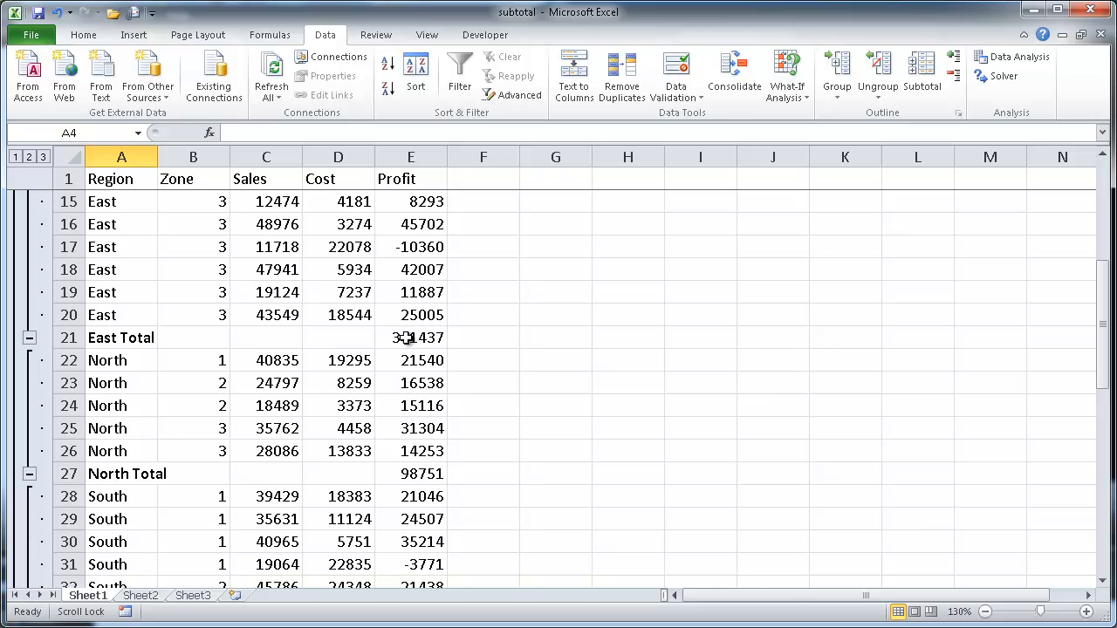
mouse_move(380, 481)
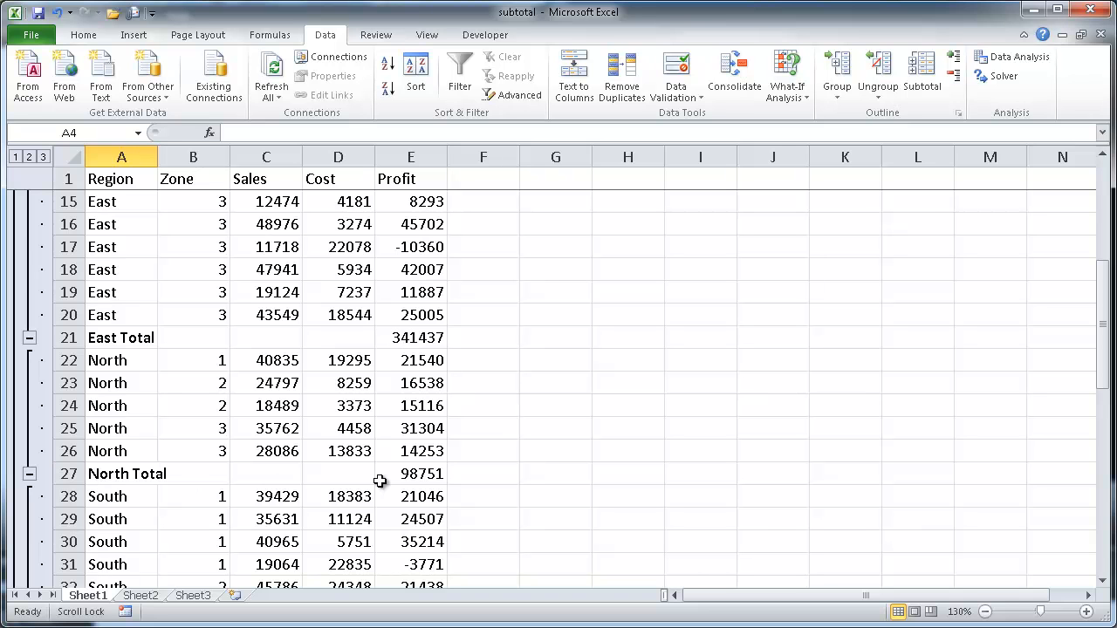
scroll("down", 3)
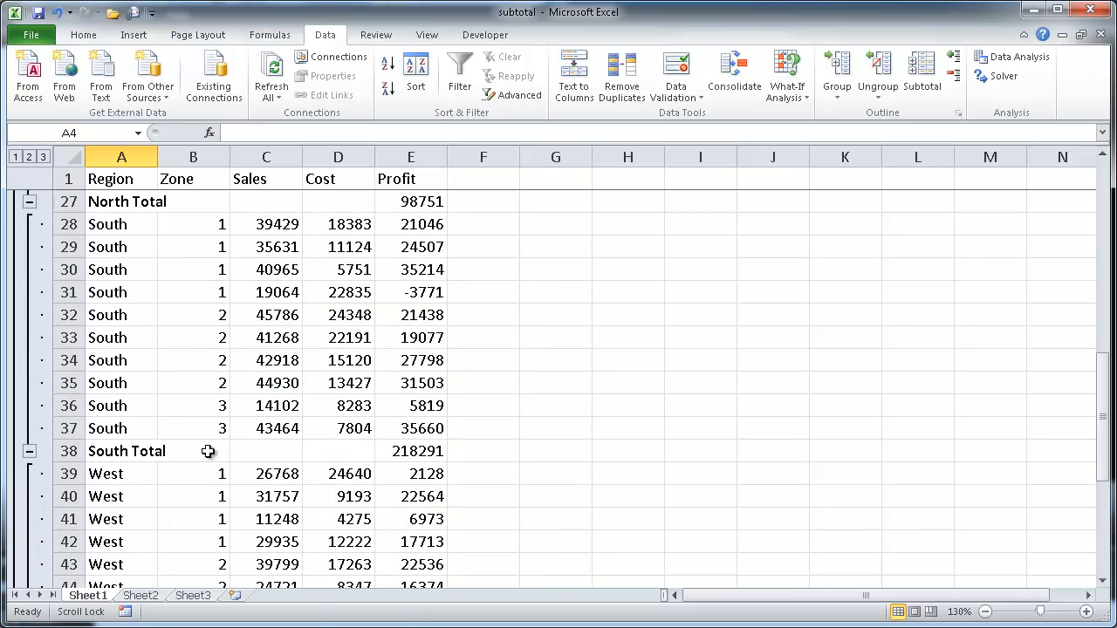
scroll("down", 3)
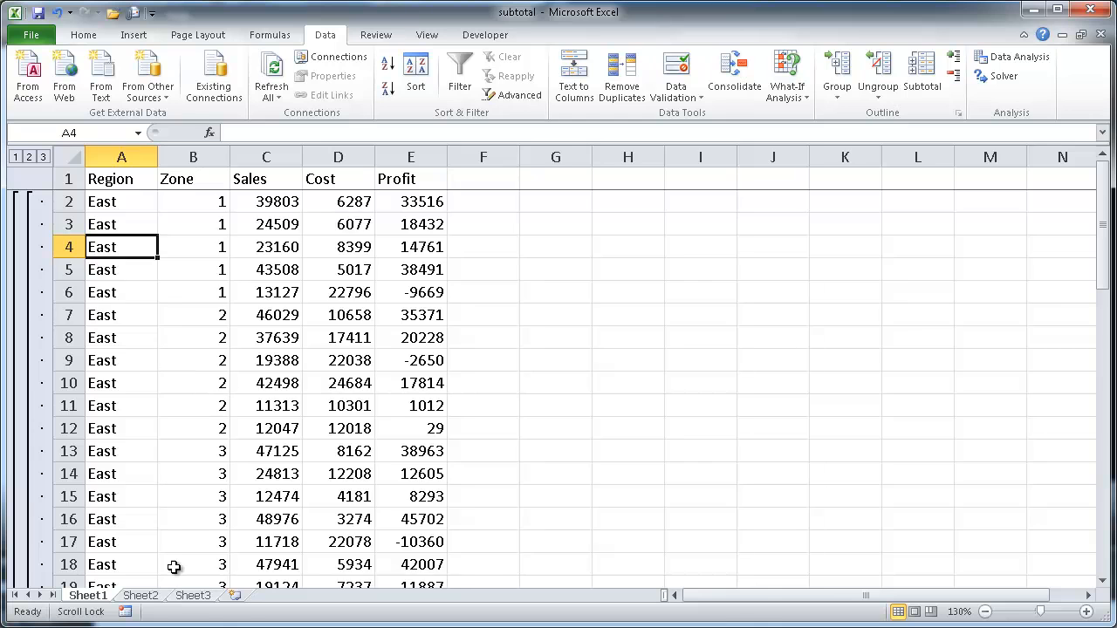
left_click(28, 157)
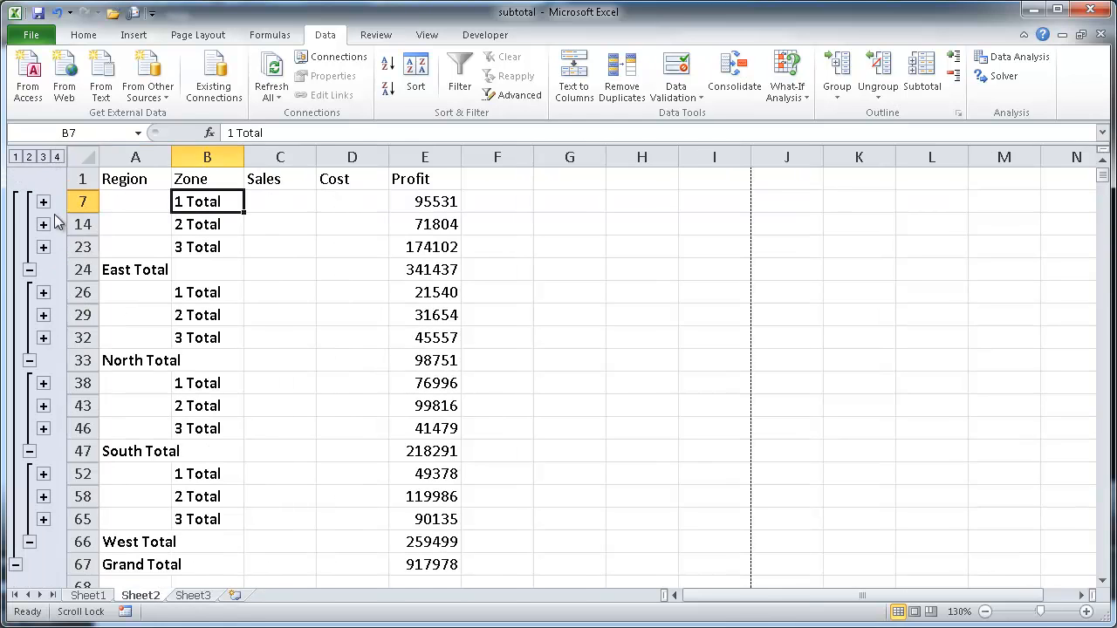
left_click(42, 157)
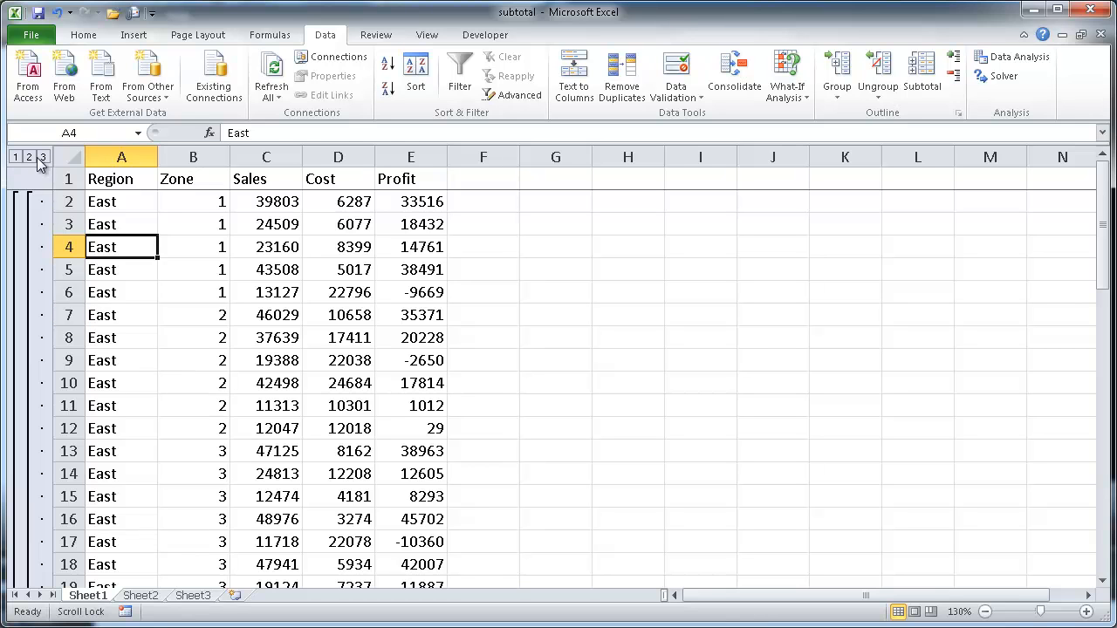
mouse_move(108, 178)
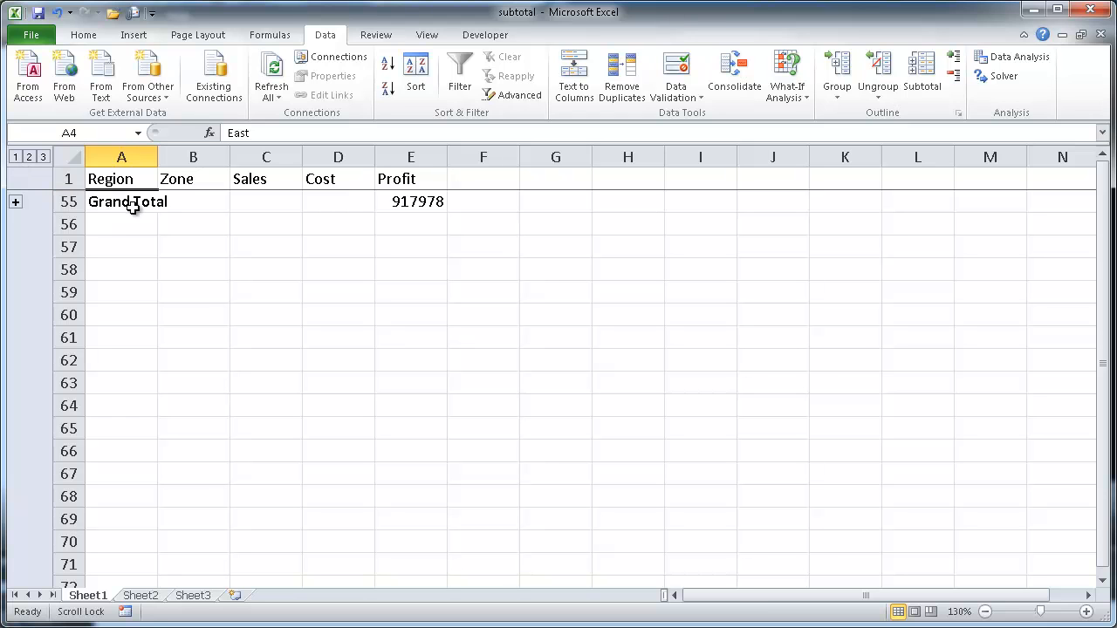
left_click(28, 157)
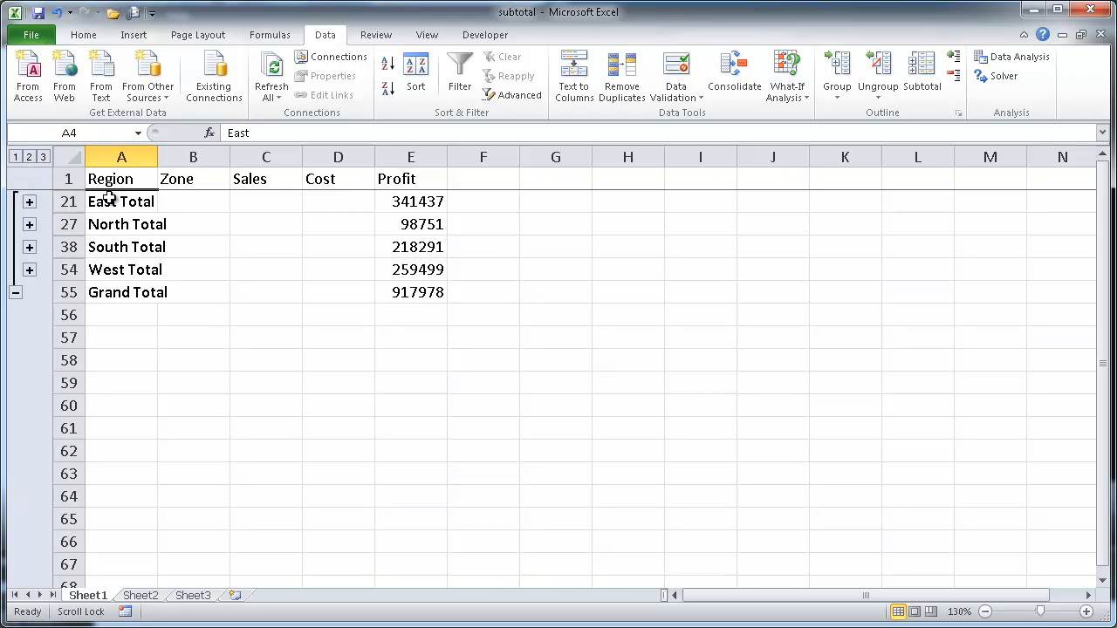
mouse_move(122, 306)
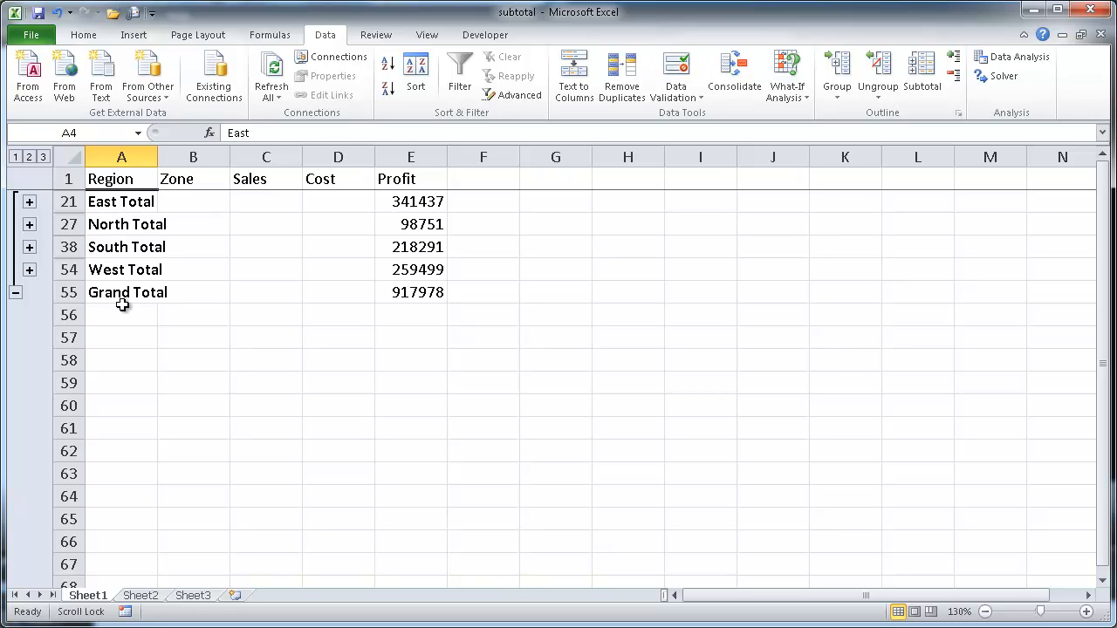
mouse_move(129, 226)
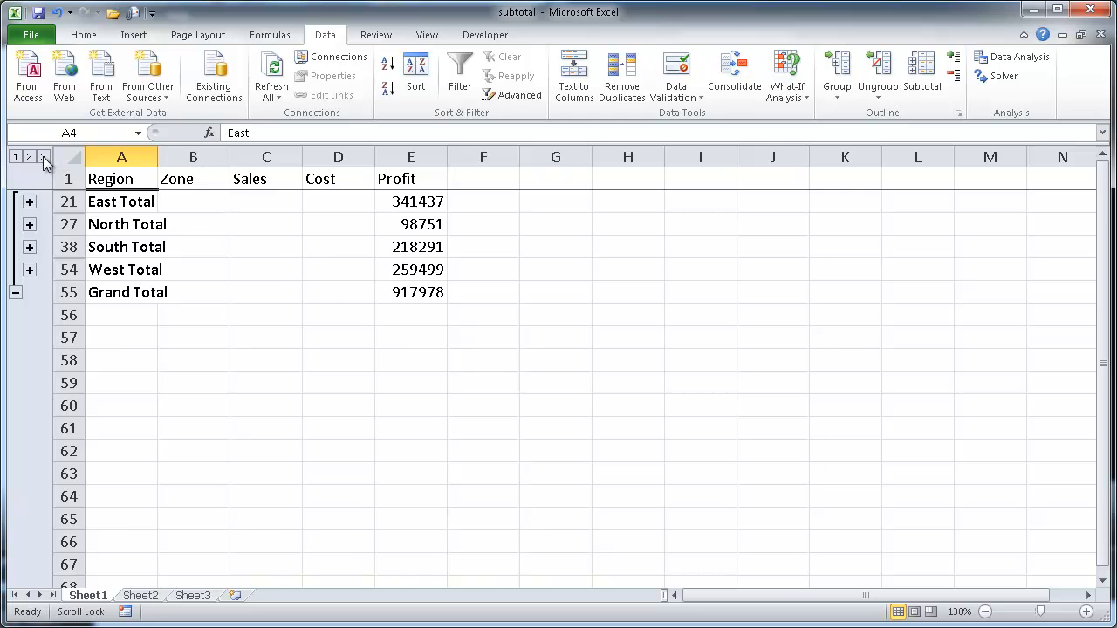
left_click(43, 157)
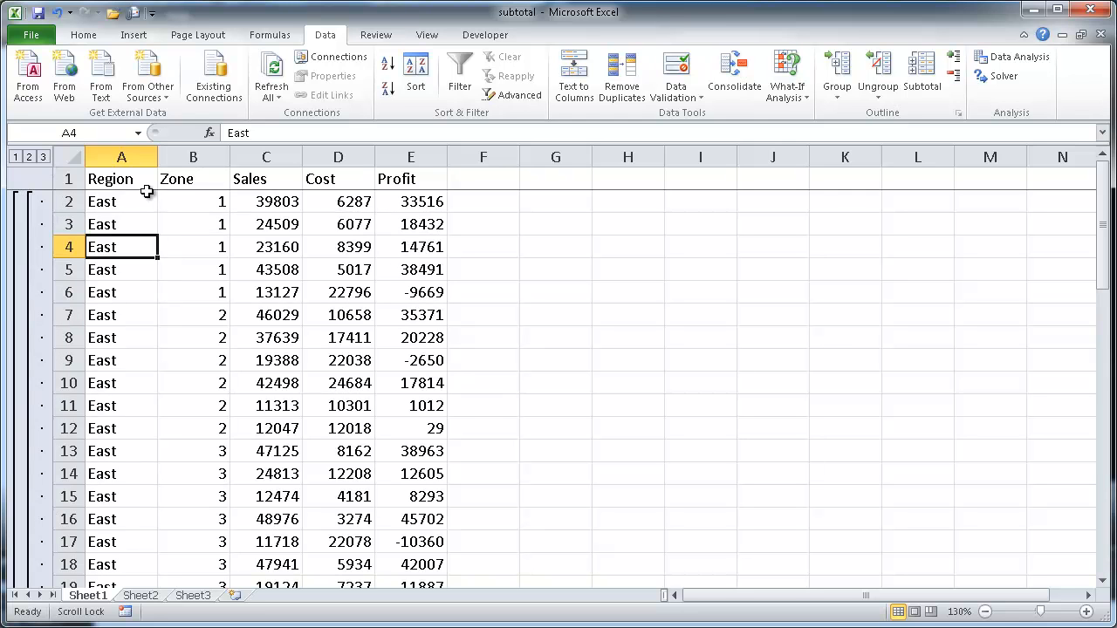
mouse_move(190, 185)
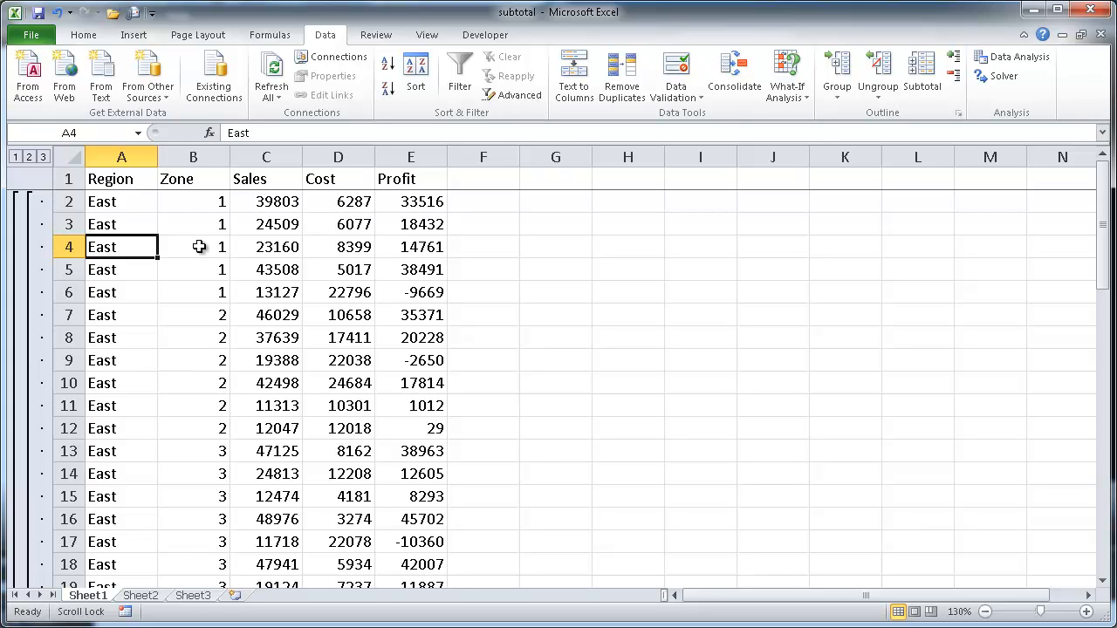
left_click(192, 247)
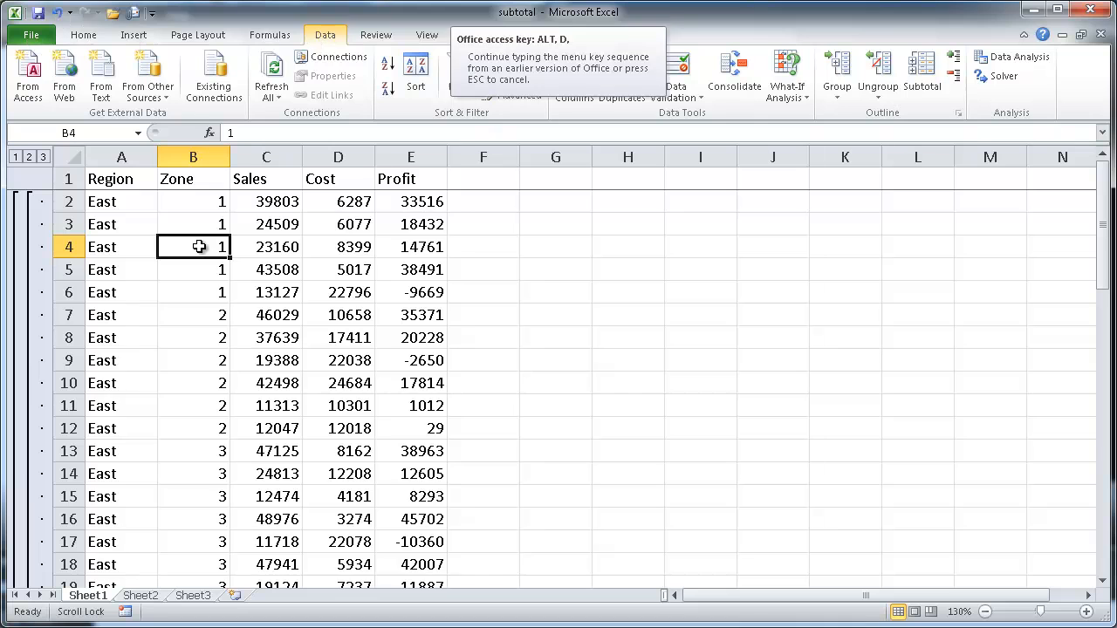
Step: Add summed Profit subtotals at each change in Zone, keeping the existing Region subtotals
left_click(922, 73)
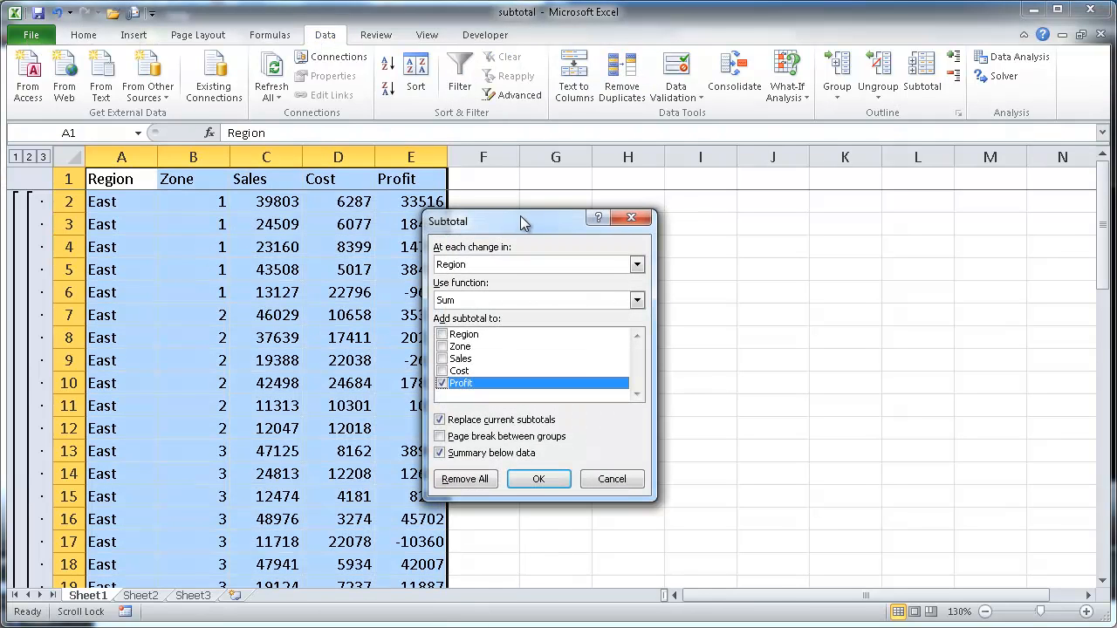
left_click_drag(523, 222, 555, 213)
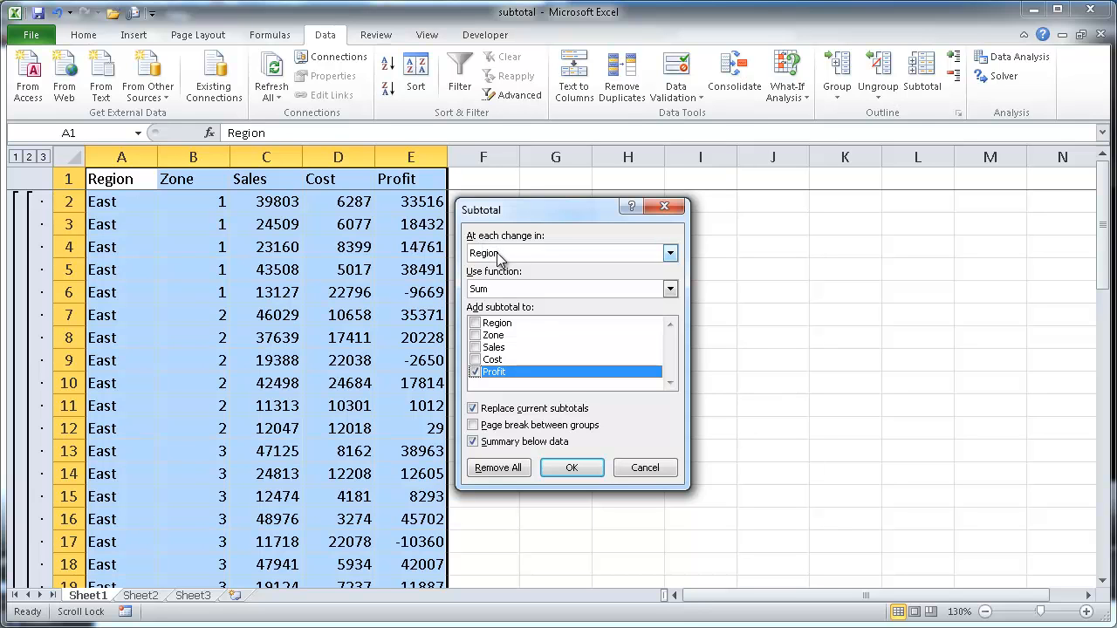
left_click(670, 253)
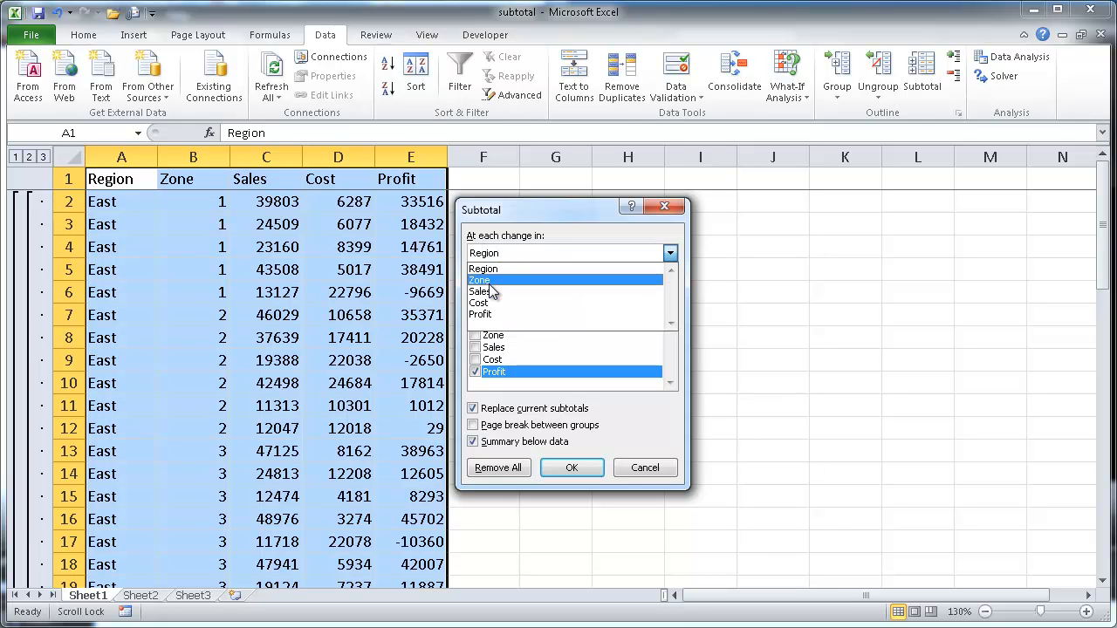
left_click(482, 280)
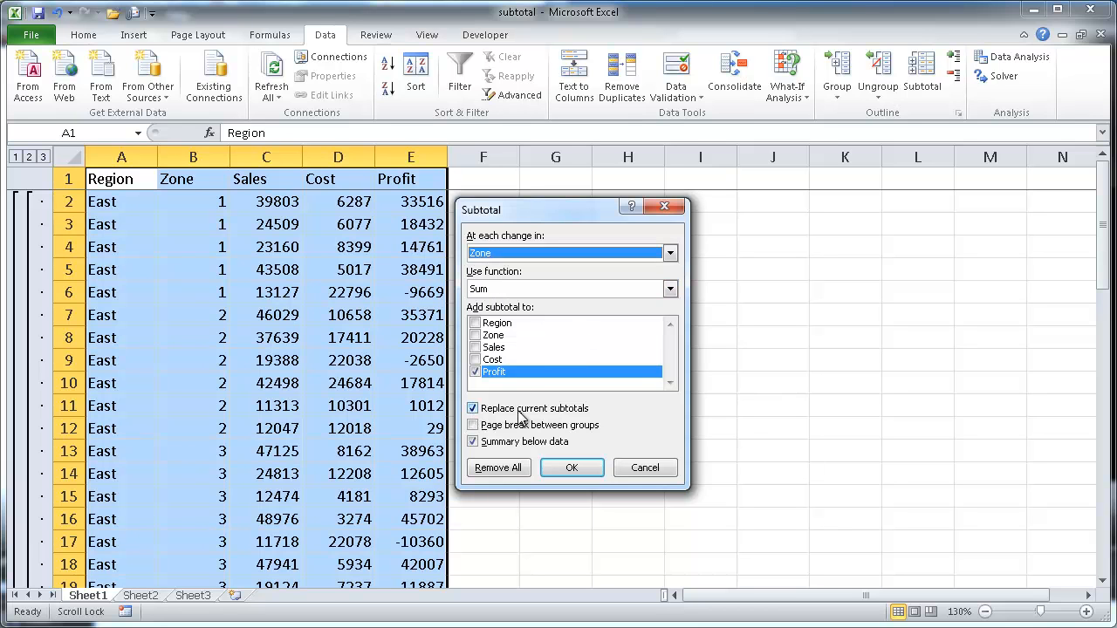
mouse_move(562, 420)
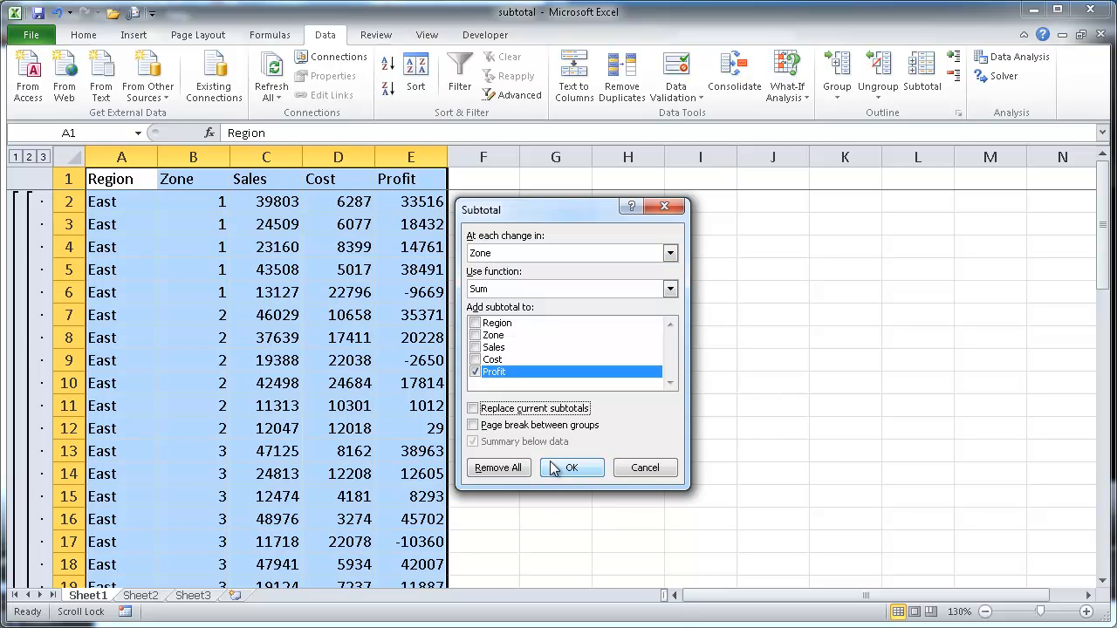
left_click(572, 468)
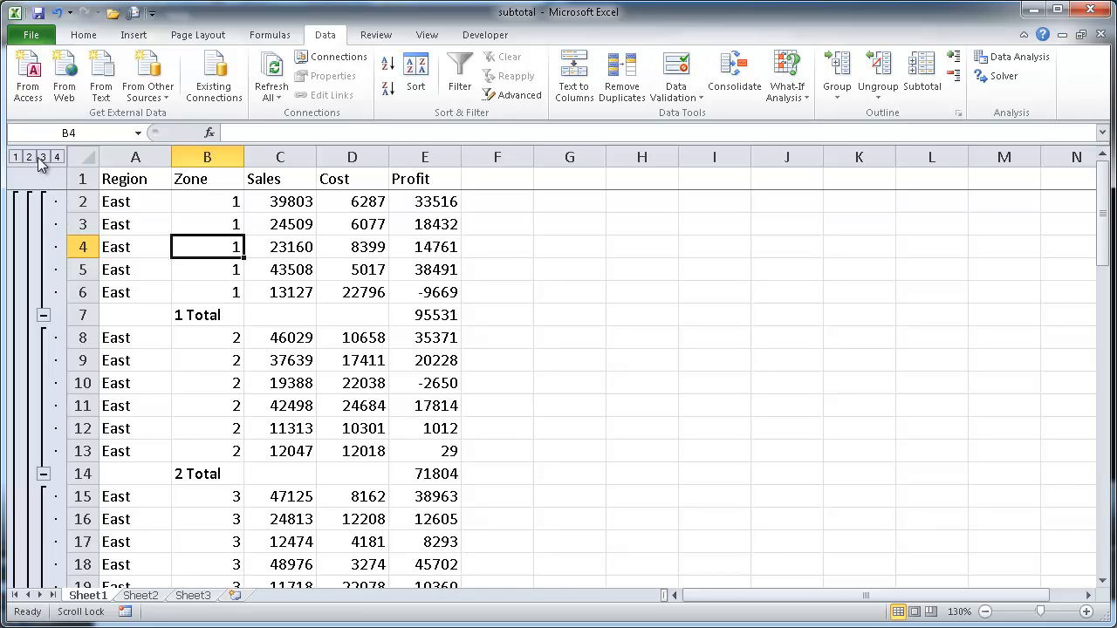
mouse_move(45, 167)
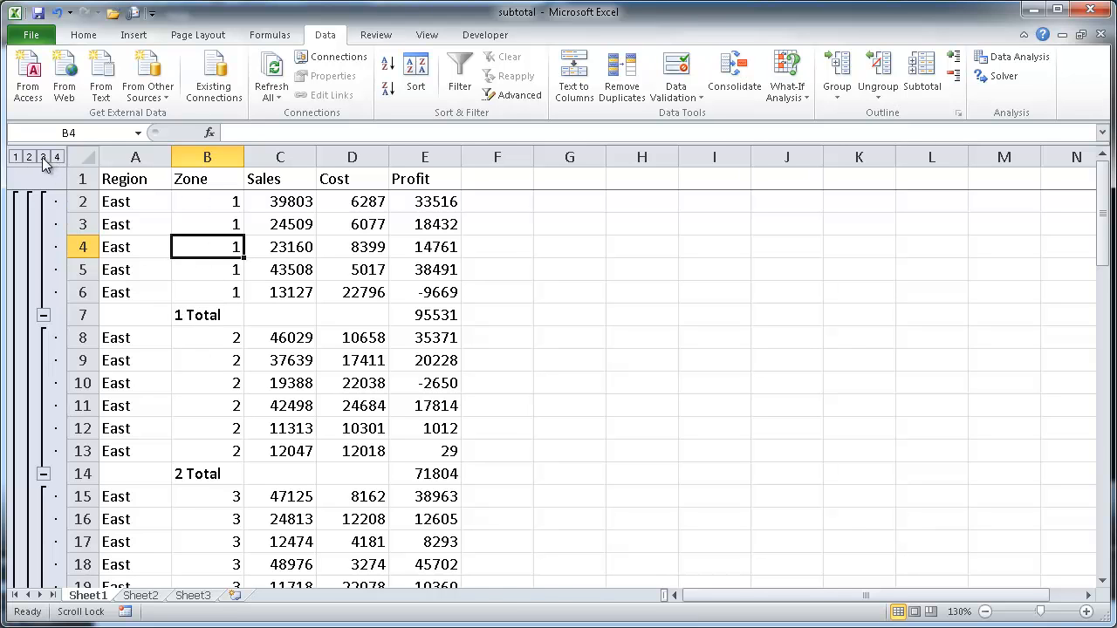
Step: Collapse through zone totals and Grand Total only, ending on region totals with the 917,978 Grand Total
left_click(41, 157)
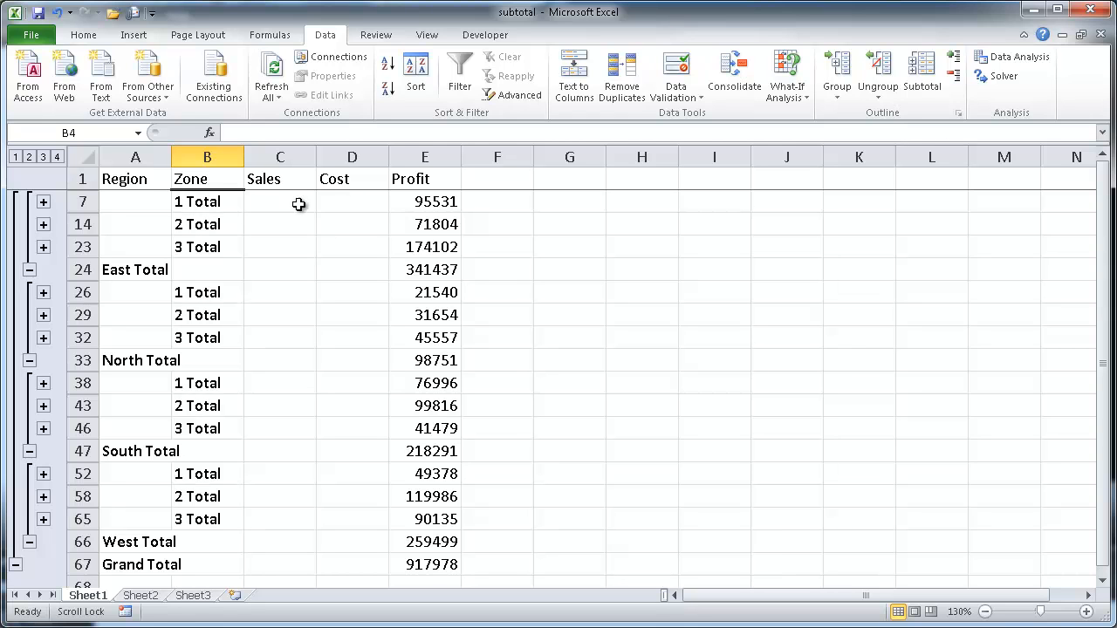
mouse_move(199, 203)
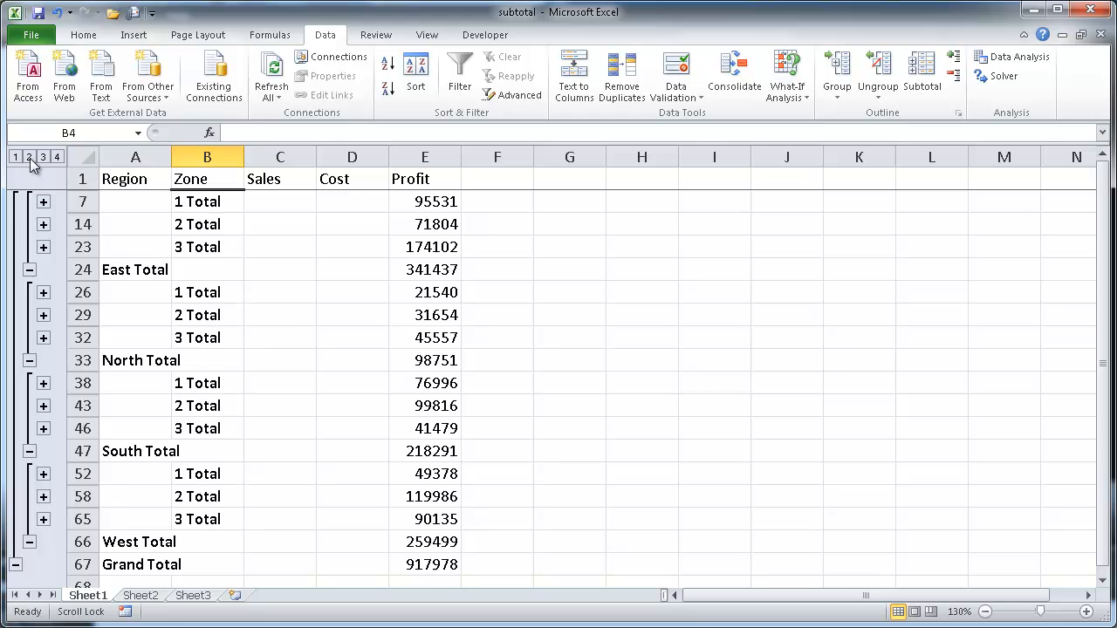
left_click(28, 157)
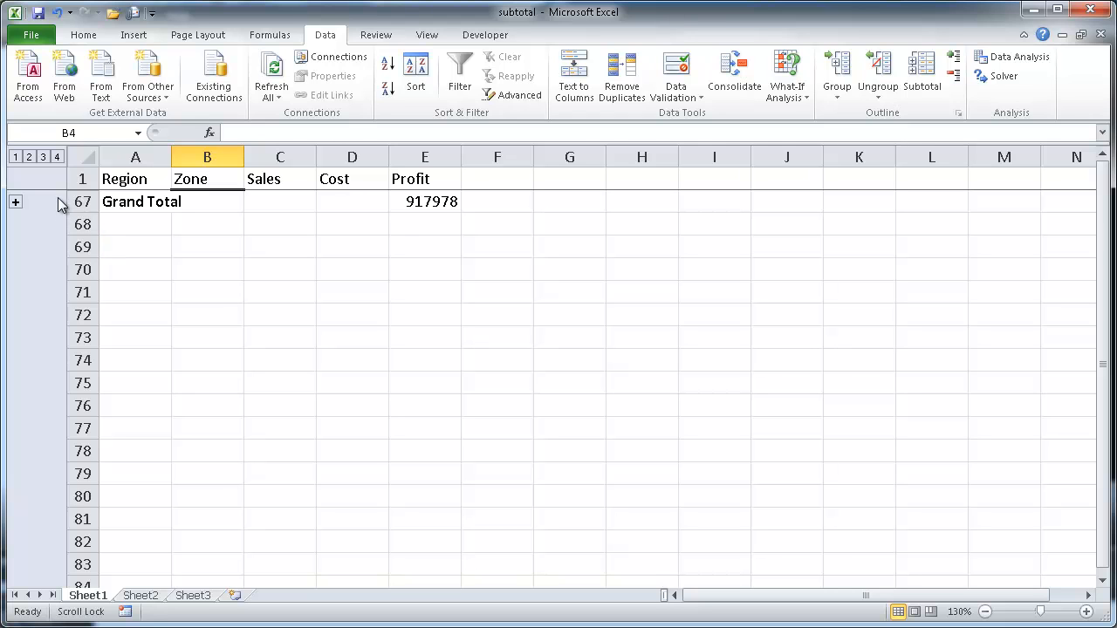
left_click(28, 157)
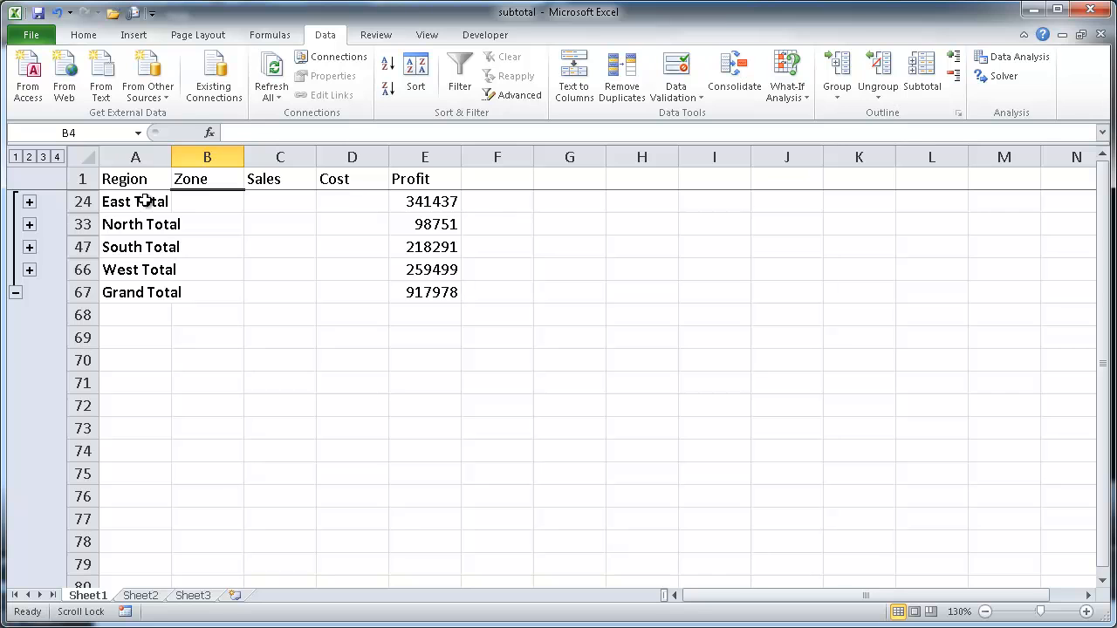
mouse_move(164, 213)
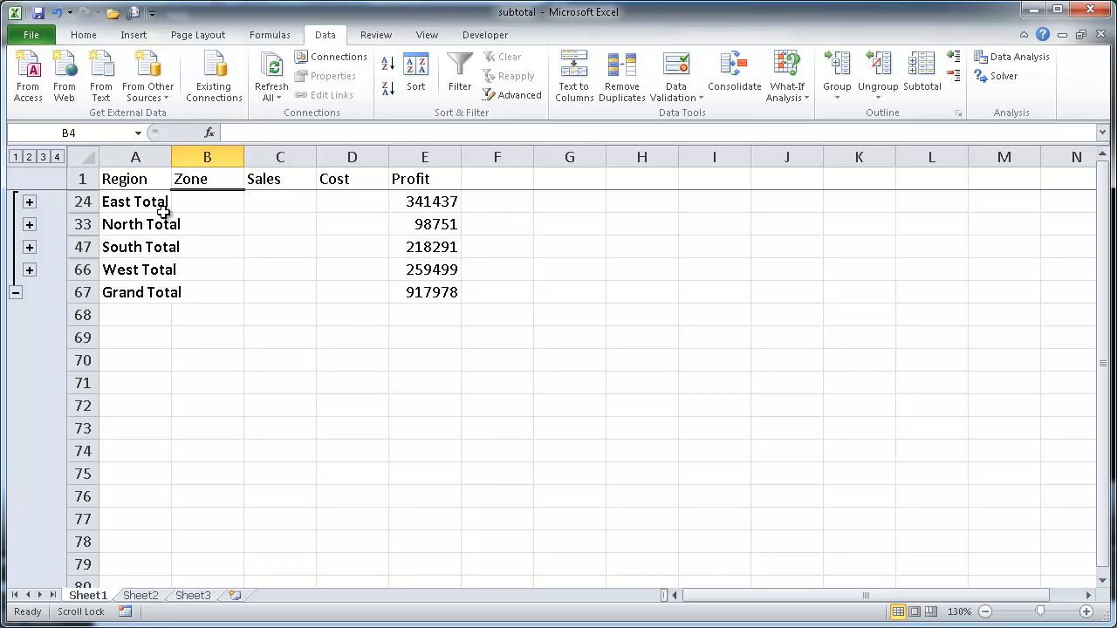
mouse_move(394, 293)
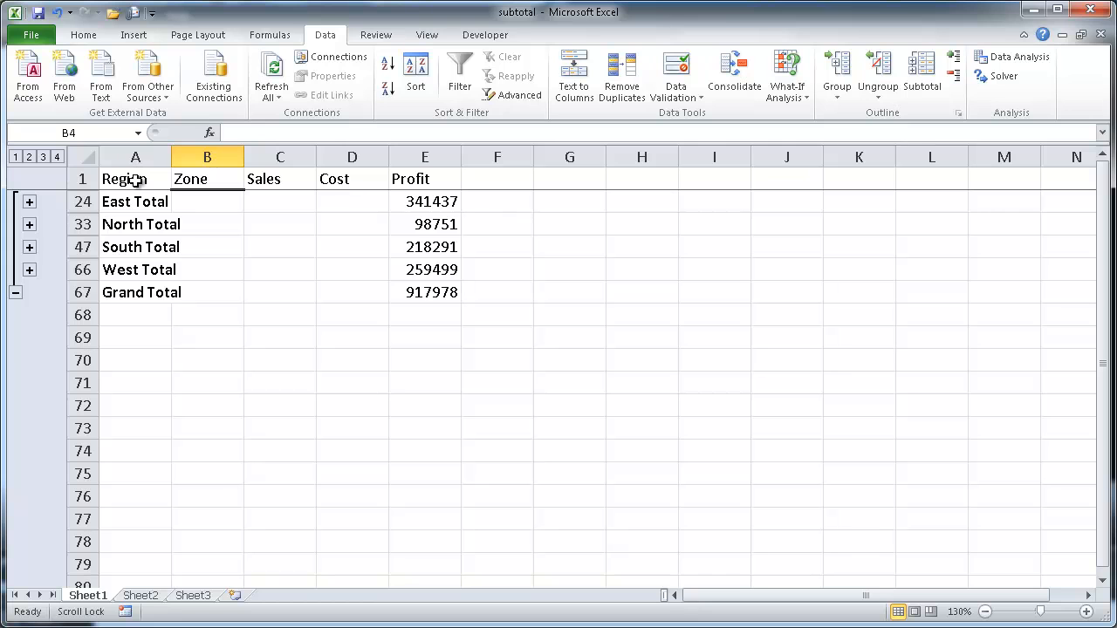
mouse_move(305, 279)
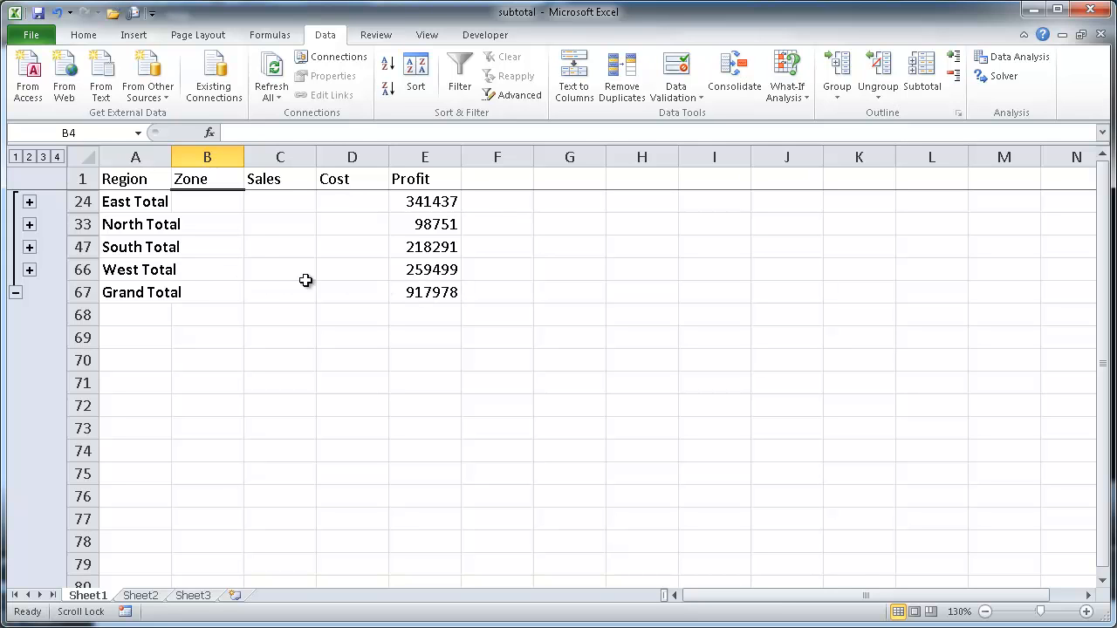
mouse_move(429, 294)
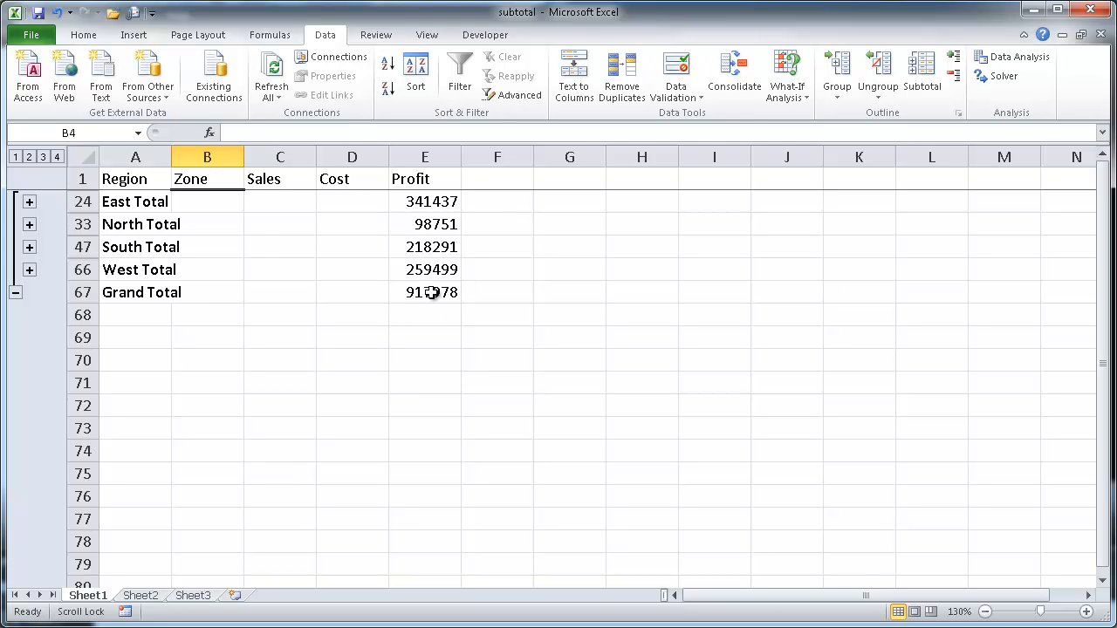
Step: Copy the collapsed table from Region to Grand Total and target cell A1 on Sheet3 for pasting
left_click(136, 178)
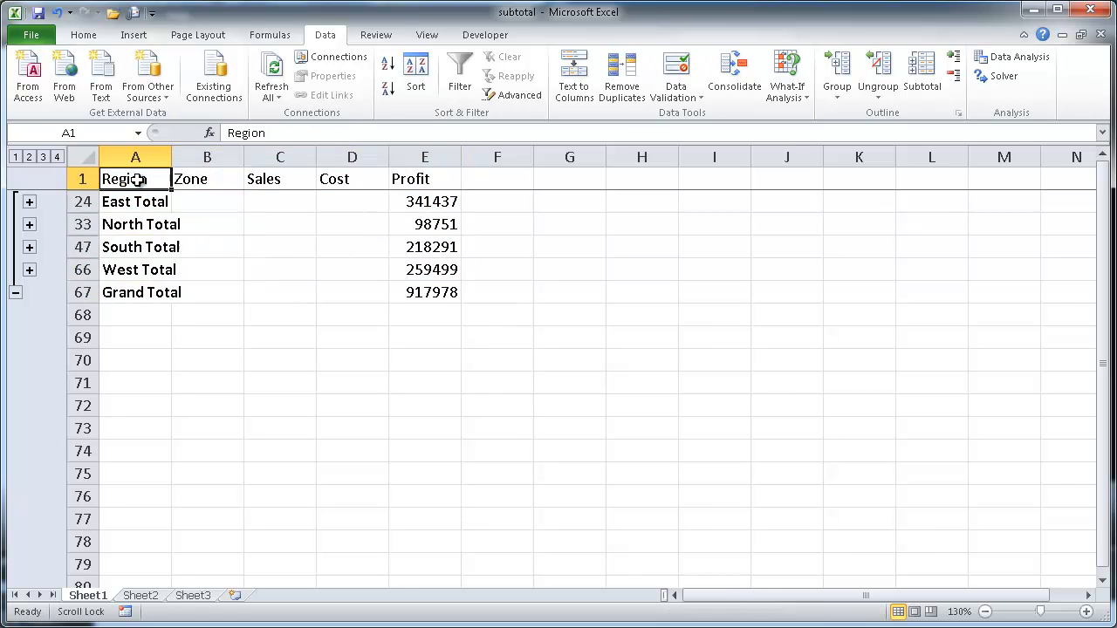
left_click_drag(137, 178, 424, 293)
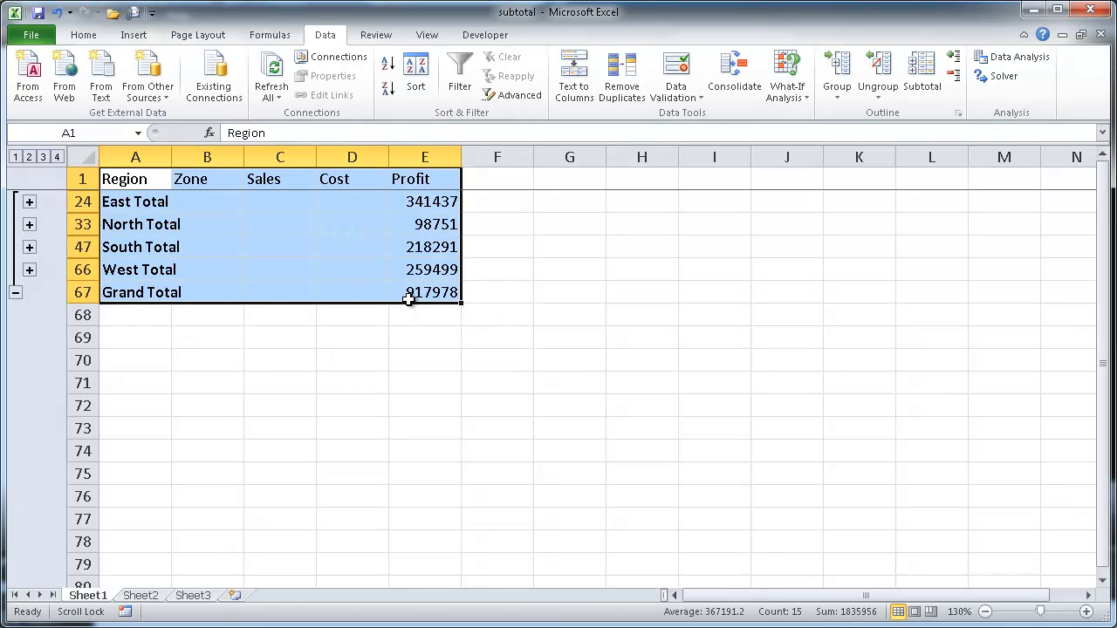
key("ctrl+c")
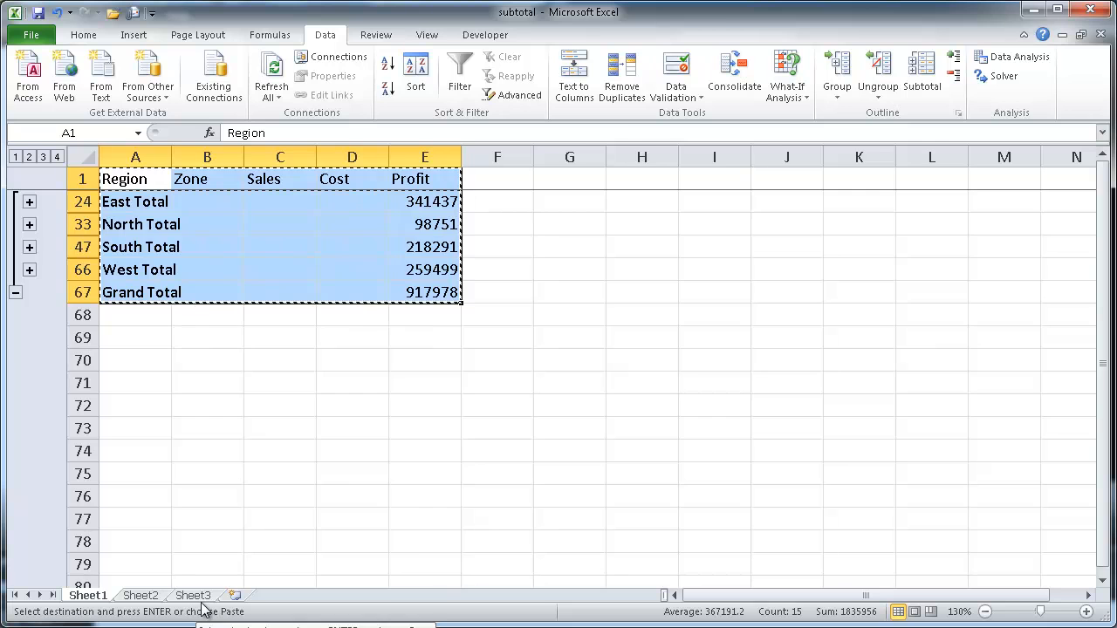
left_click(192, 593)
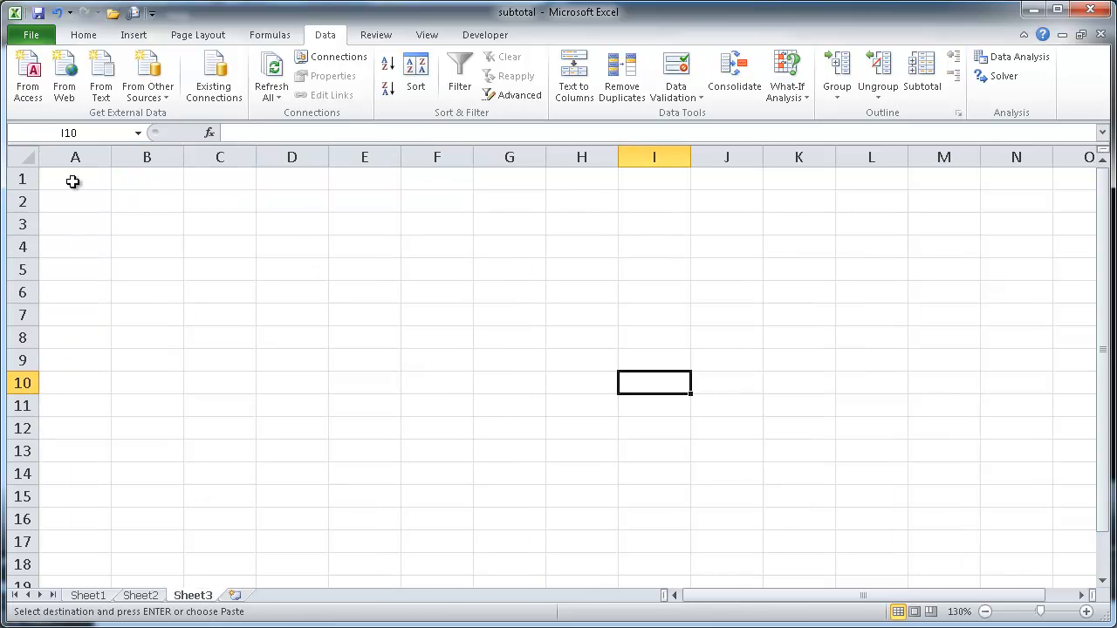
left_click(75, 178)
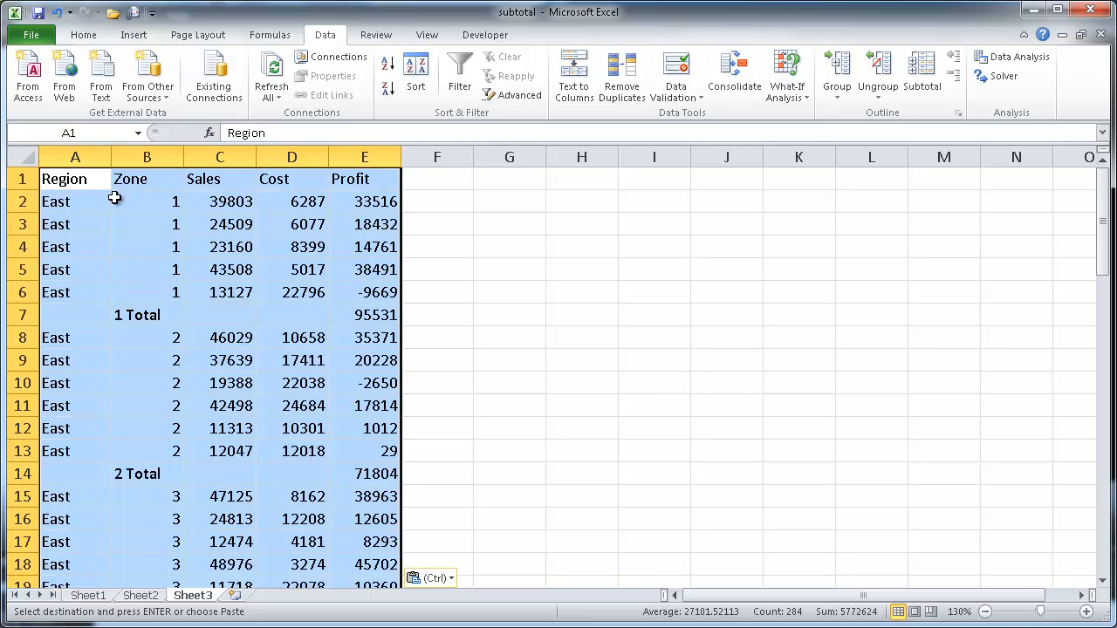
mouse_move(103, 264)
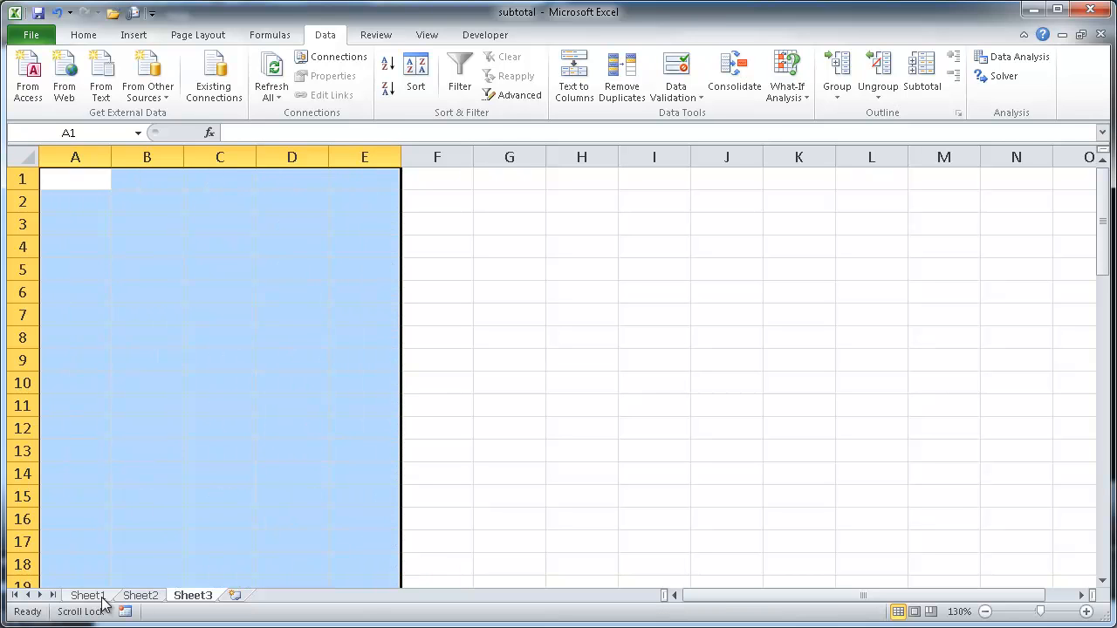
Step: Back on Sheet1, restrict the selection to visible cells only via Go To Special
left_click(87, 595)
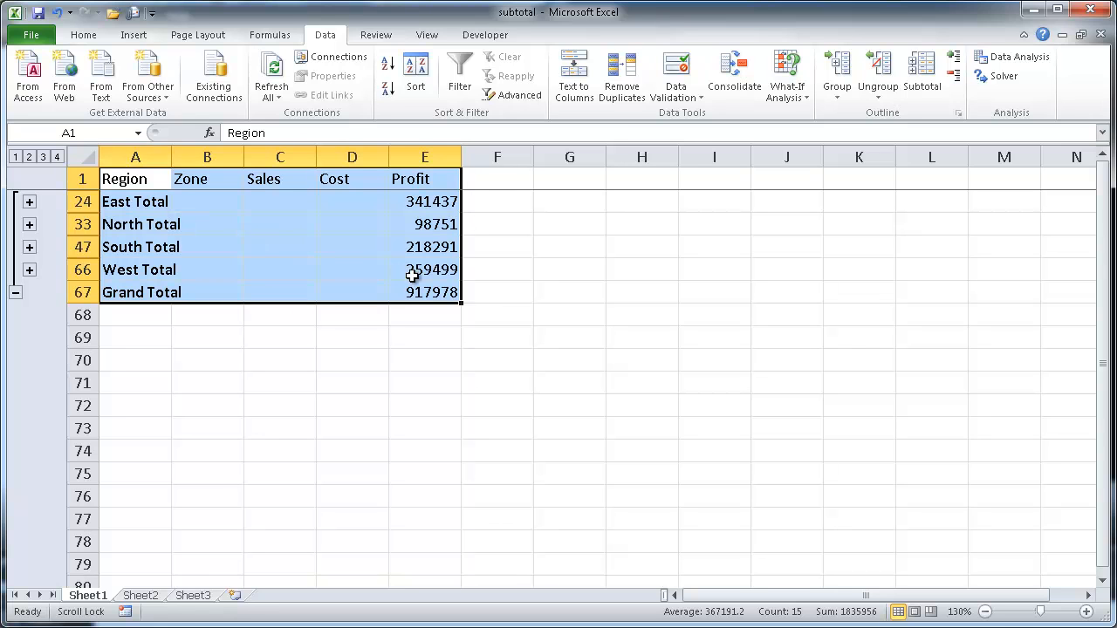
mouse_move(162, 214)
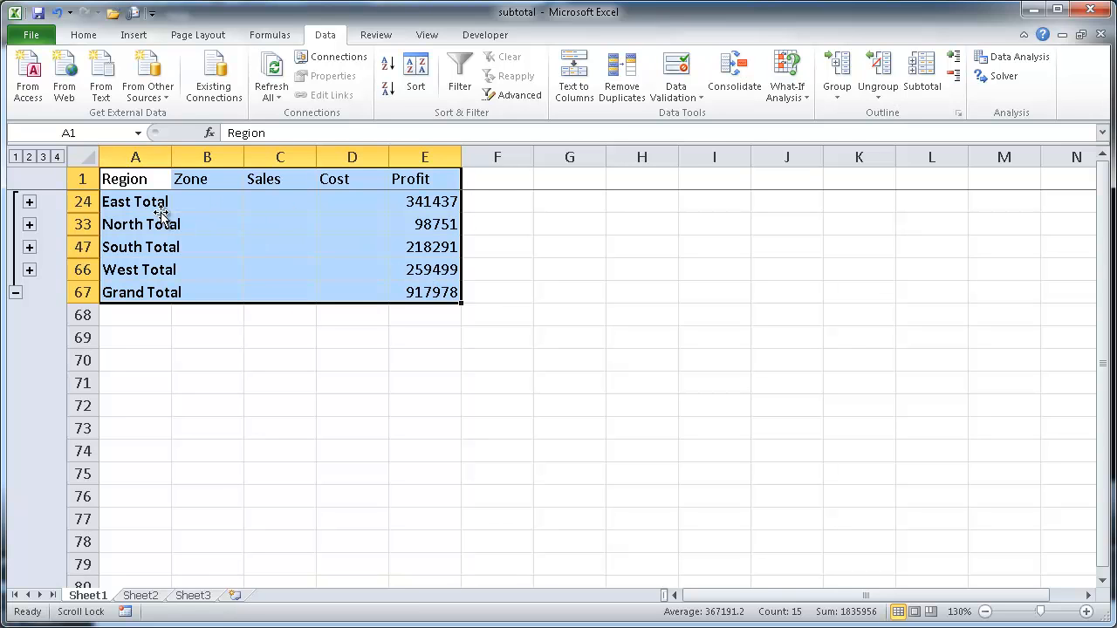
mouse_move(230, 209)
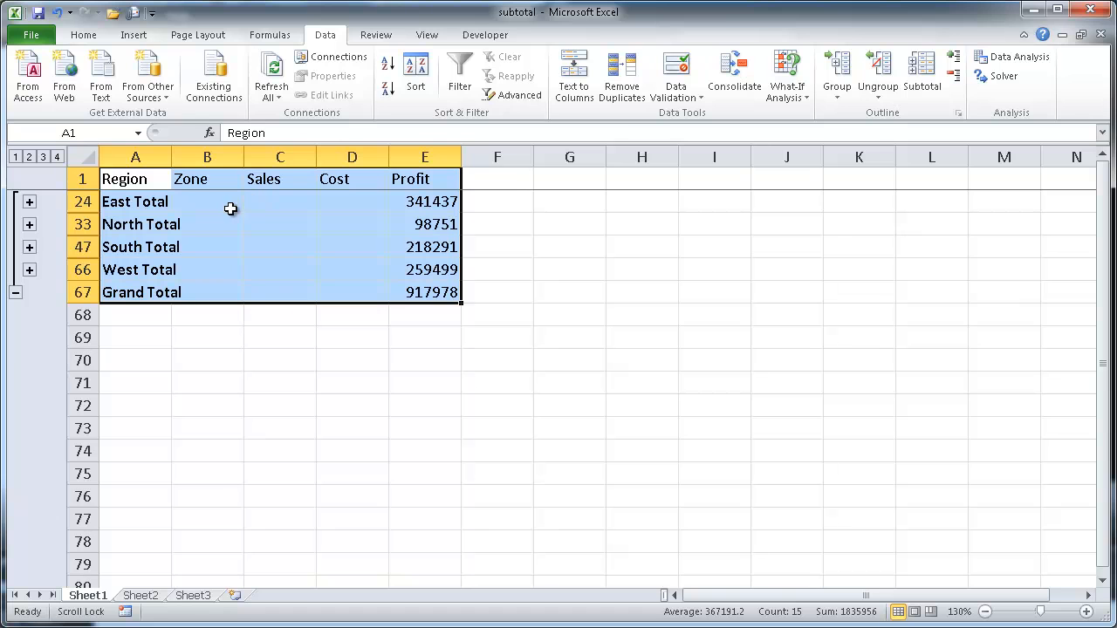
mouse_move(312, 244)
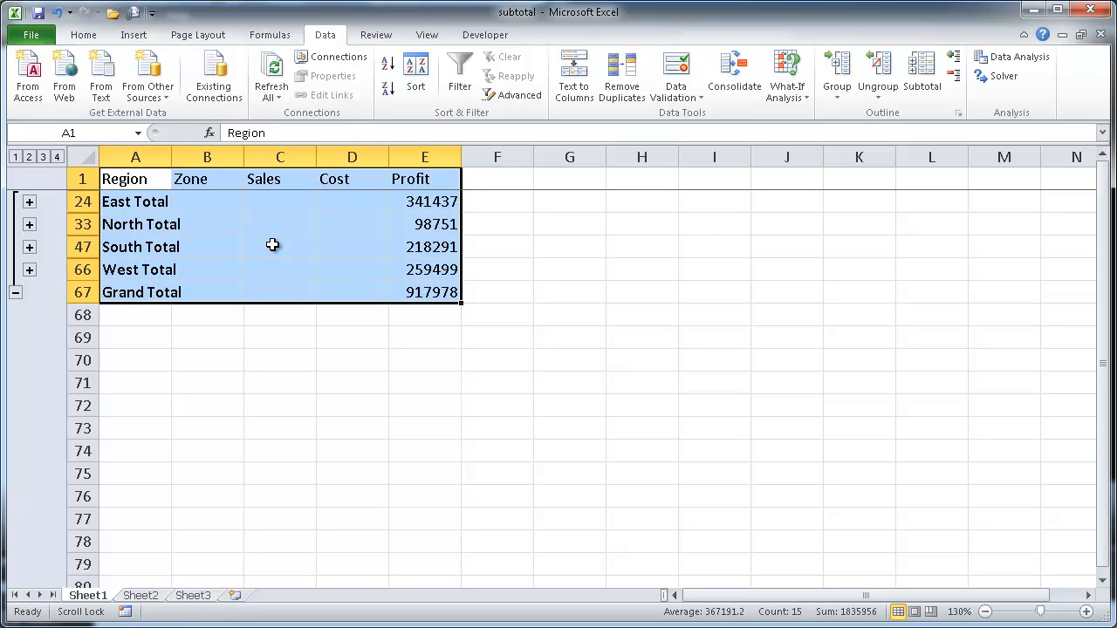
key("f5")
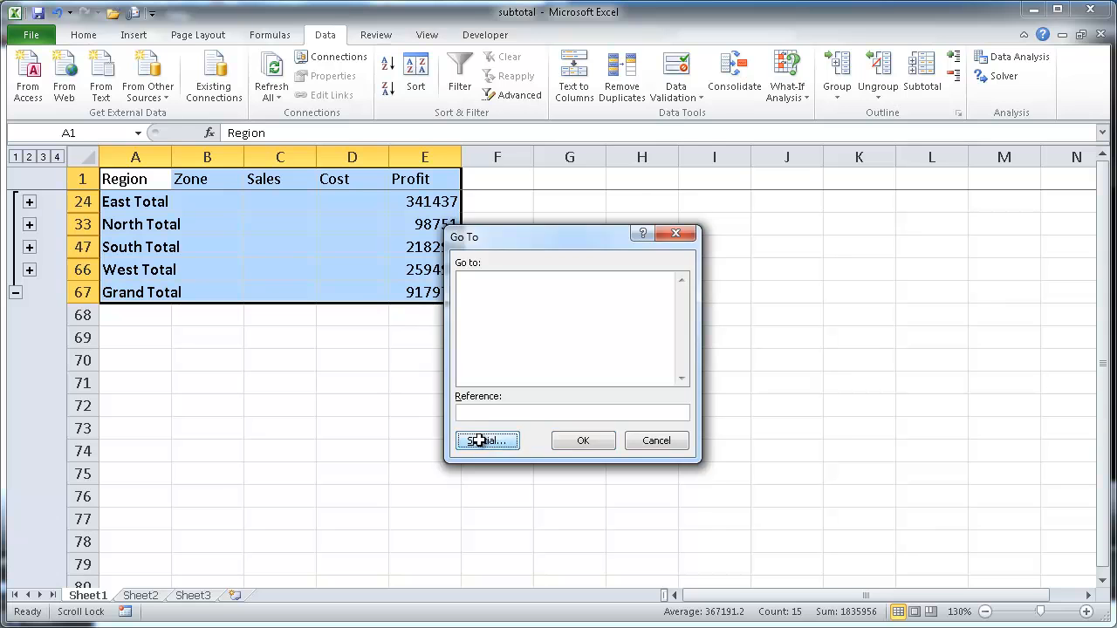
left_click(485, 440)
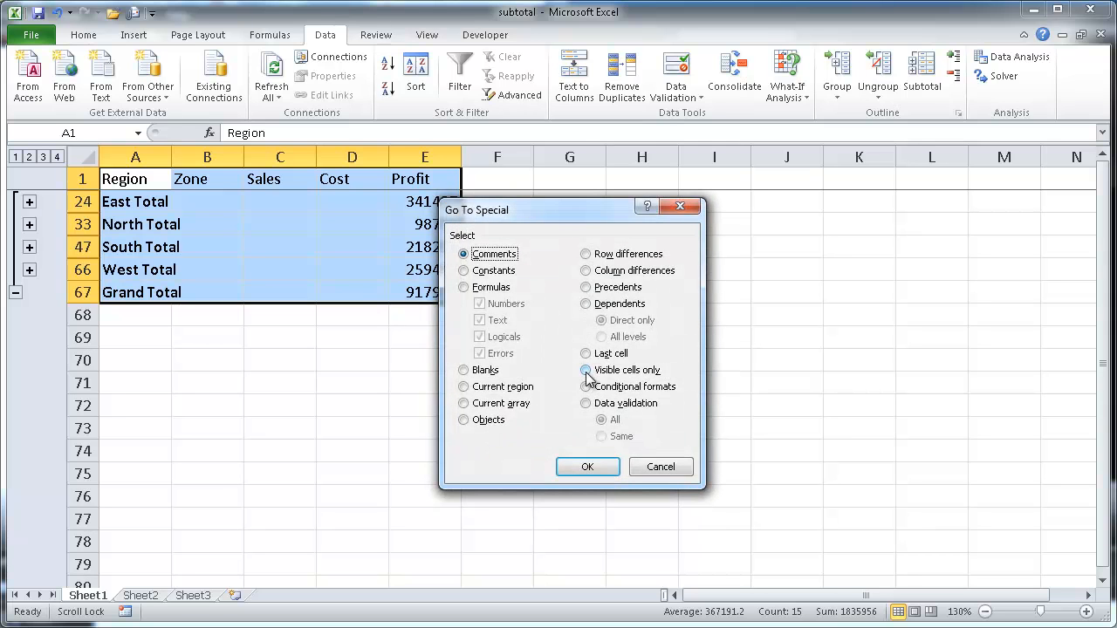
left_click(587, 370)
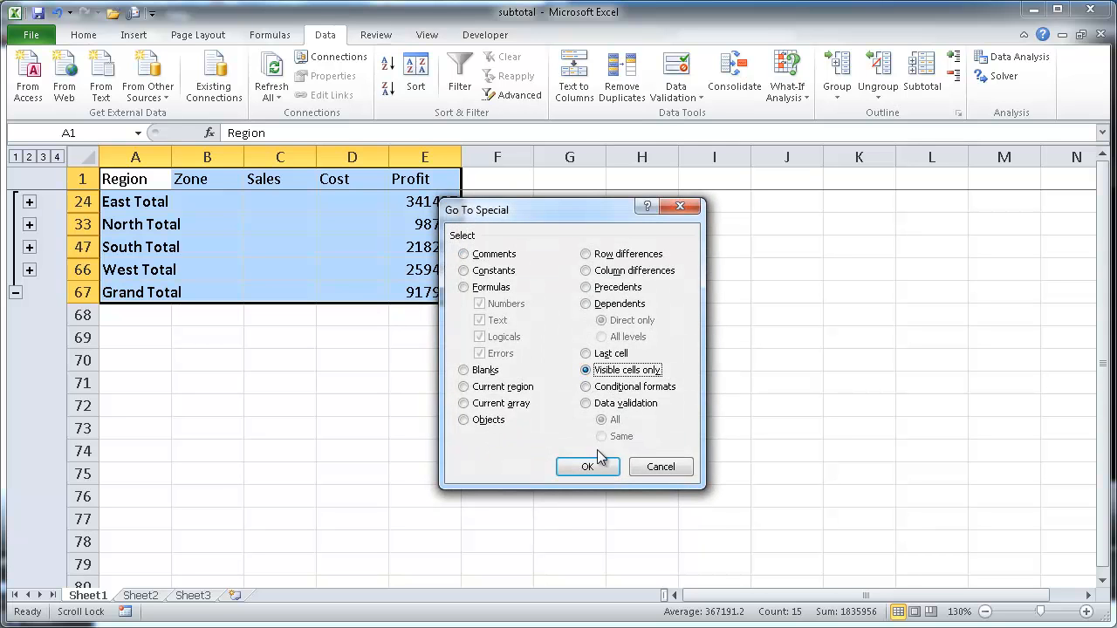
left_click(587, 466)
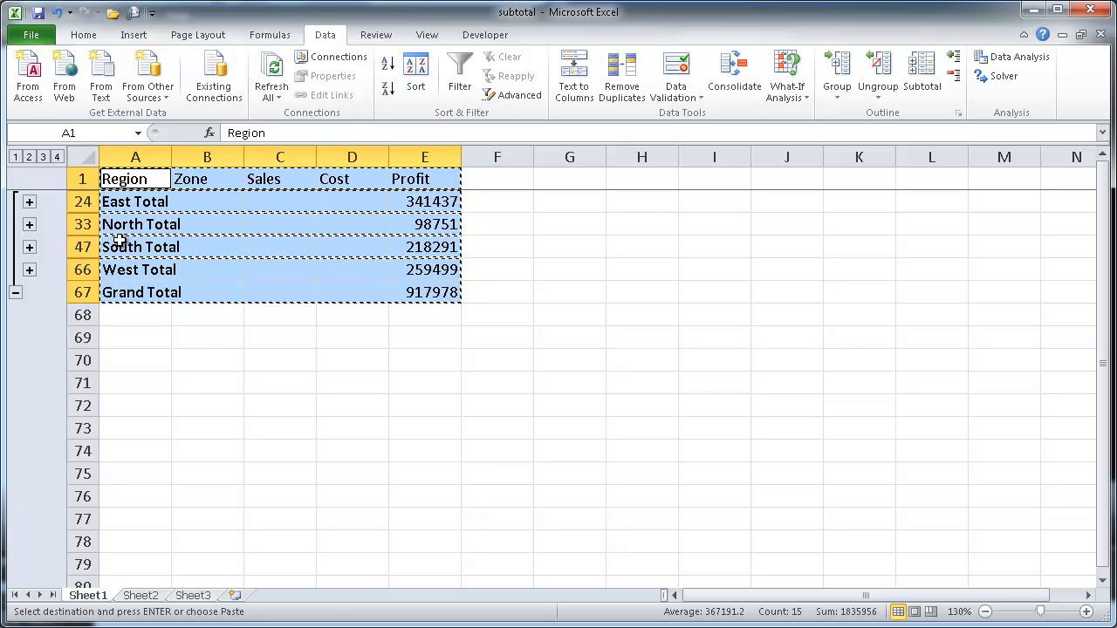
mouse_move(290, 488)
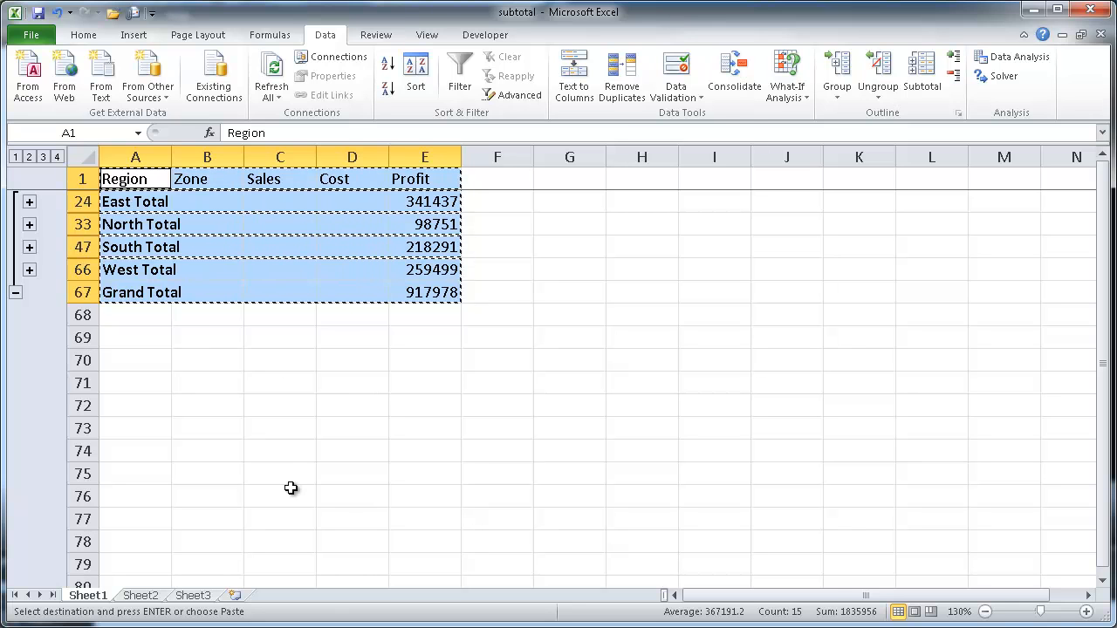
Step: Switch to Sheet3 to paste the header, region totals and Grand Total
left_click(192, 593)
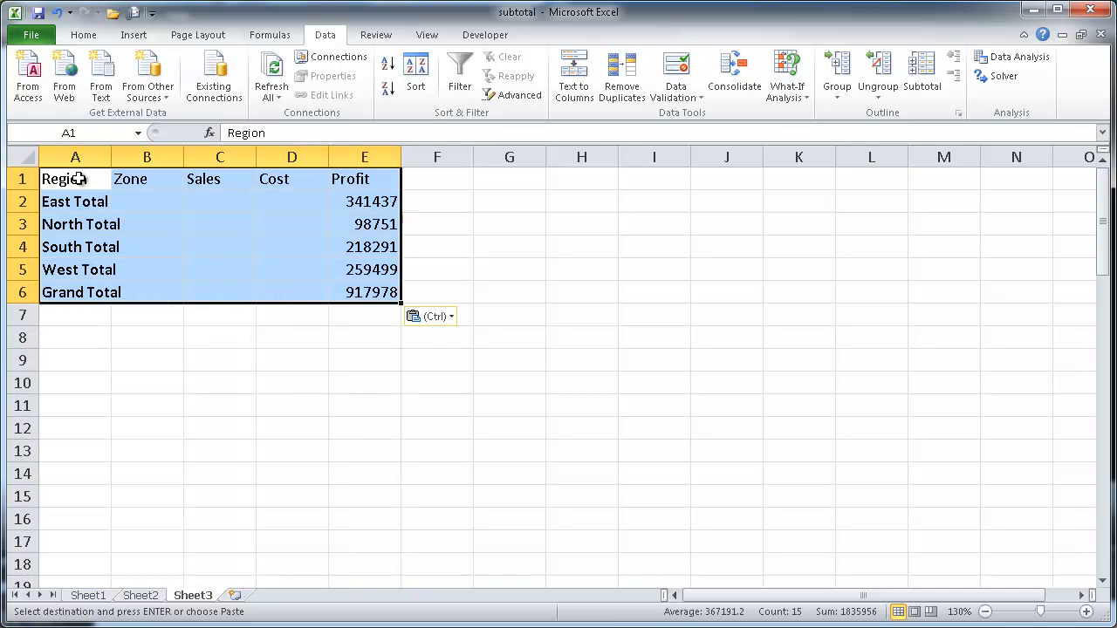
mouse_move(154, 236)
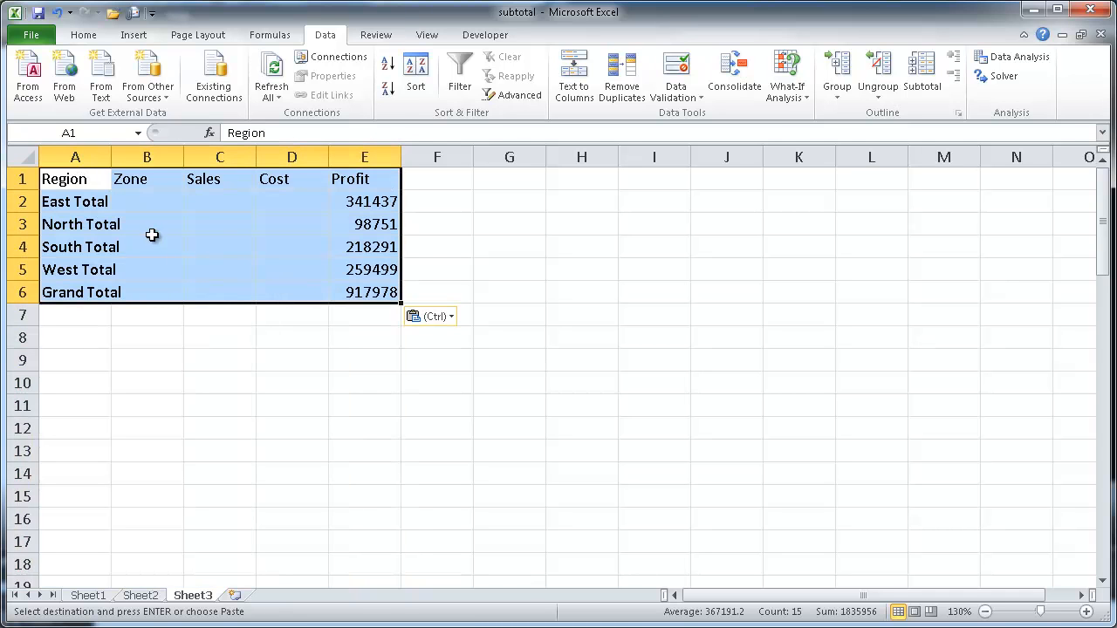
mouse_move(198, 248)
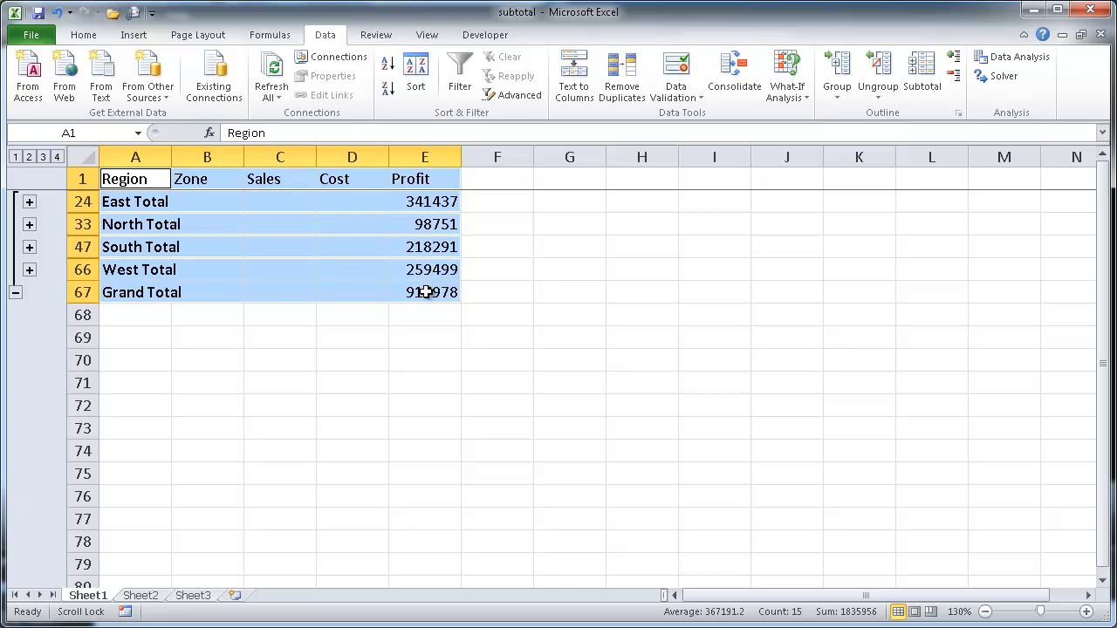
Step: Copy Sheet1's region totals including the 917,978 Grand Total and paste them onto Sheet3 at A1
left_click(424, 293)
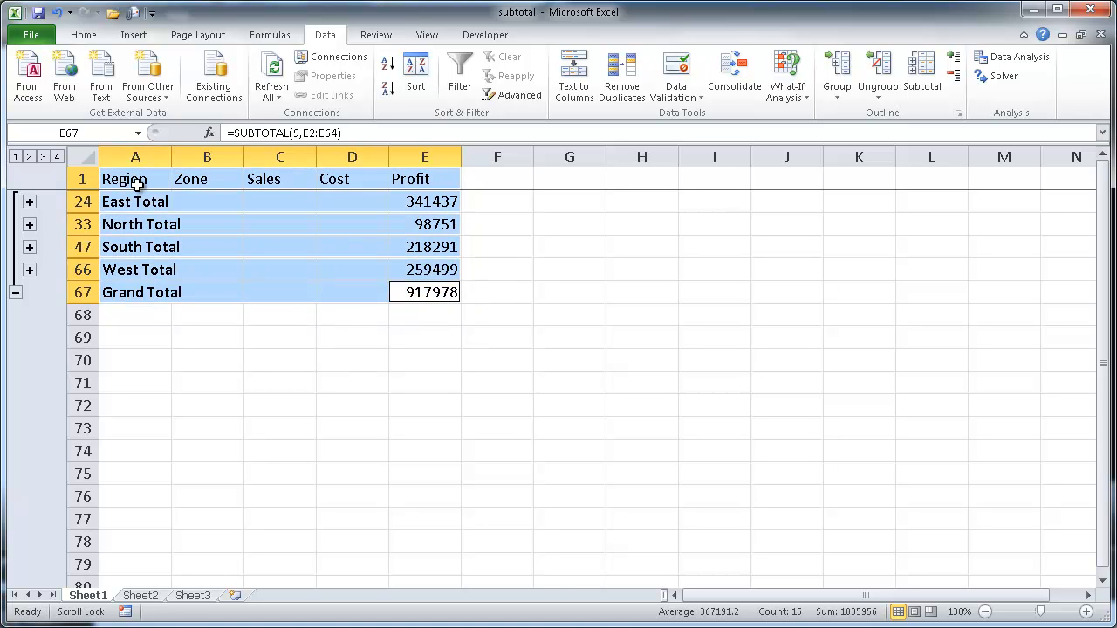
mouse_move(304, 269)
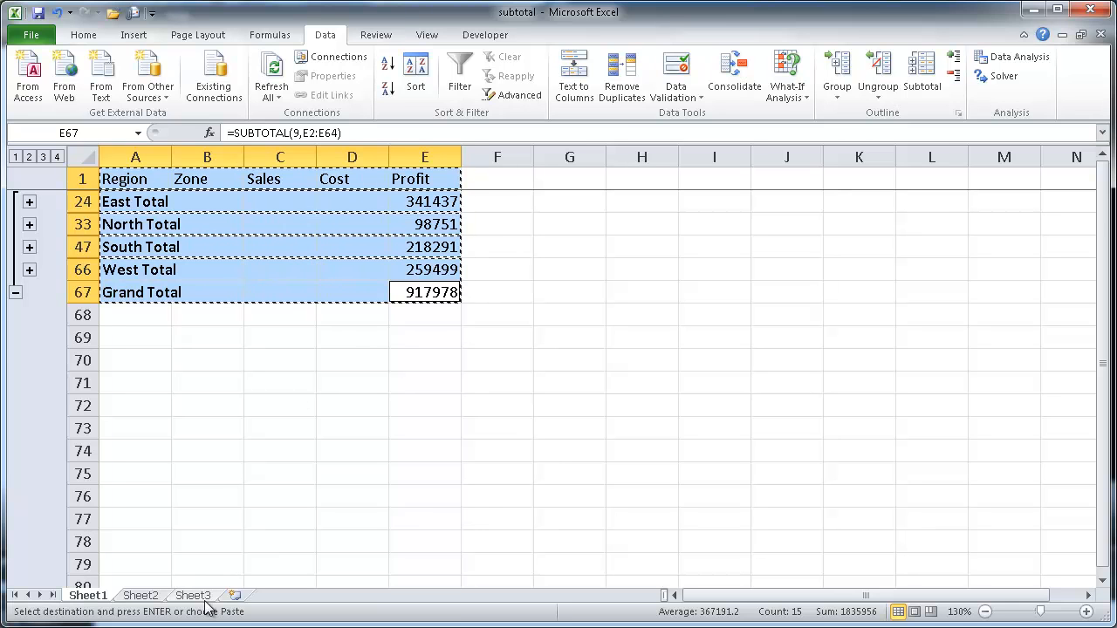
left_click(192, 595)
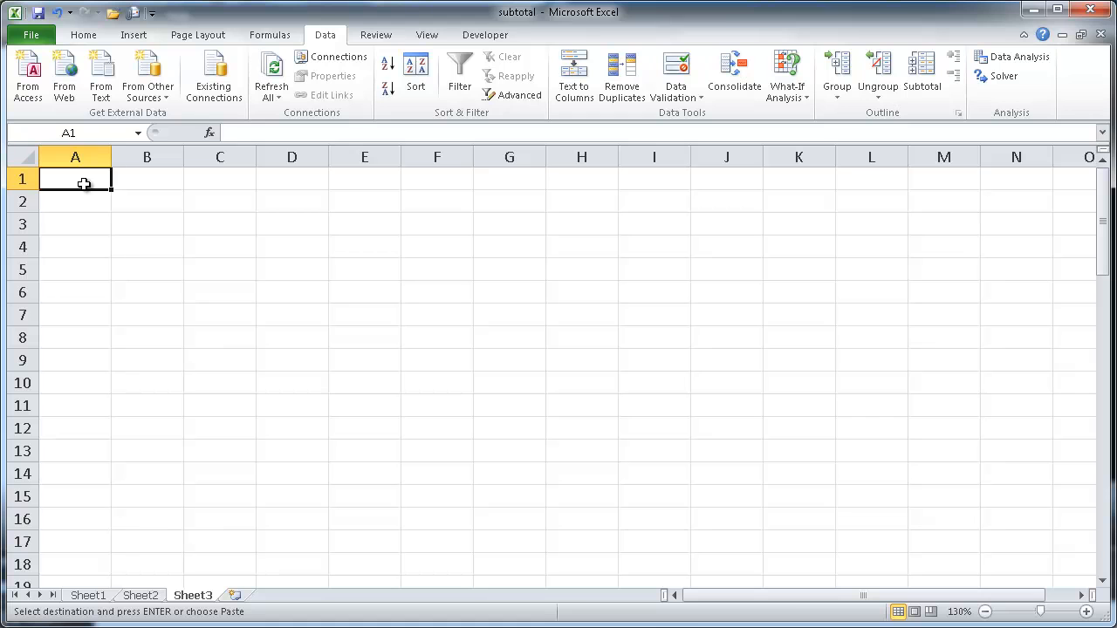
key("ctrl+v")
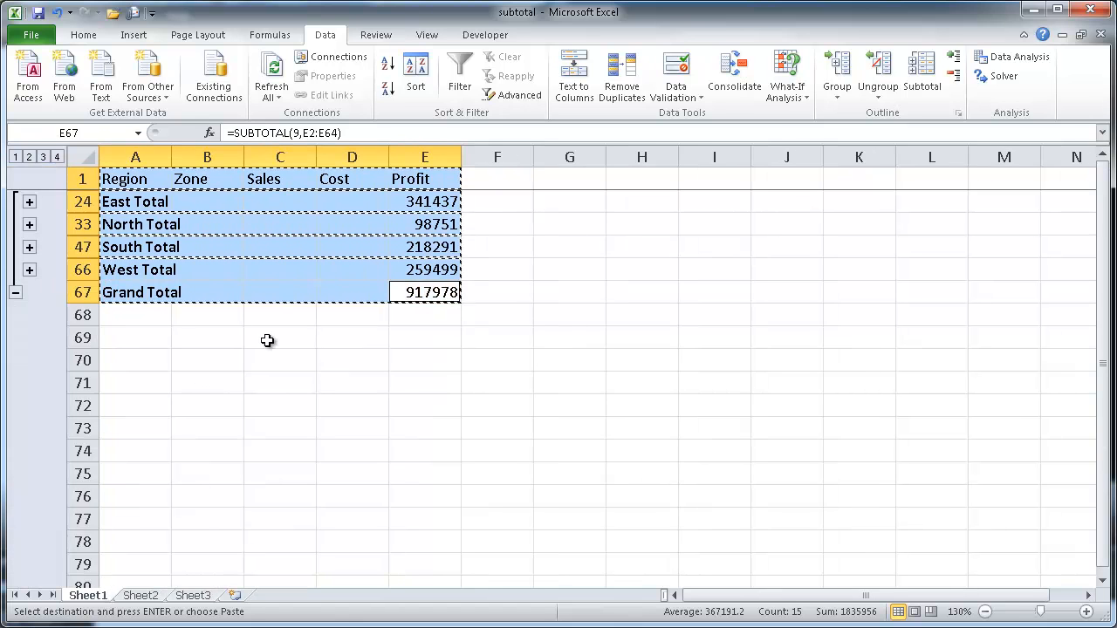
mouse_move(148, 532)
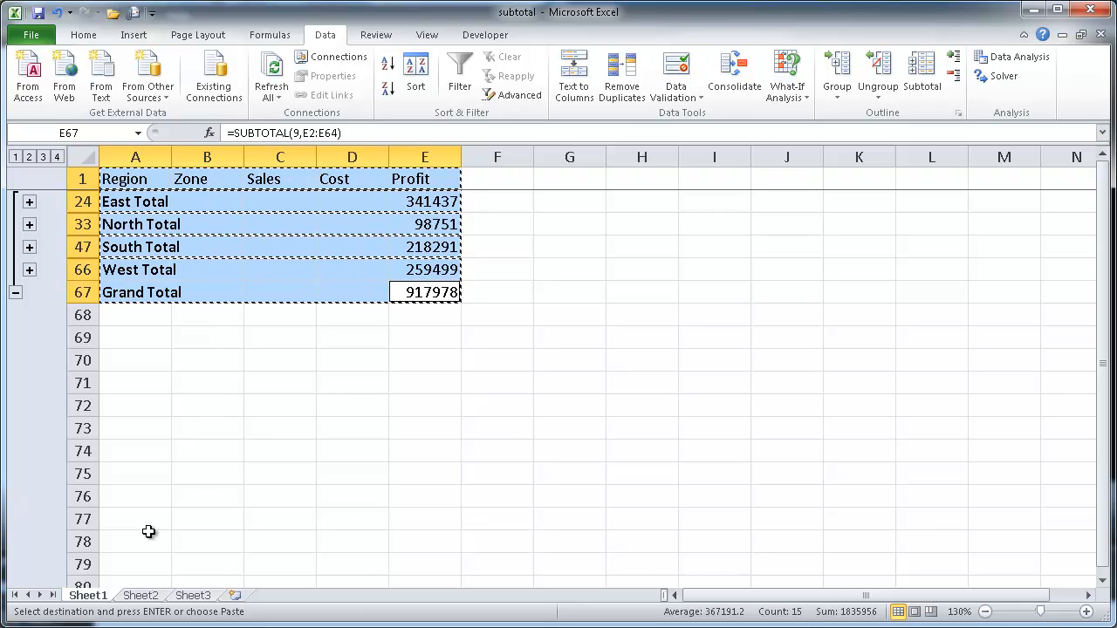
mouse_move(165, 219)
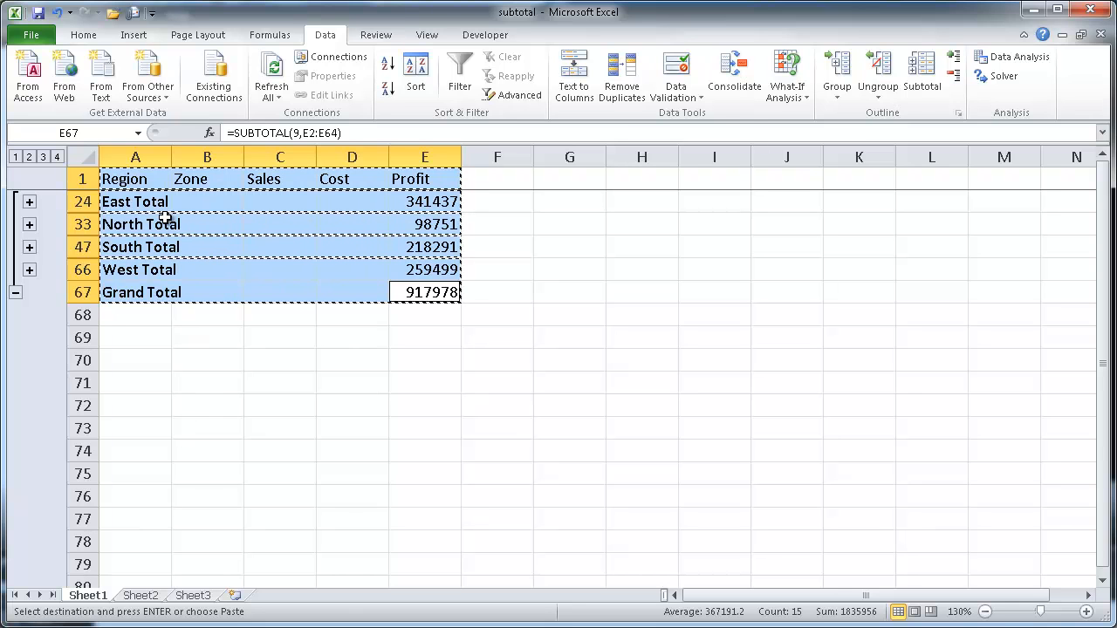
mouse_move(119, 491)
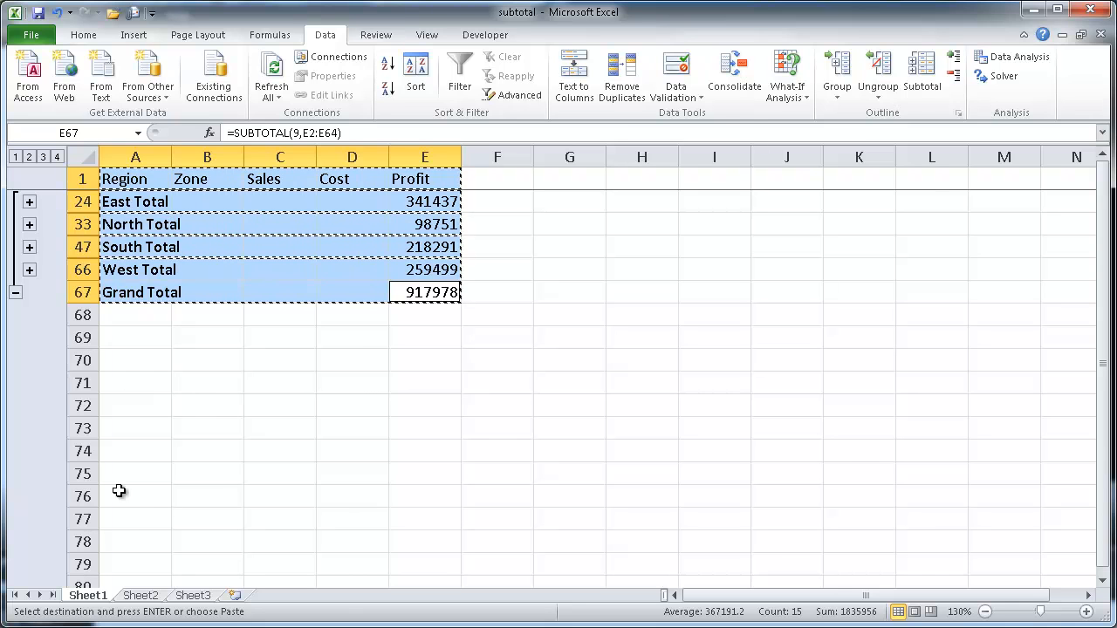